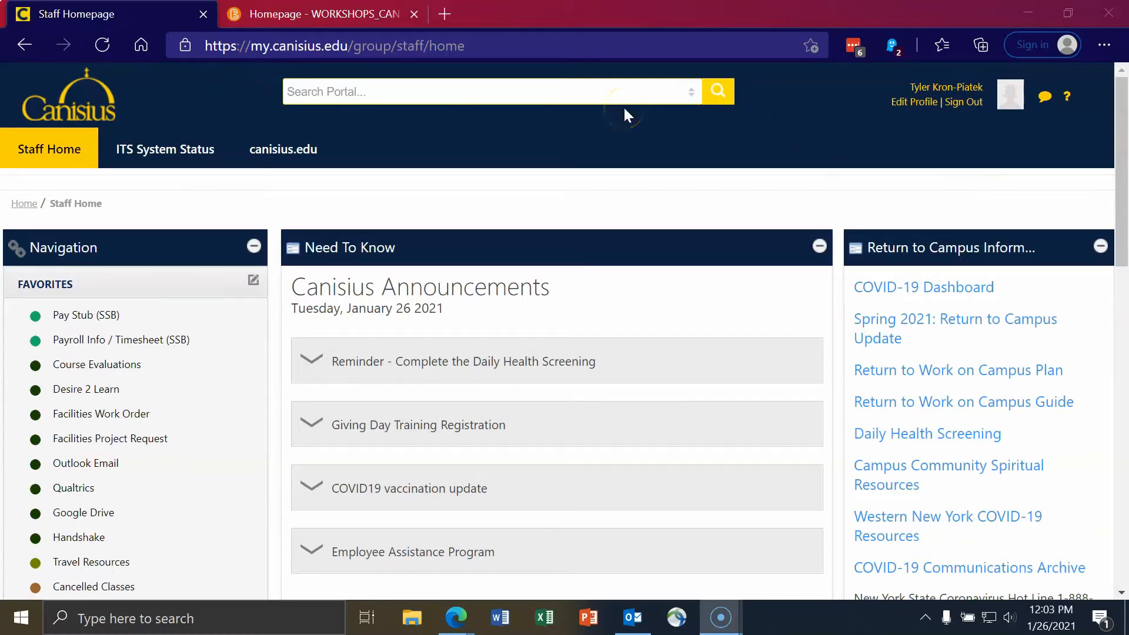
mouse_move(275, 224)
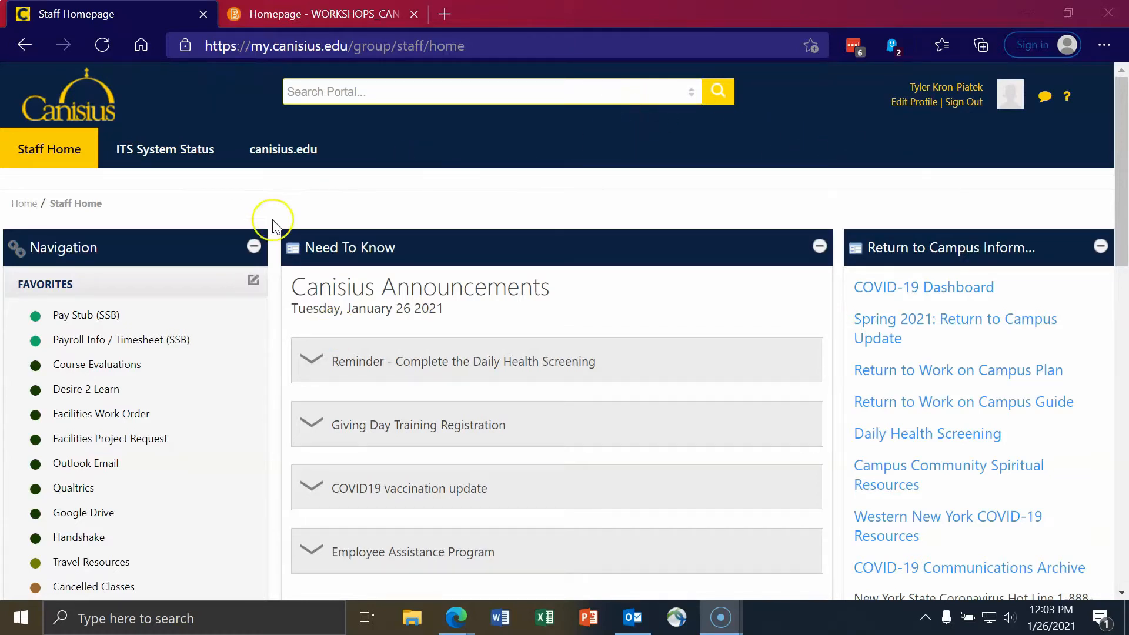
Step: Scroll the Canisius Portal Launchpad to My Applications and open Google Drive
scroll("down", 3)
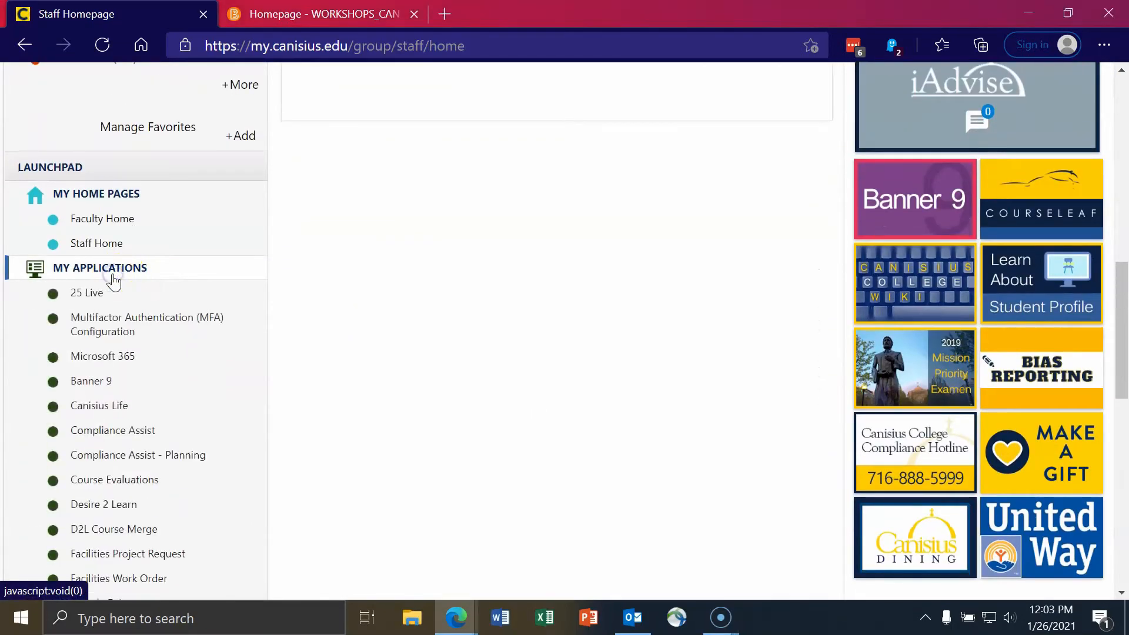
scroll("down", 3)
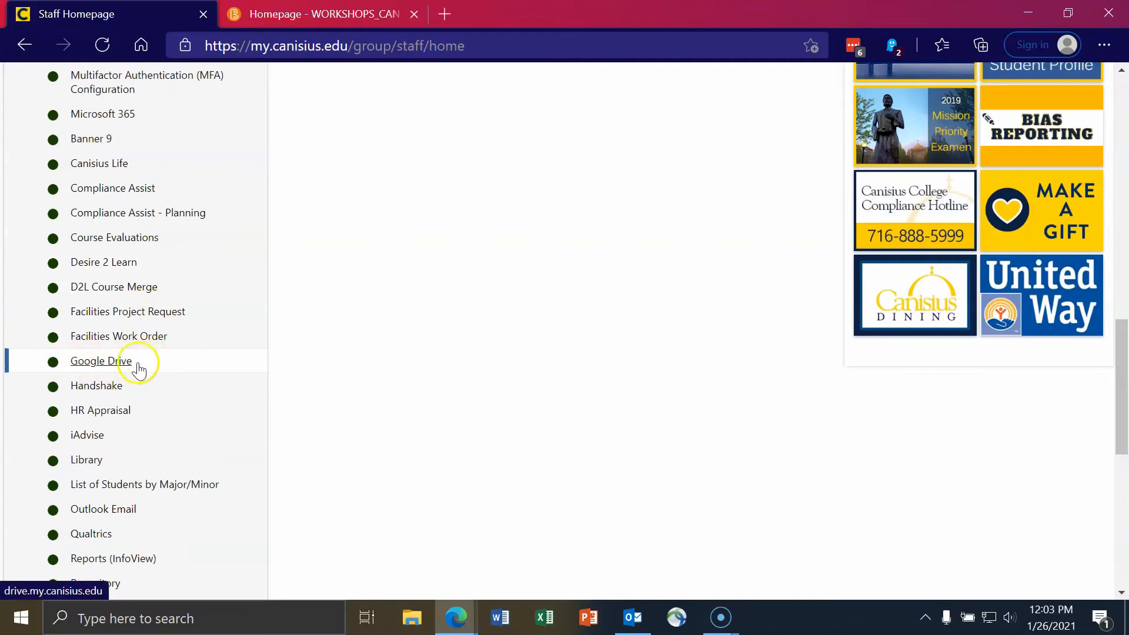
left_click(100, 360)
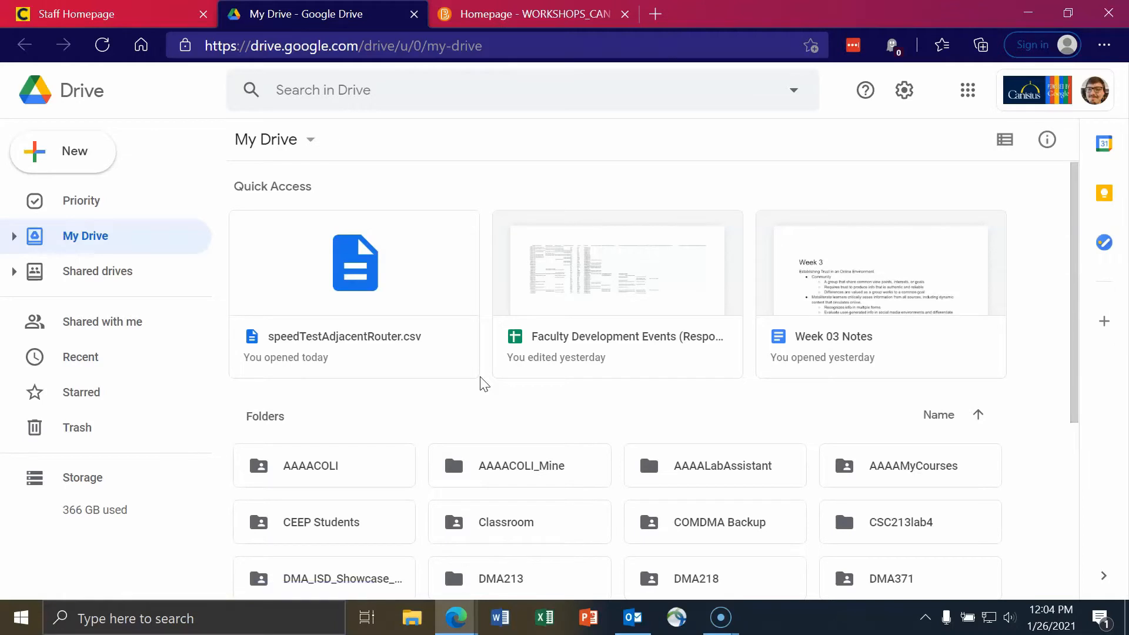
Step: Upload 2019-06_19feb19_eng (1).pdf from the CCP Readings folder into My Drive
scroll("down", 3)
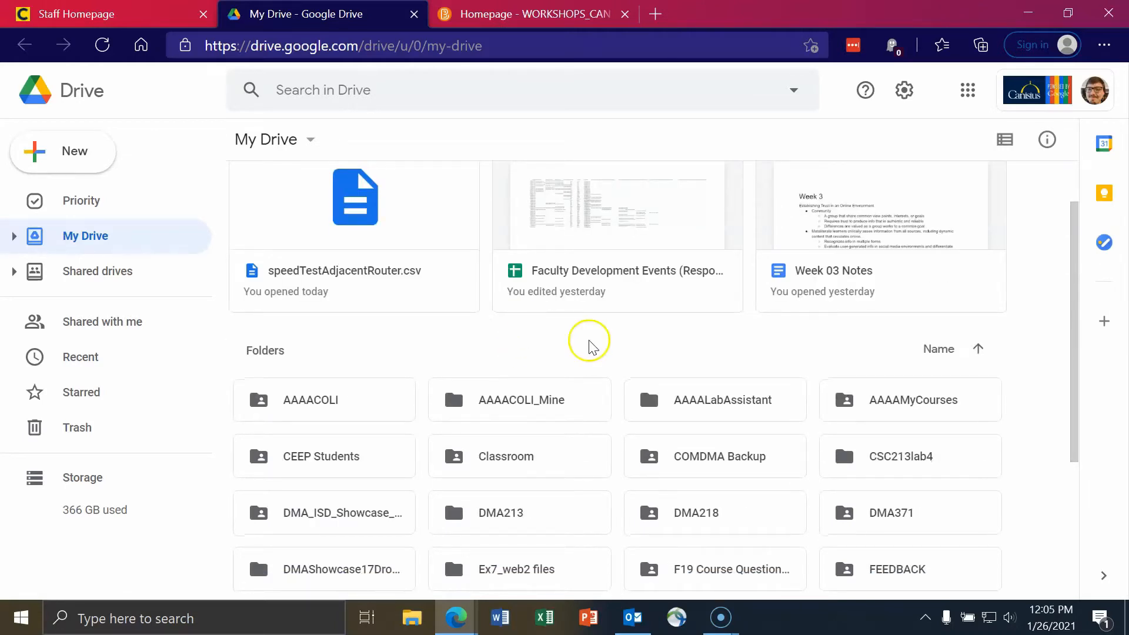
mouse_move(676, 349)
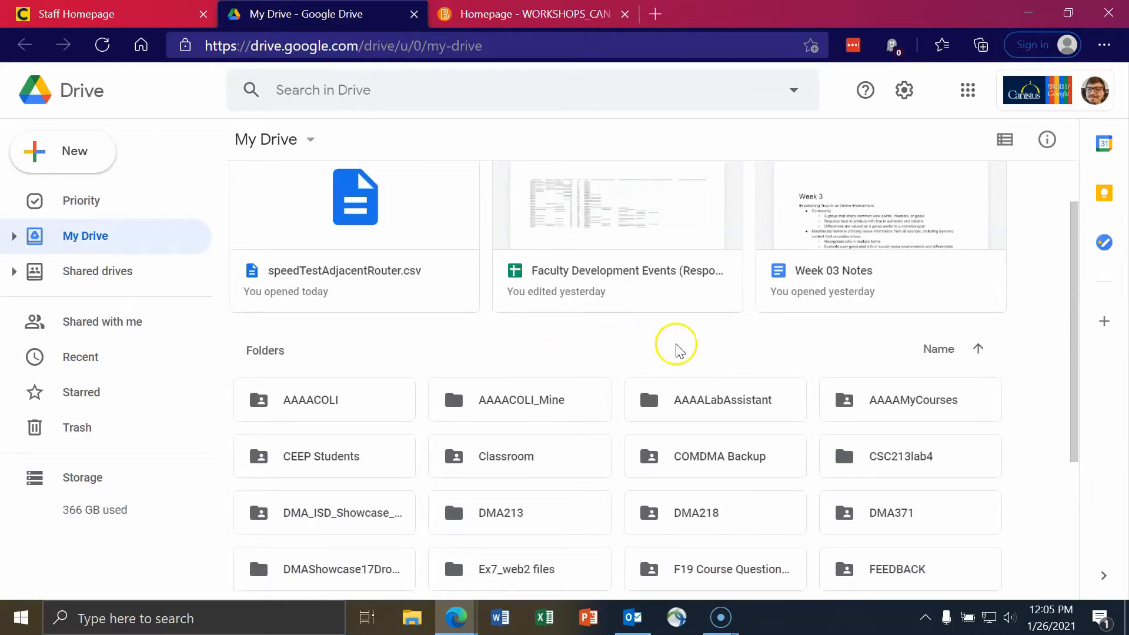
mouse_move(630, 340)
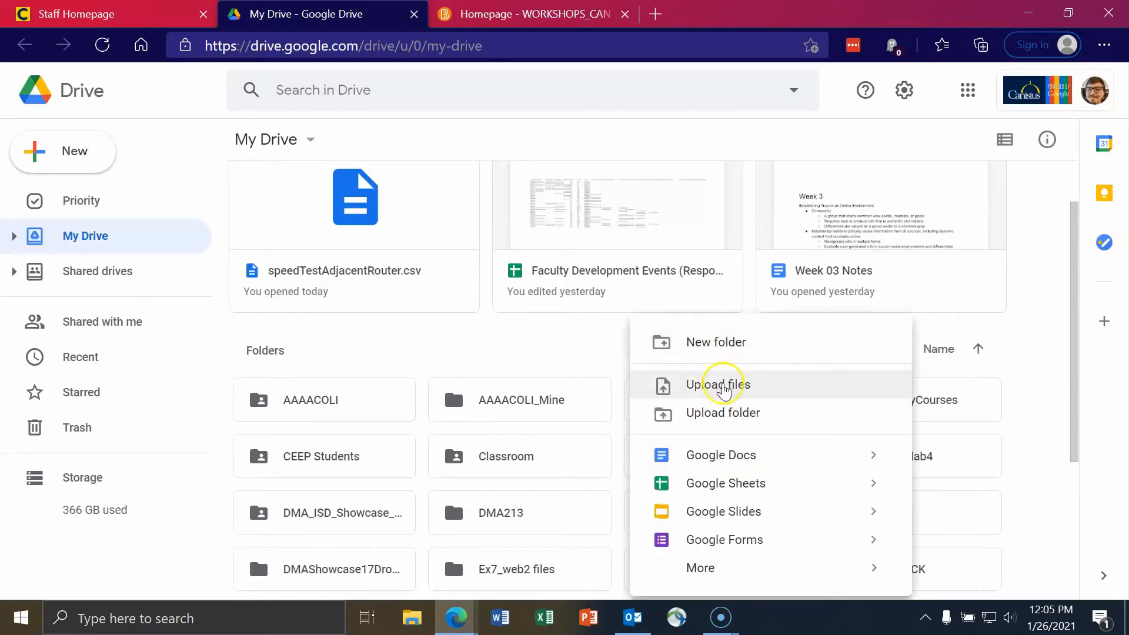
mouse_move(722, 413)
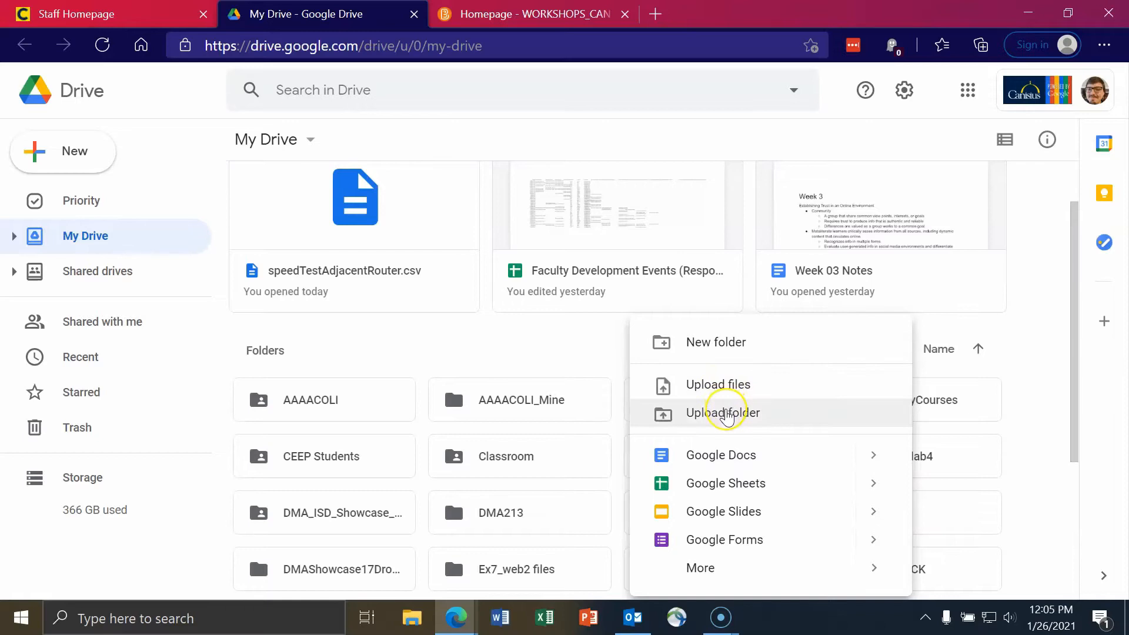
mouse_move(728, 393)
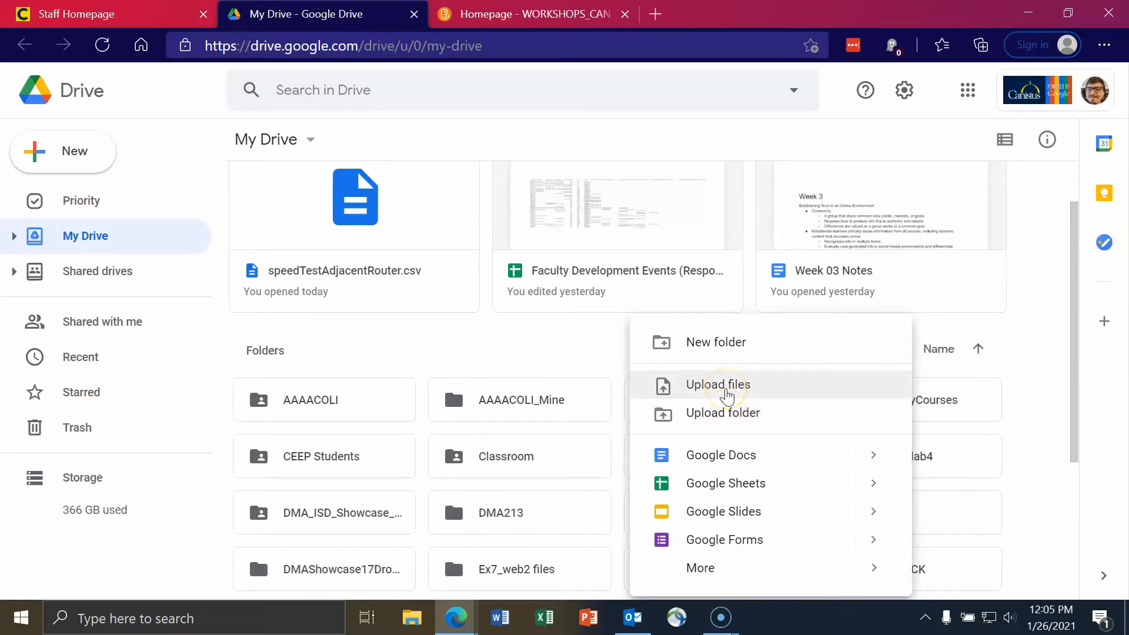
left_click(717, 385)
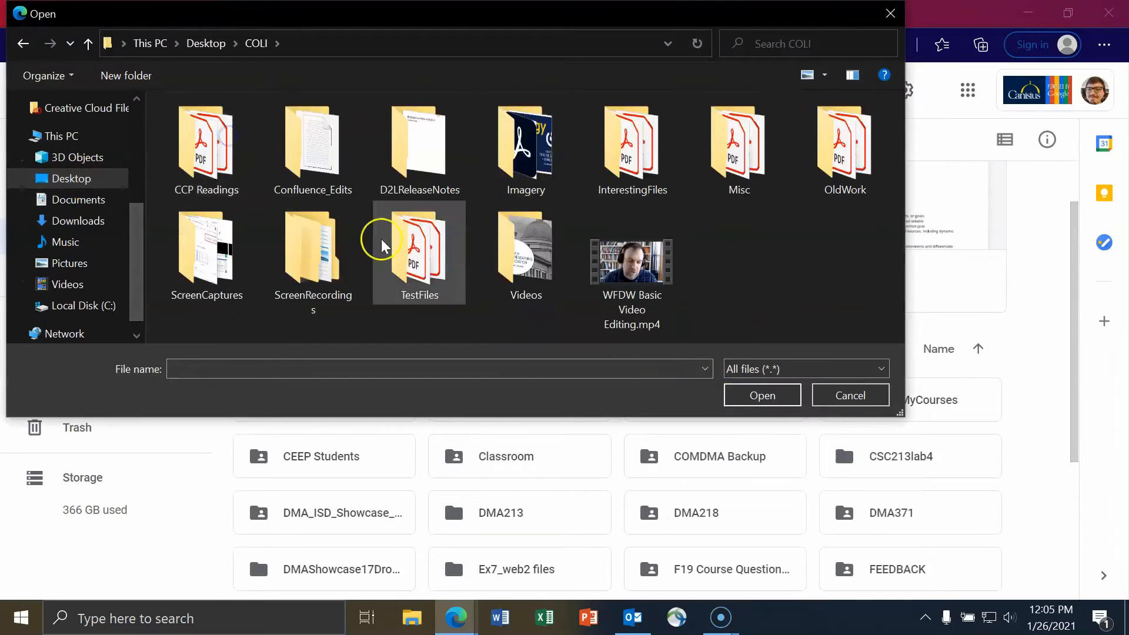
double_click(206, 140)
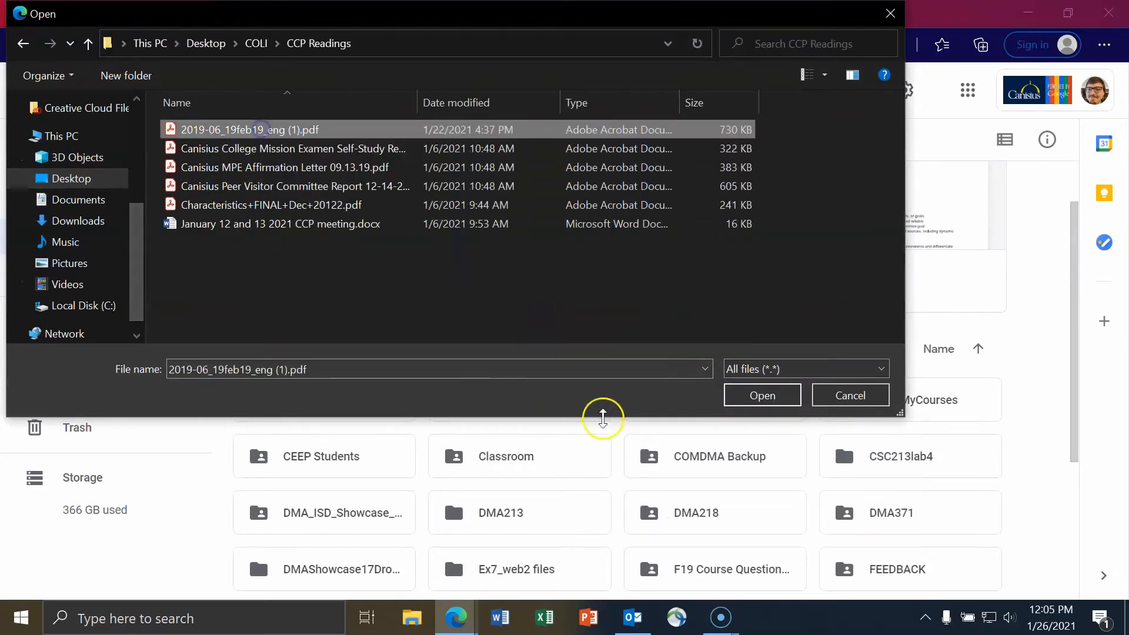
left_click(761, 395)
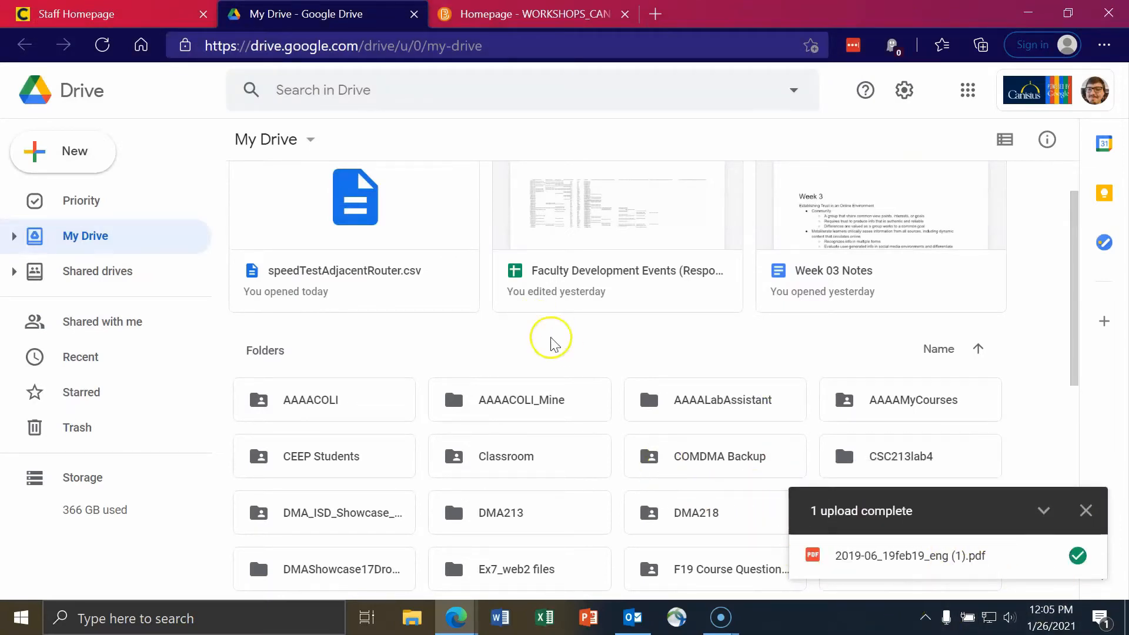
Step: Scroll down My Drive to the Files section to locate the uploaded PDF
scroll("down", 3)
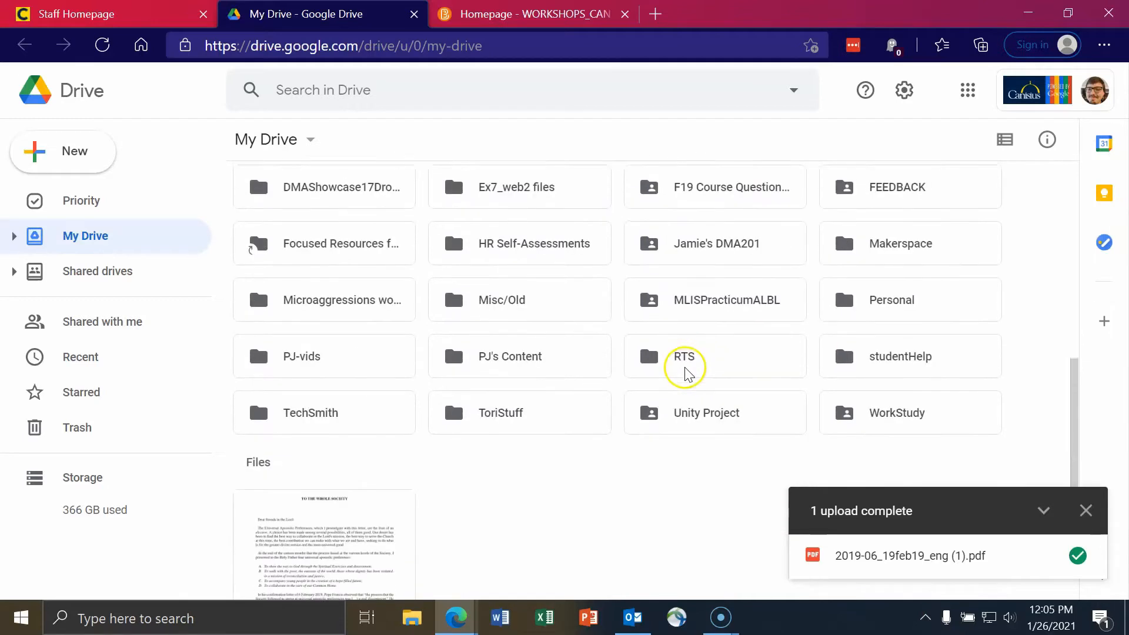
scroll("down", 3)
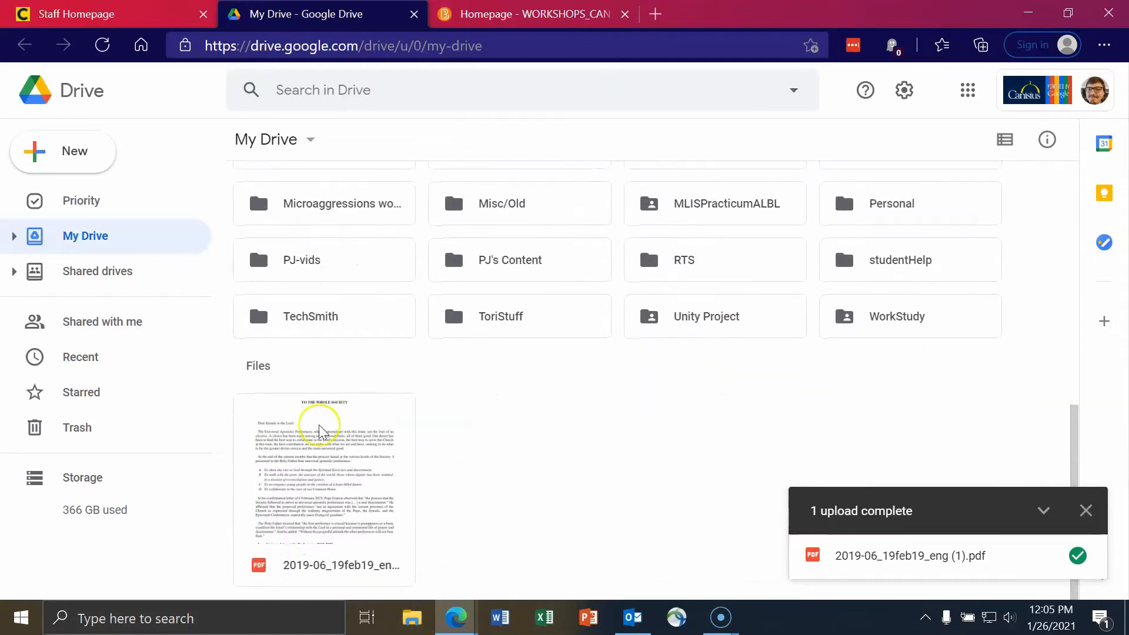
mouse_move(421, 493)
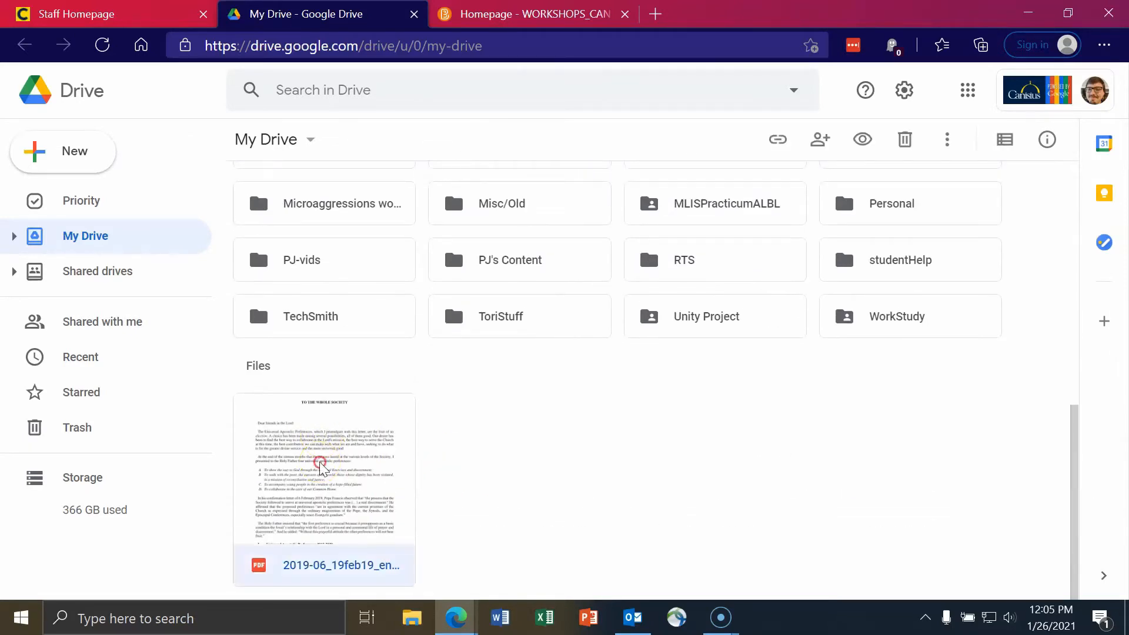
Step: Open the Share dialog for 2019-06_19feb19_eng (1).pdf from its context menu
right_click(324, 475)
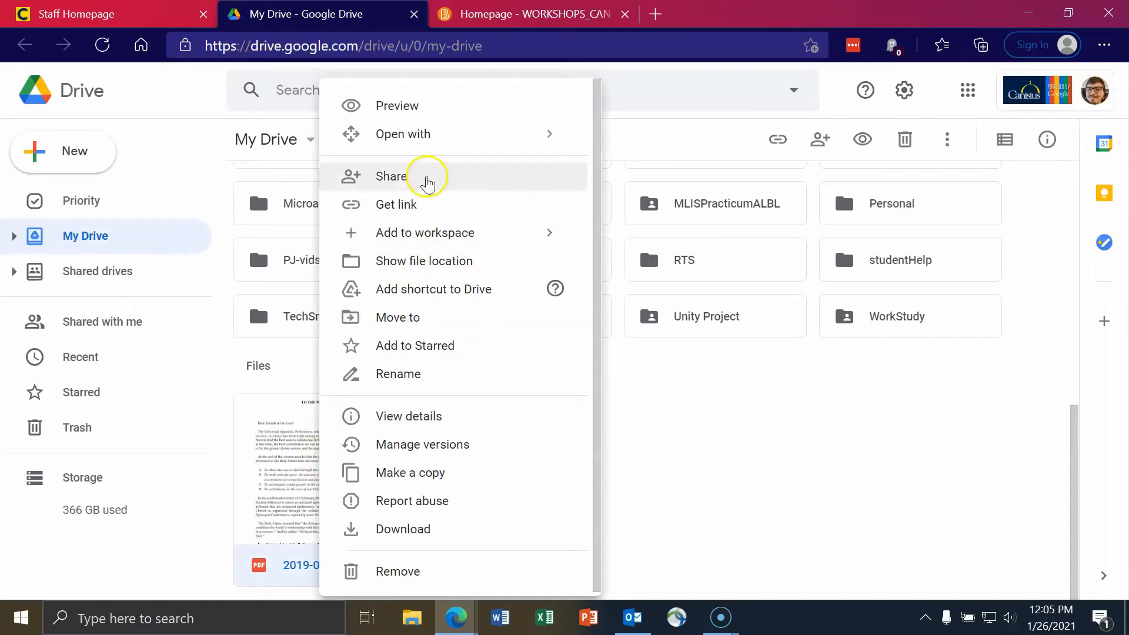
left_click(391, 177)
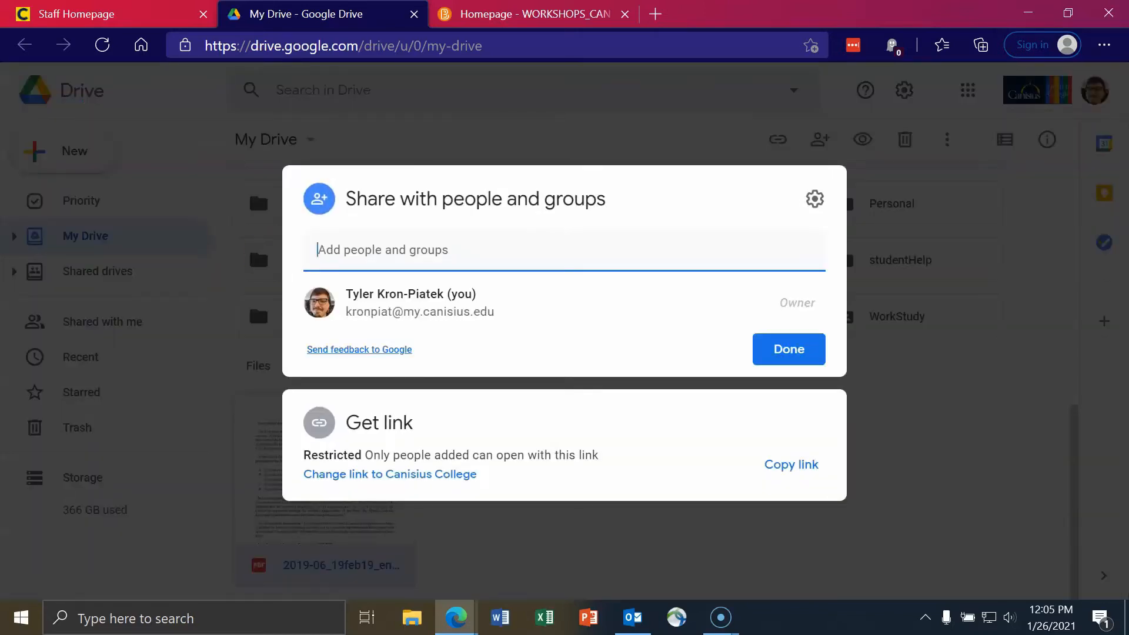
mouse_move(548, 305)
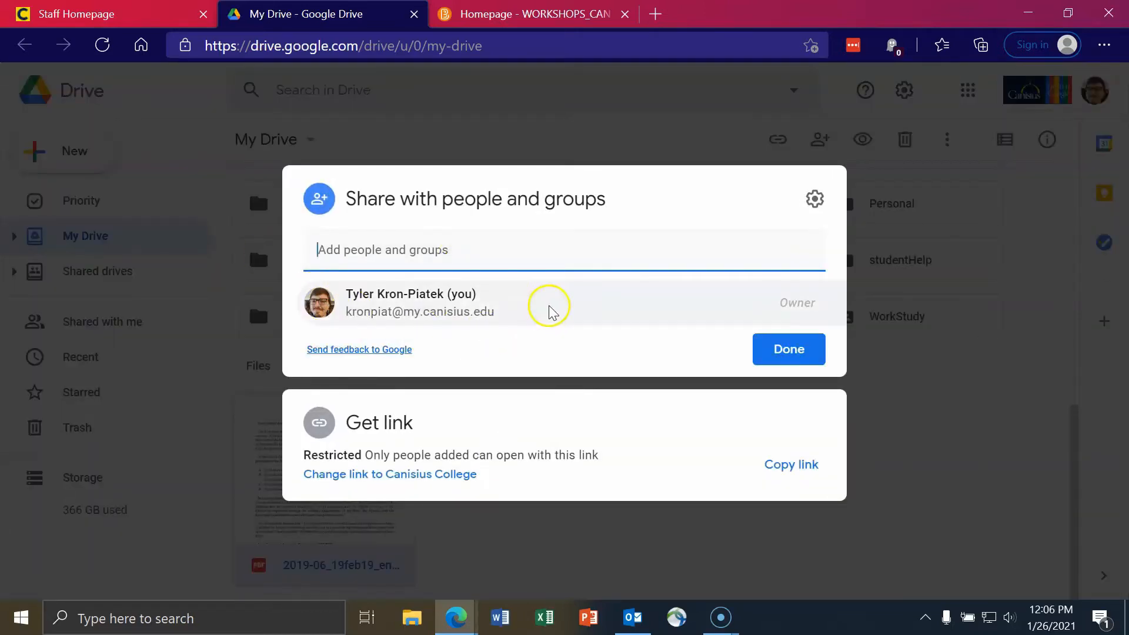
mouse_move(367, 330)
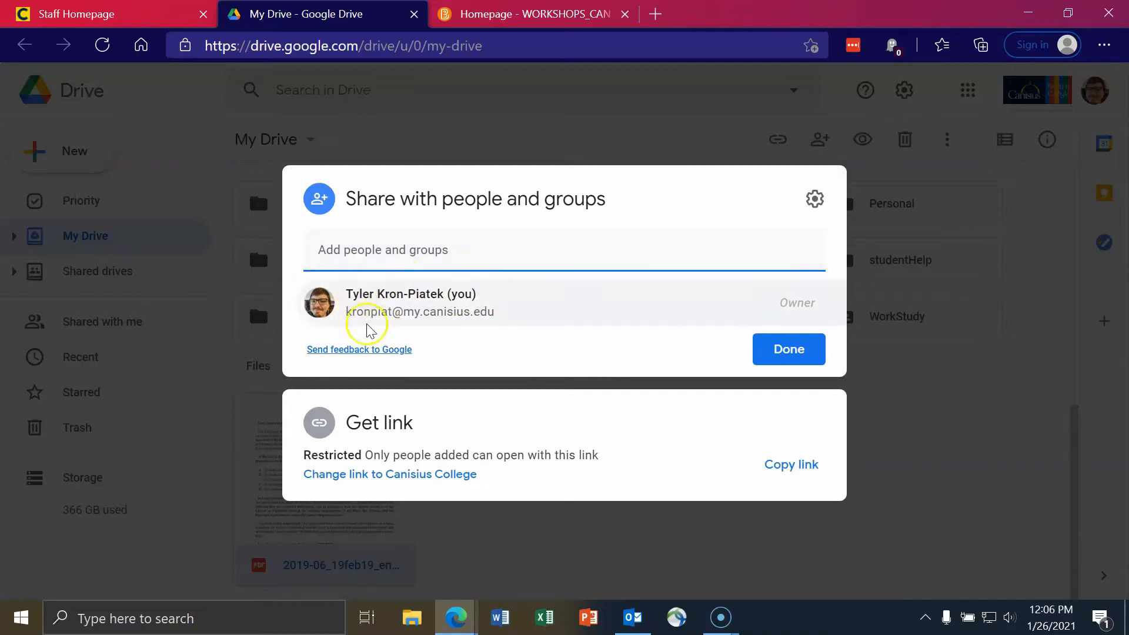
mouse_move(350, 306)
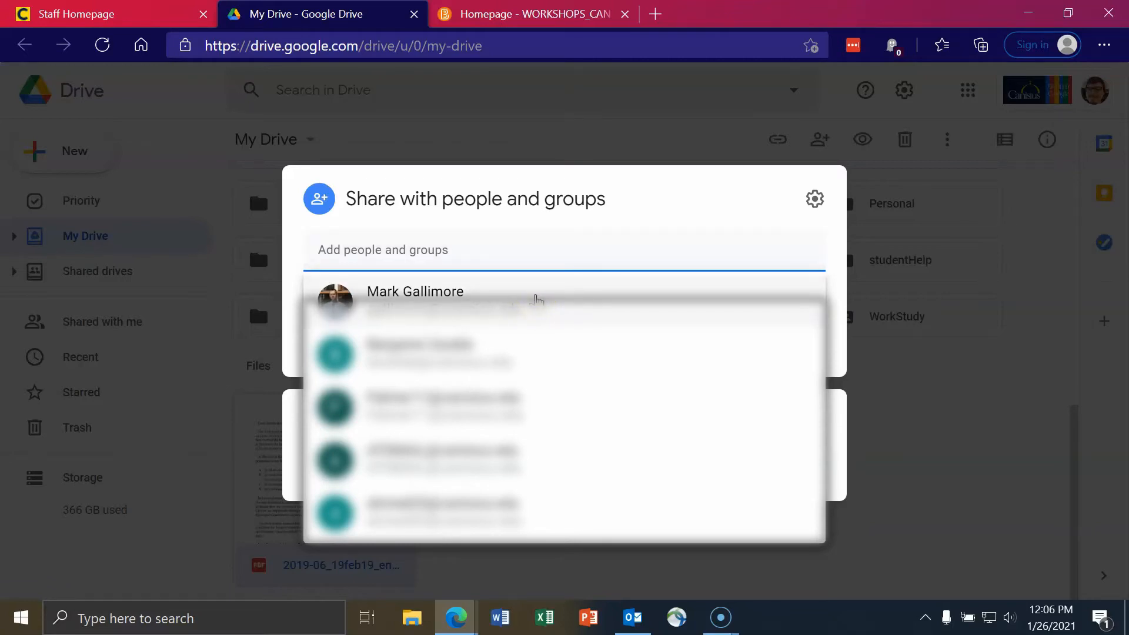
left_click(415, 292)
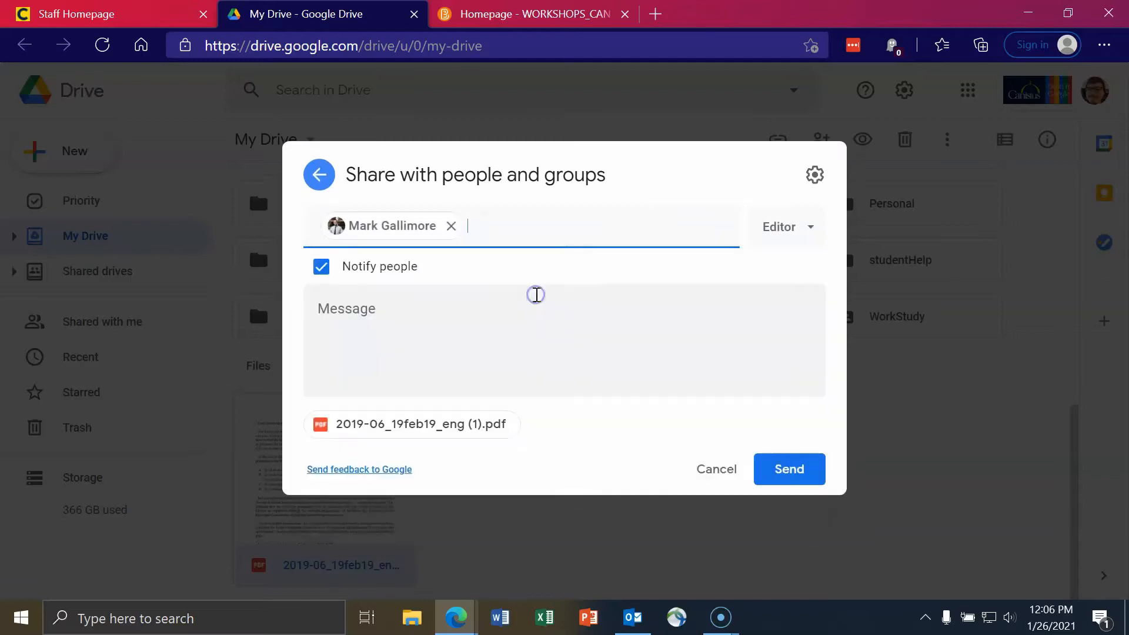
left_click(786, 227)
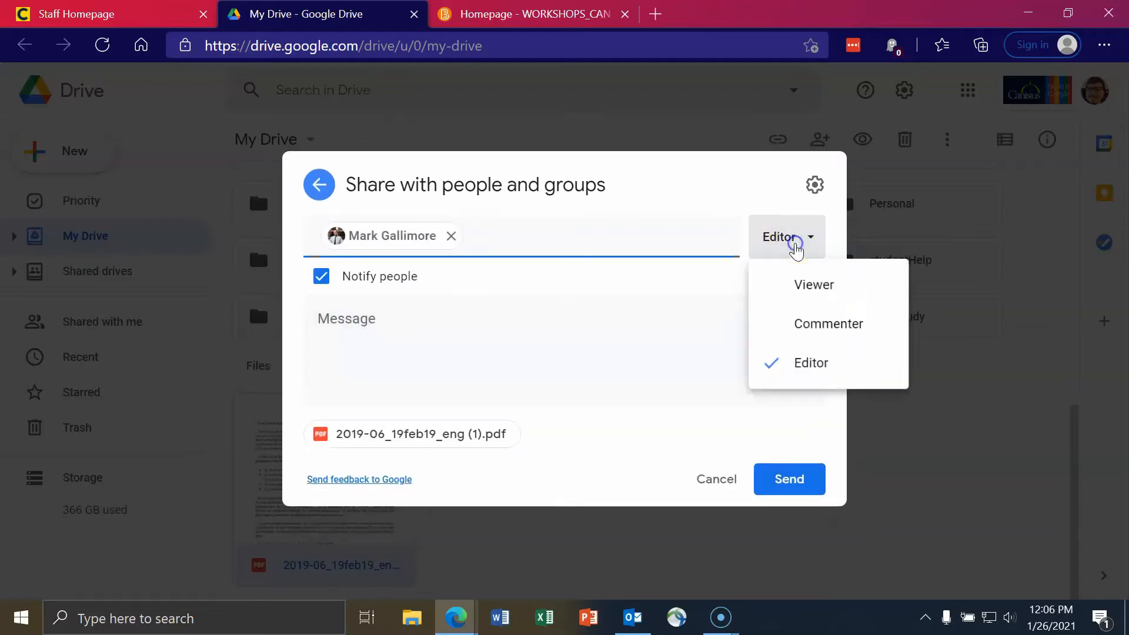
mouse_move(814, 287)
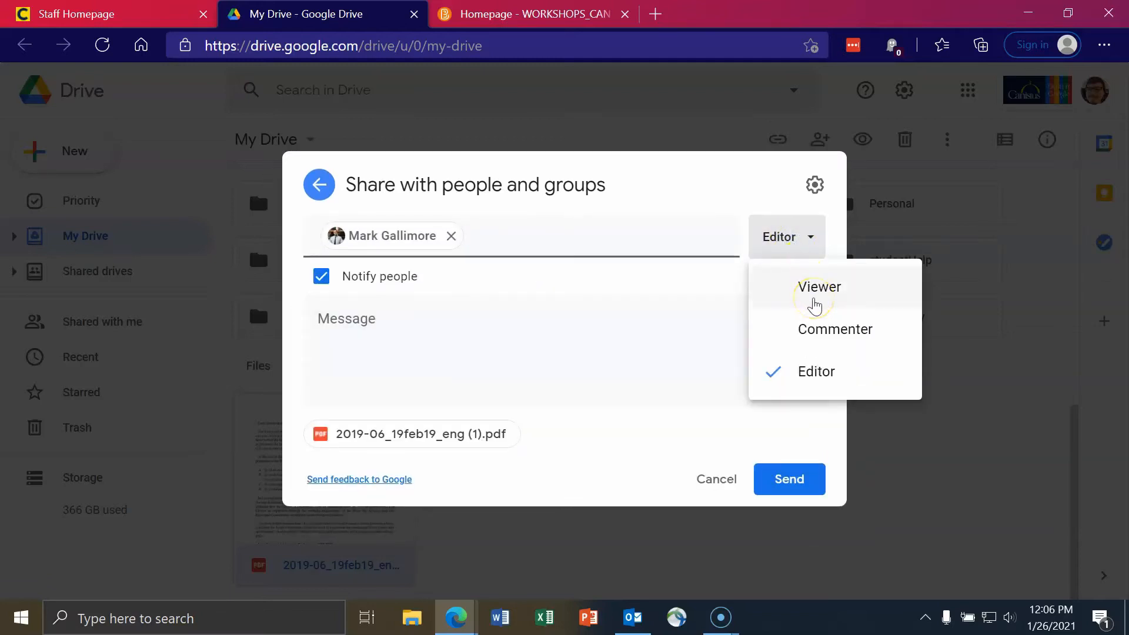
mouse_move(827, 384)
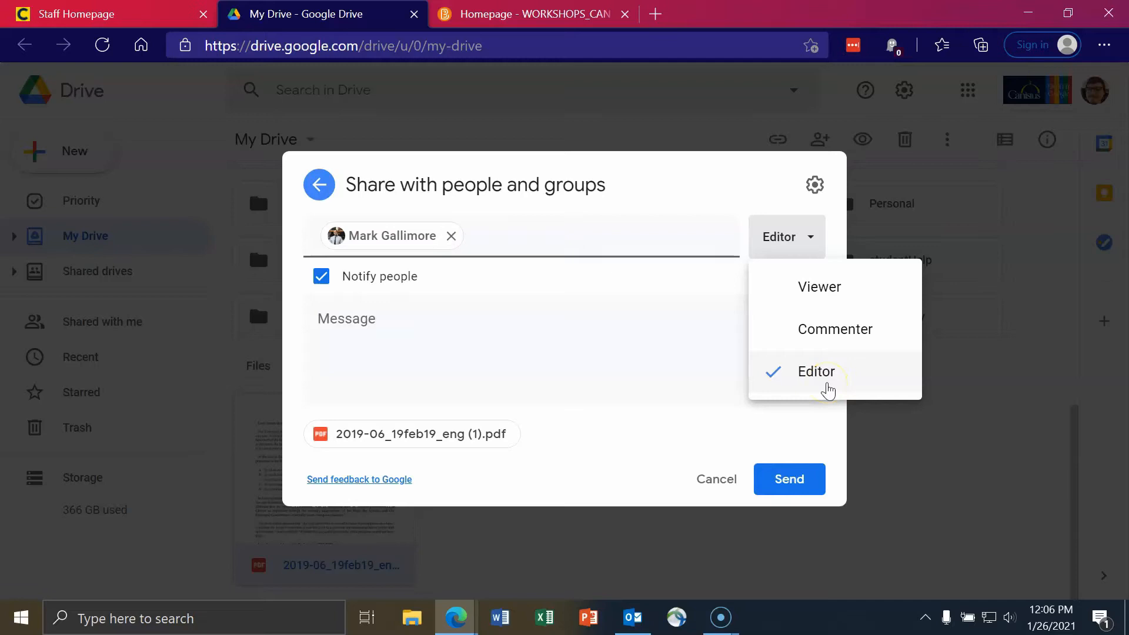
mouse_move(888, 328)
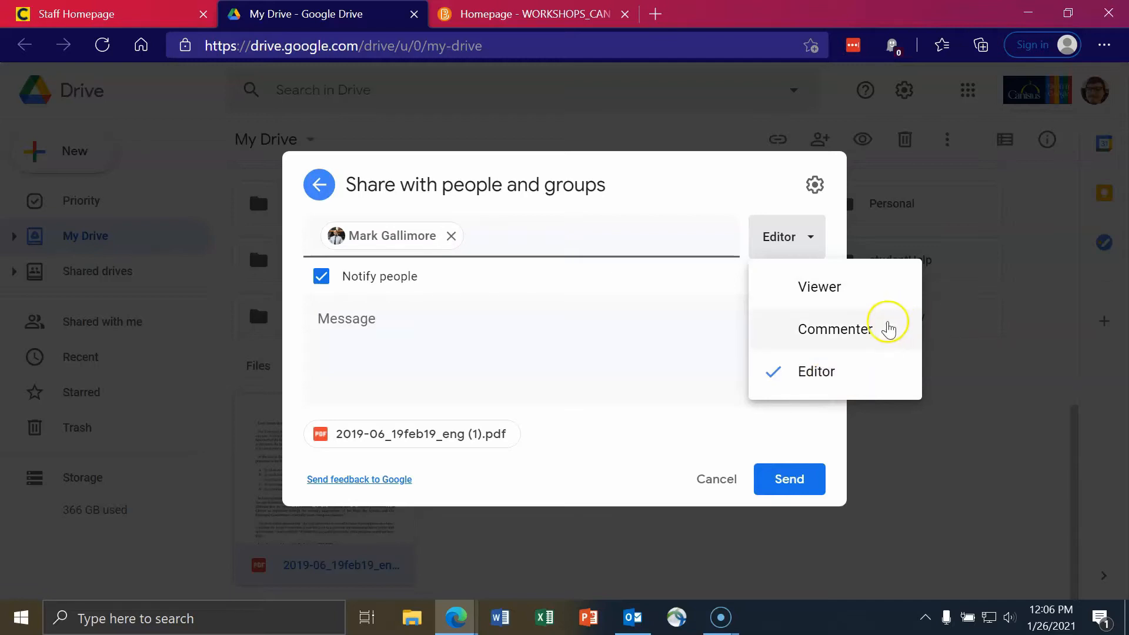
mouse_move(842, 286)
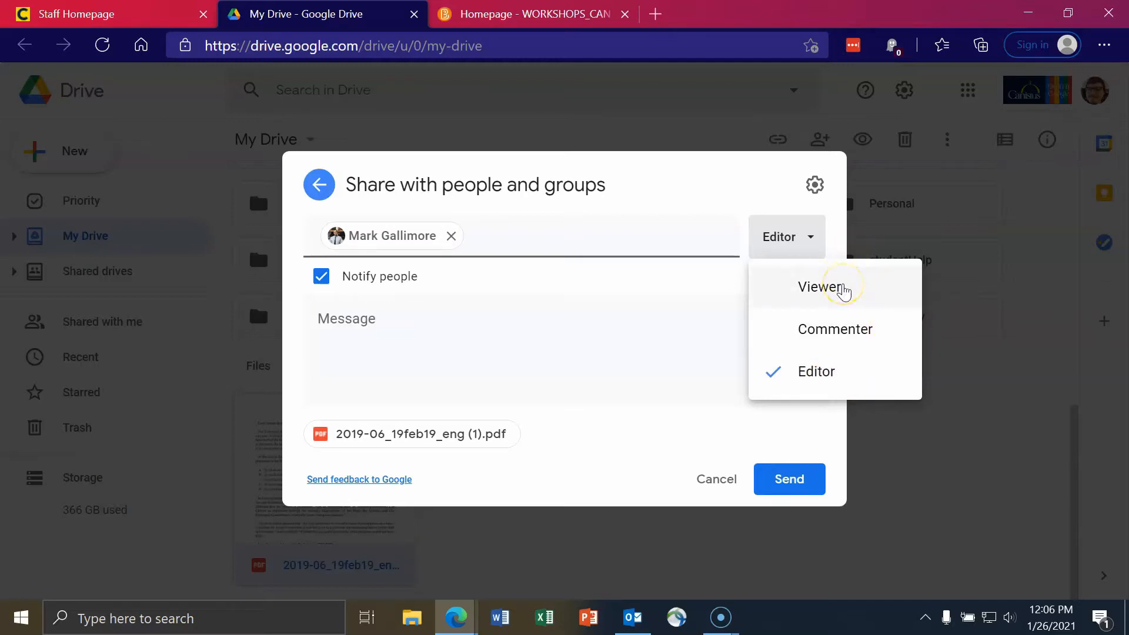
mouse_move(404, 319)
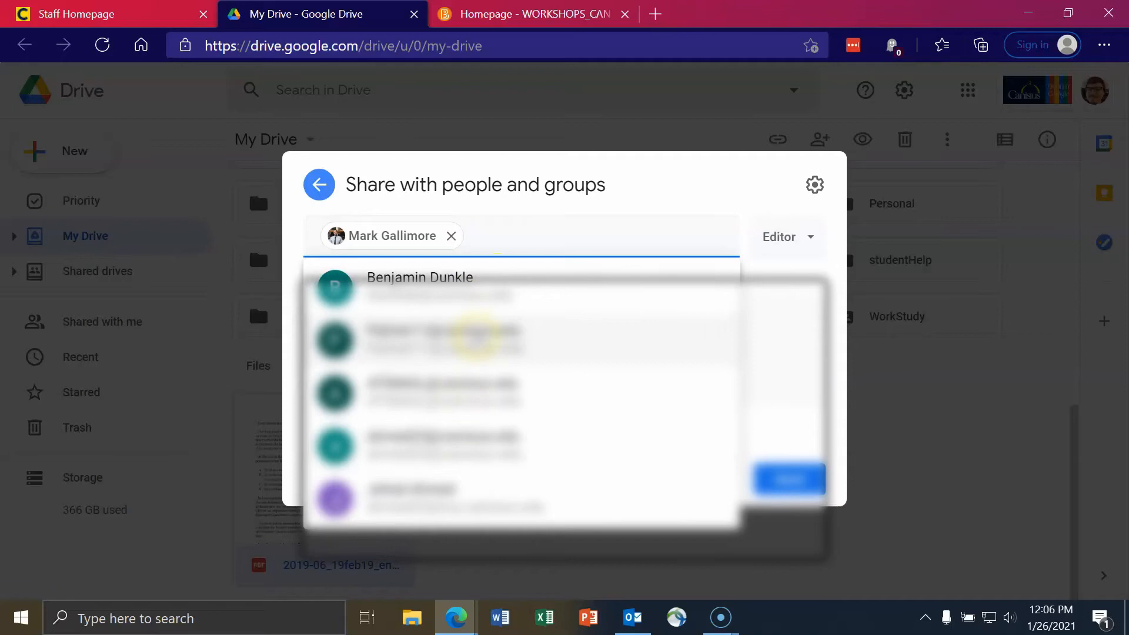
left_click(419, 289)
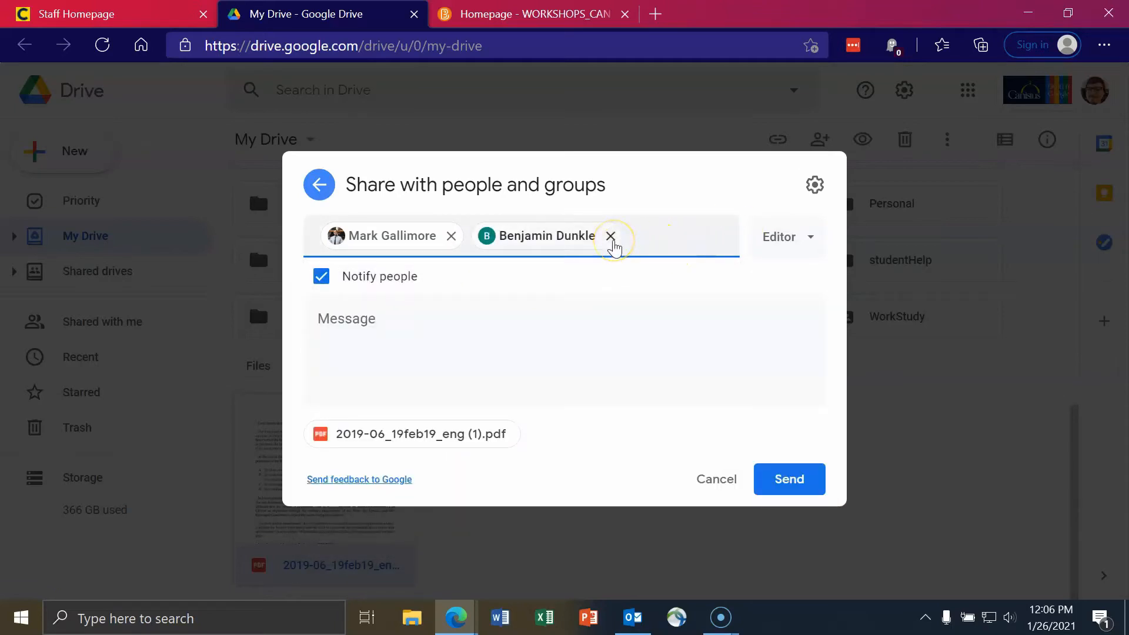
mouse_move(609, 237)
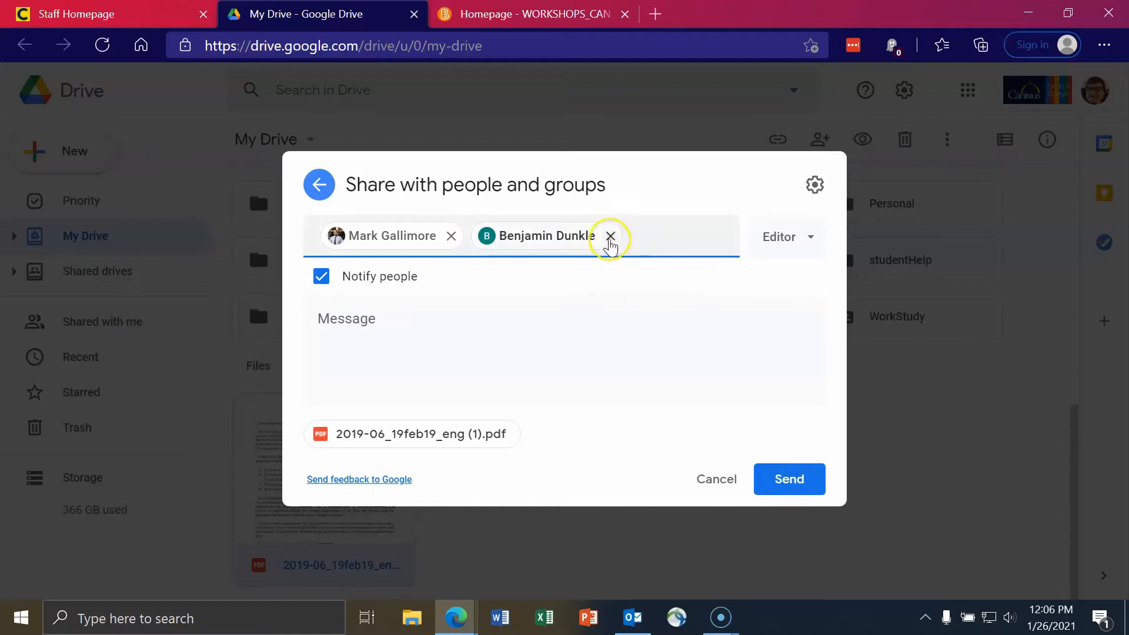
left_click(610, 237)
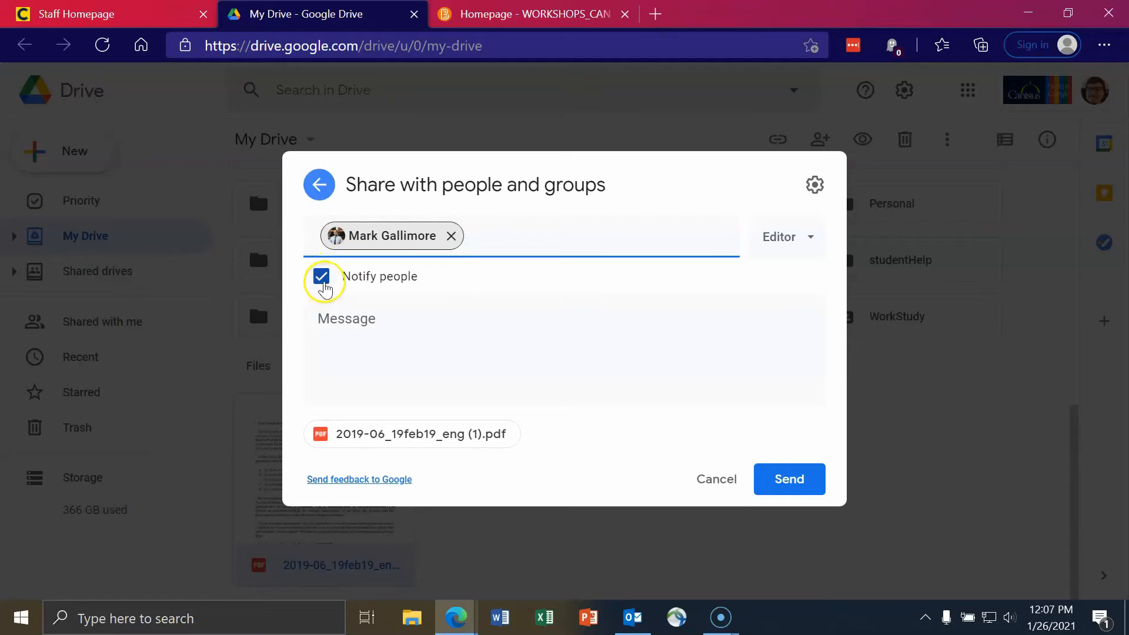
Step: Send the share to Mark with the note 'Please ignore this-- doing some stuff for a video'
left_click(510, 349)
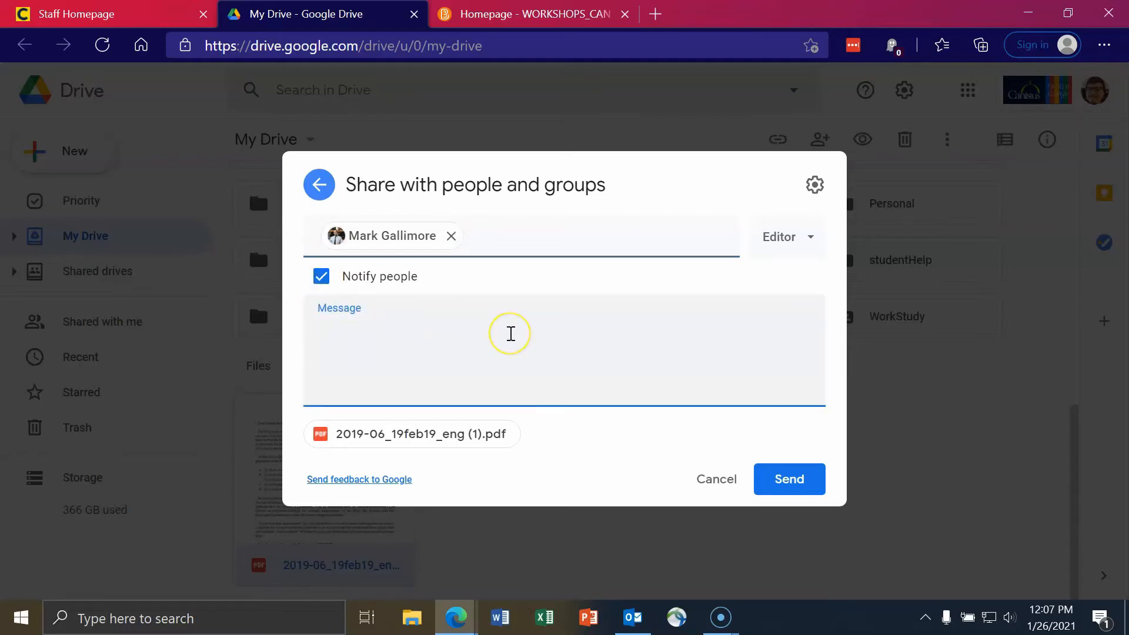
type("P")
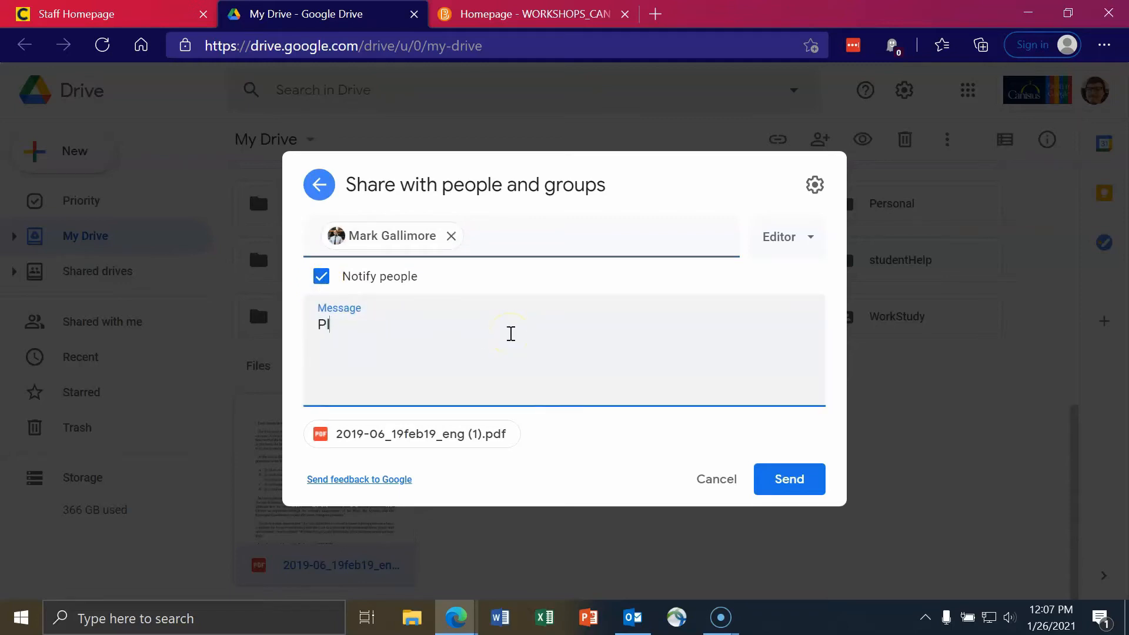
type("lease ignore this-- do")
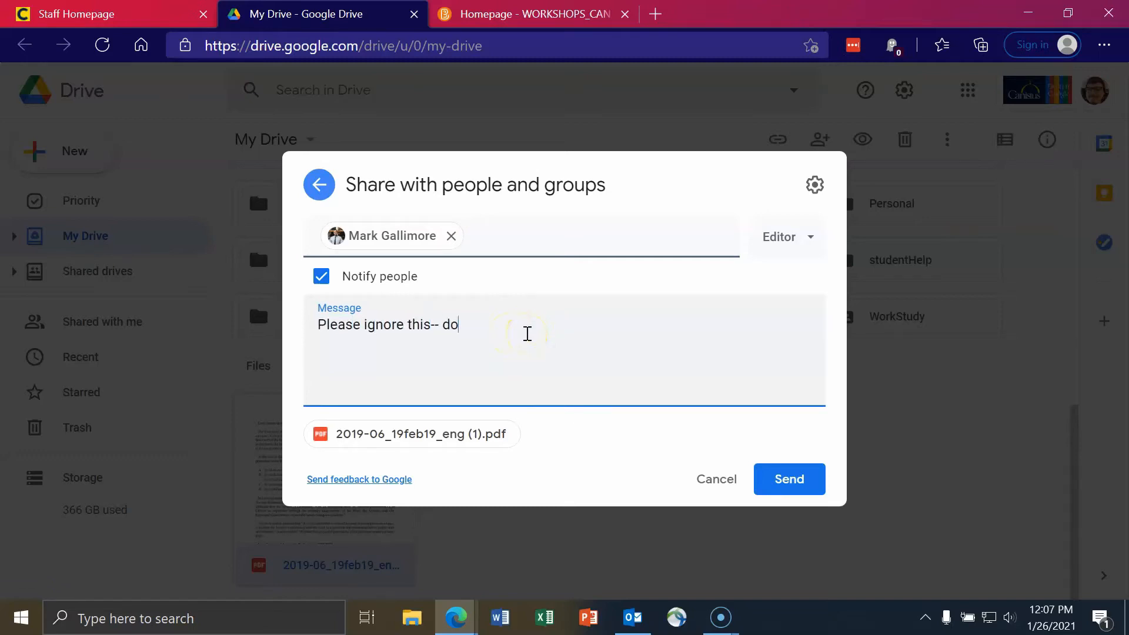
type("ing some stuff for")
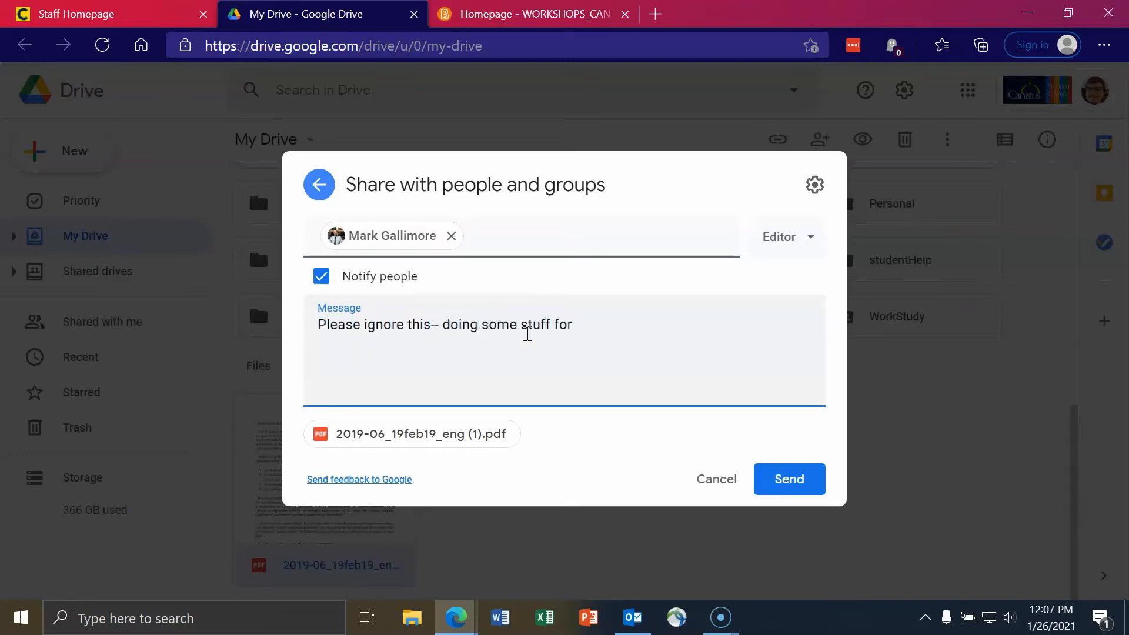
type("a video")
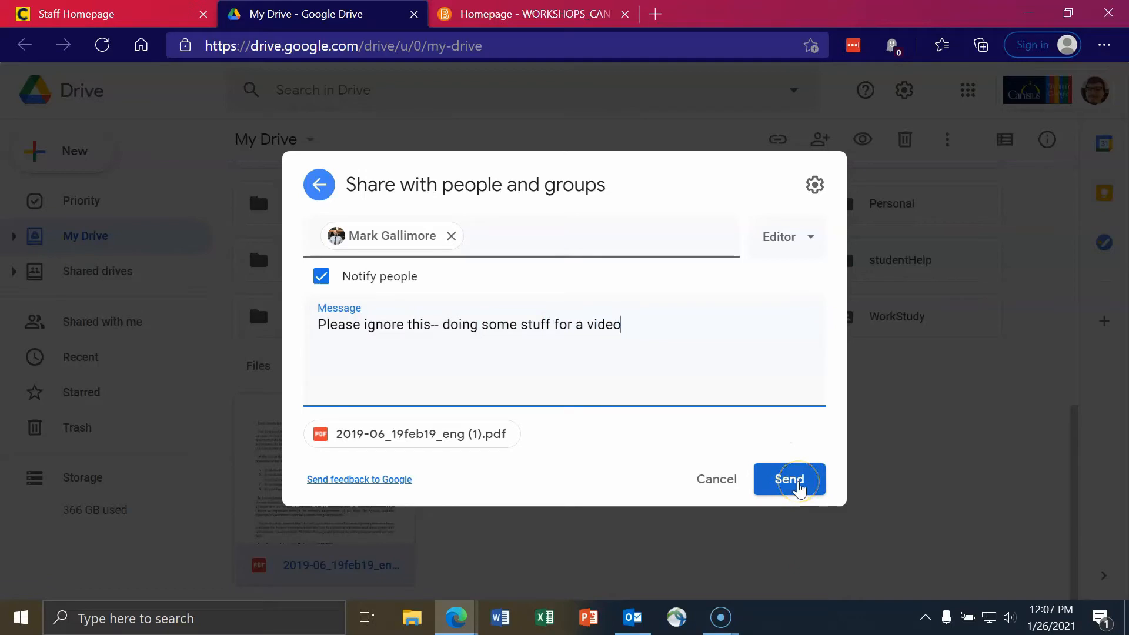
left_click(789, 479)
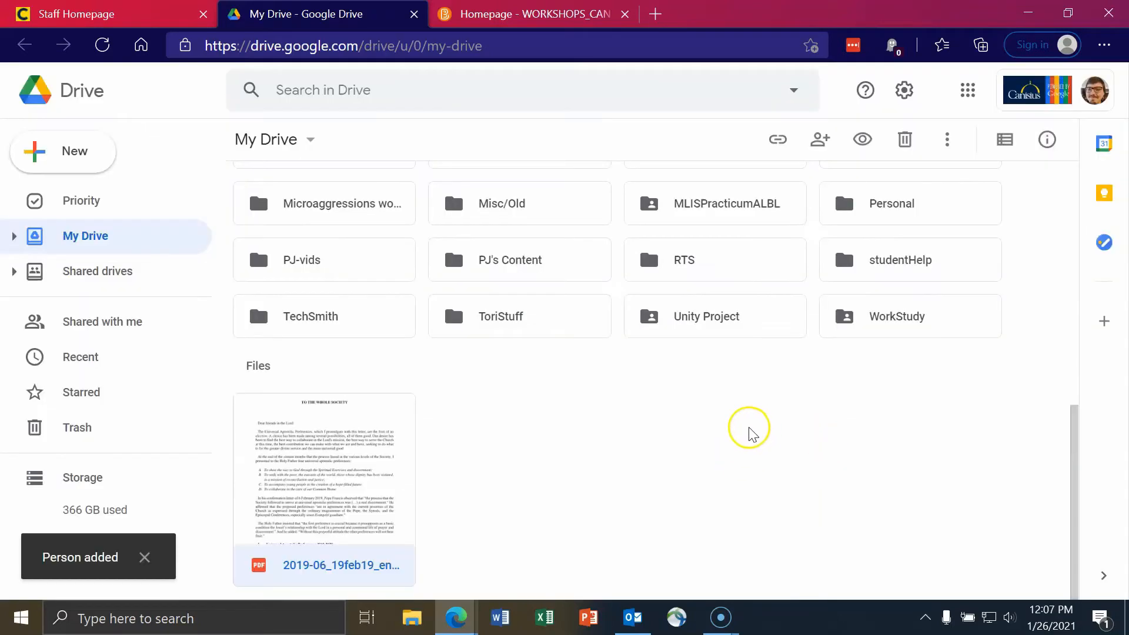
mouse_move(726, 437)
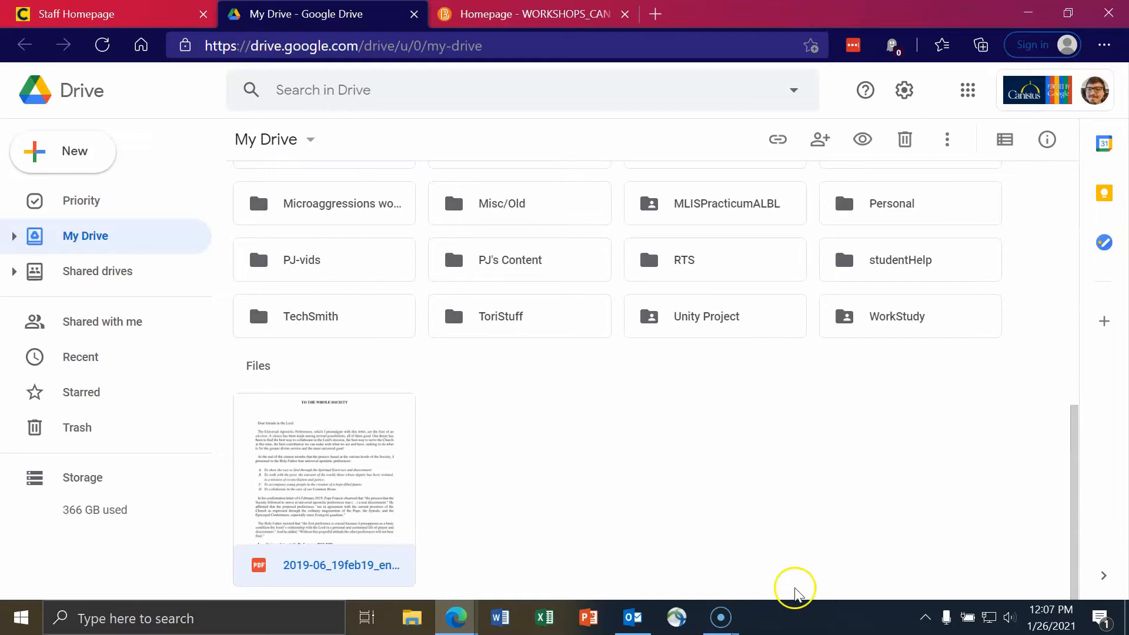
mouse_move(795, 594)
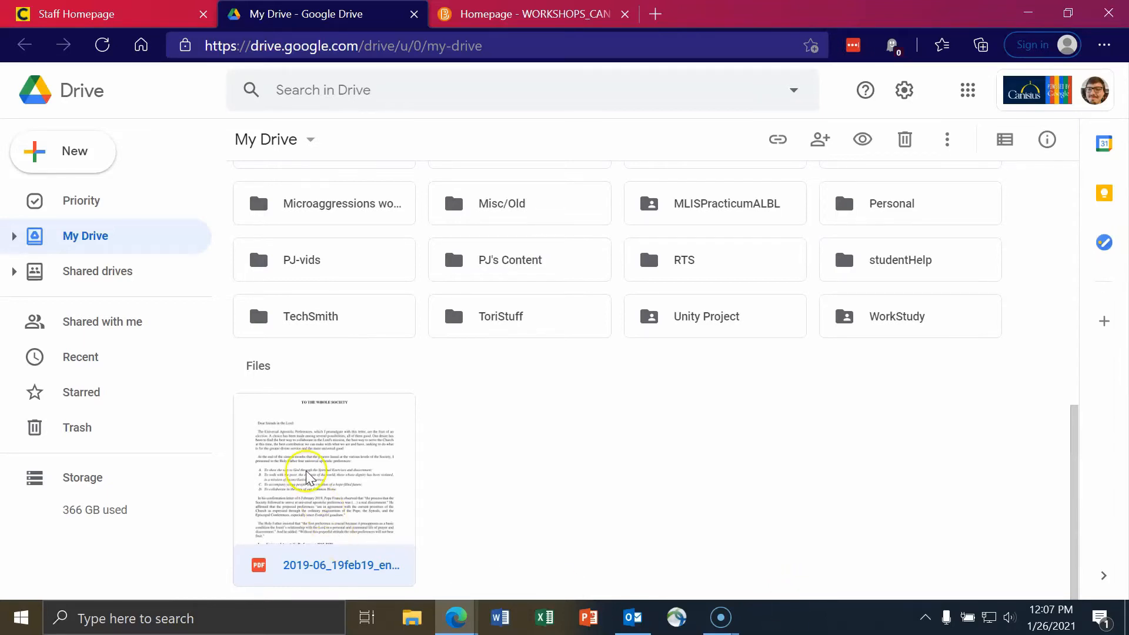
Step: Keep Mark as Editor and change the PDF link to Canisius College as Viewer
right_click(308, 475)
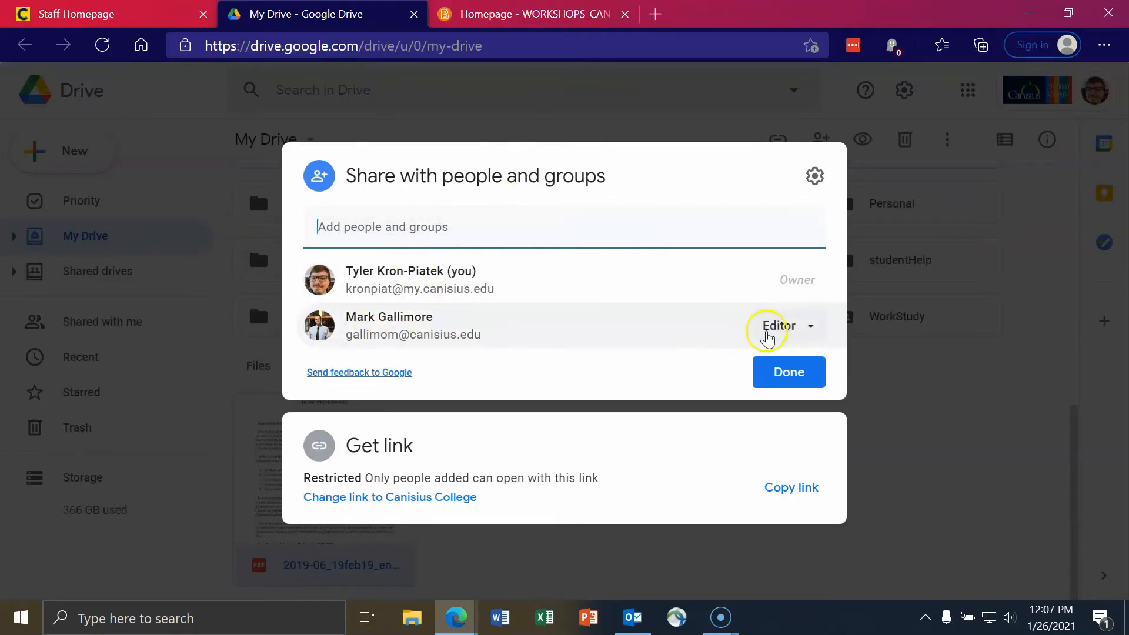
left_click(784, 326)
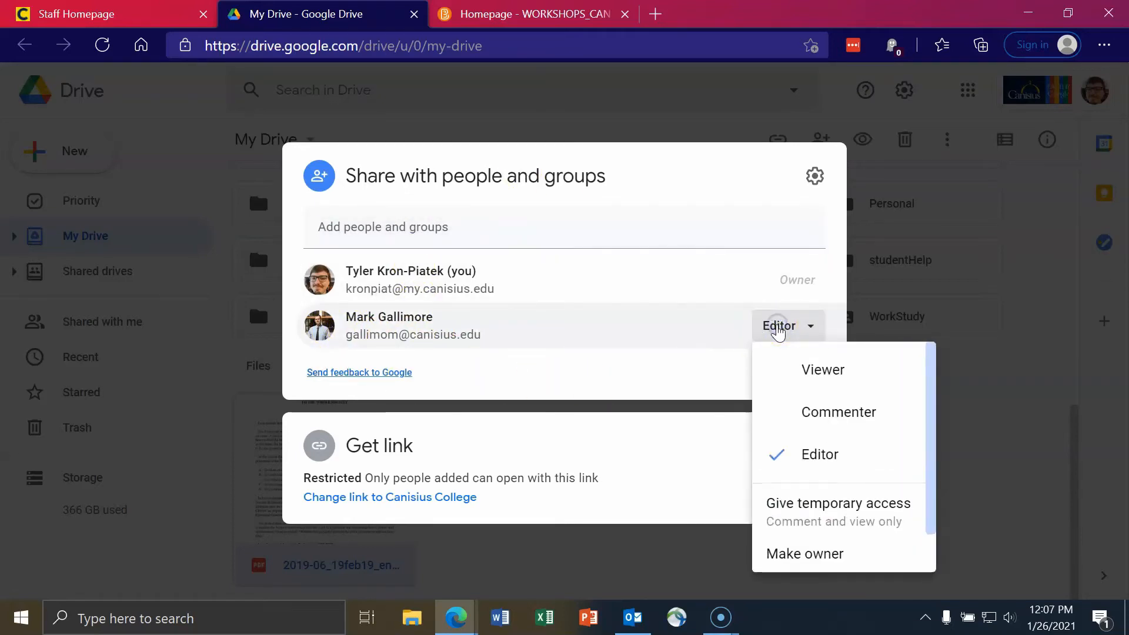
mouse_move(825, 369)
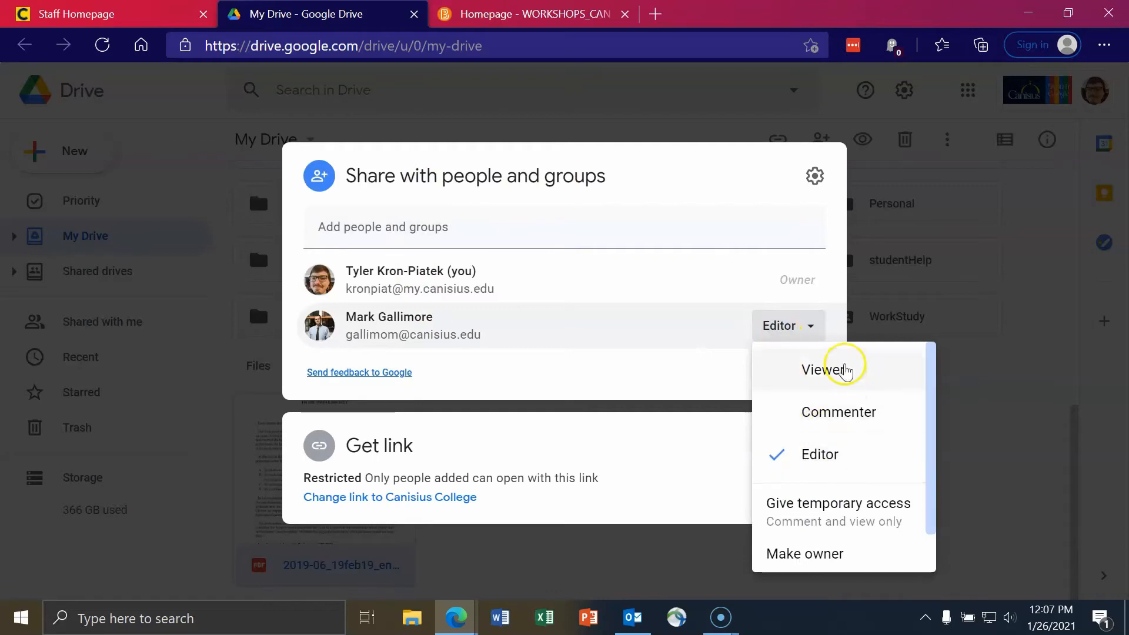
left_click(818, 454)
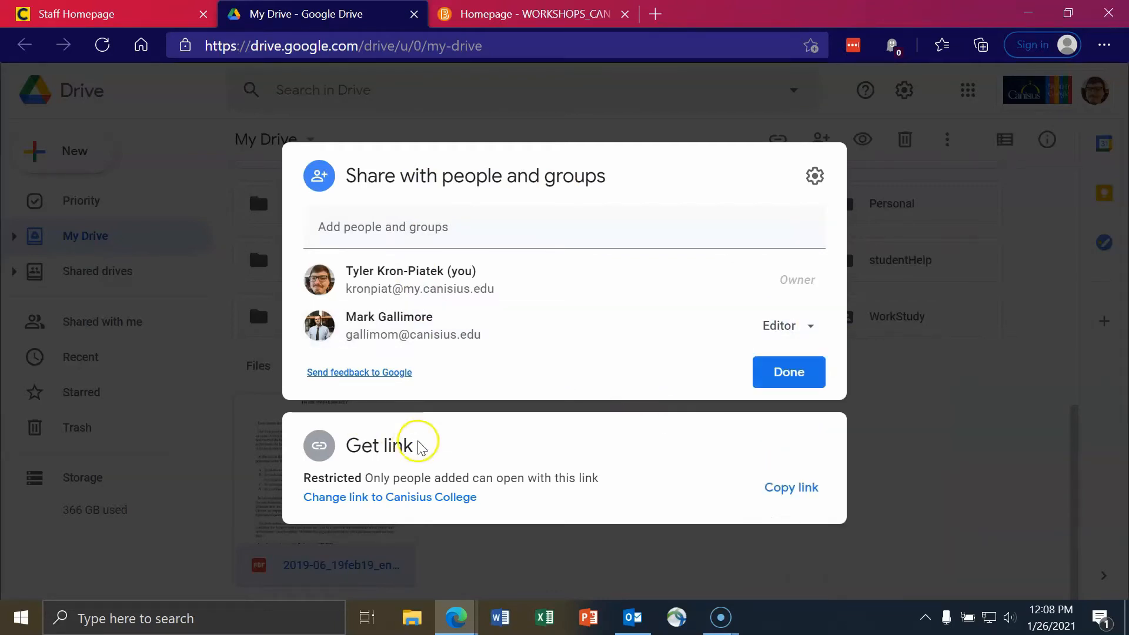
mouse_move(387, 484)
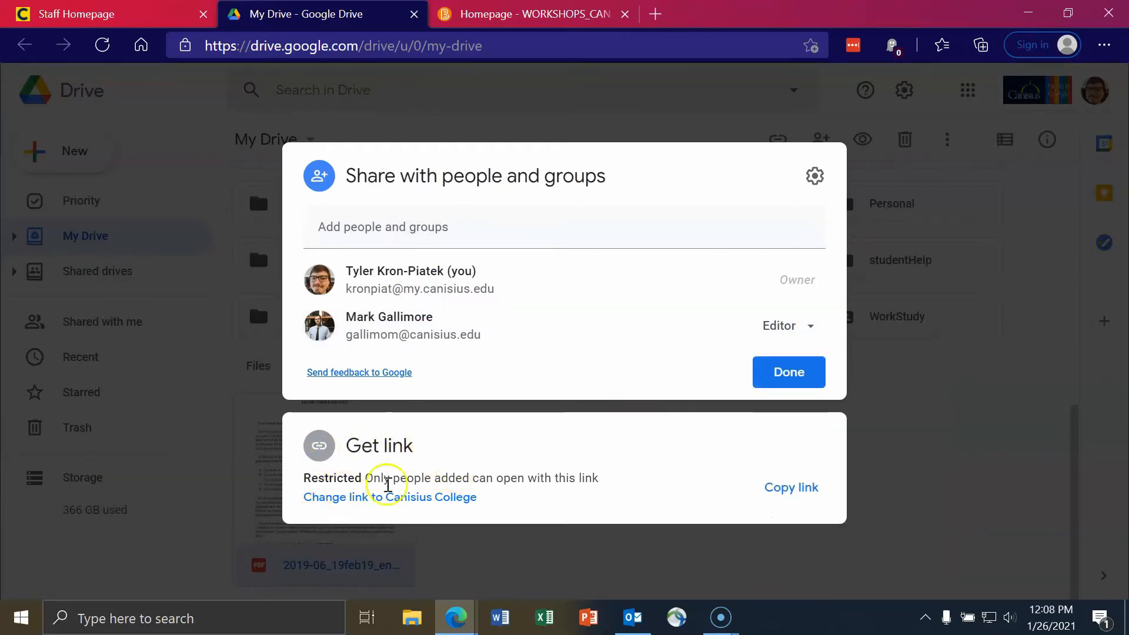
mouse_move(546, 493)
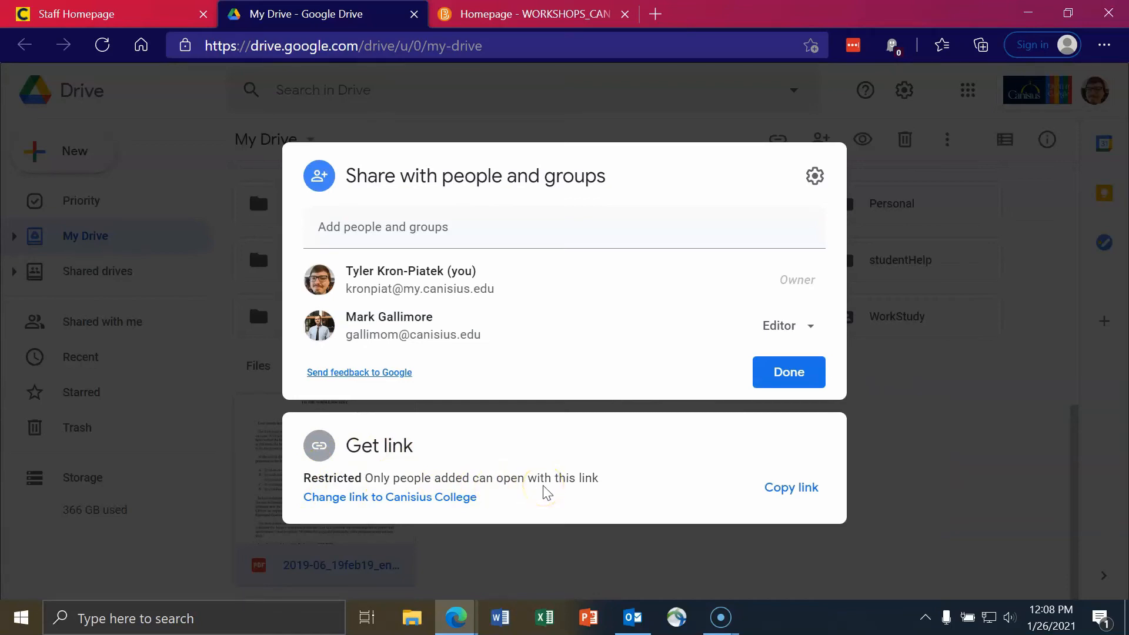
mouse_move(291, 401)
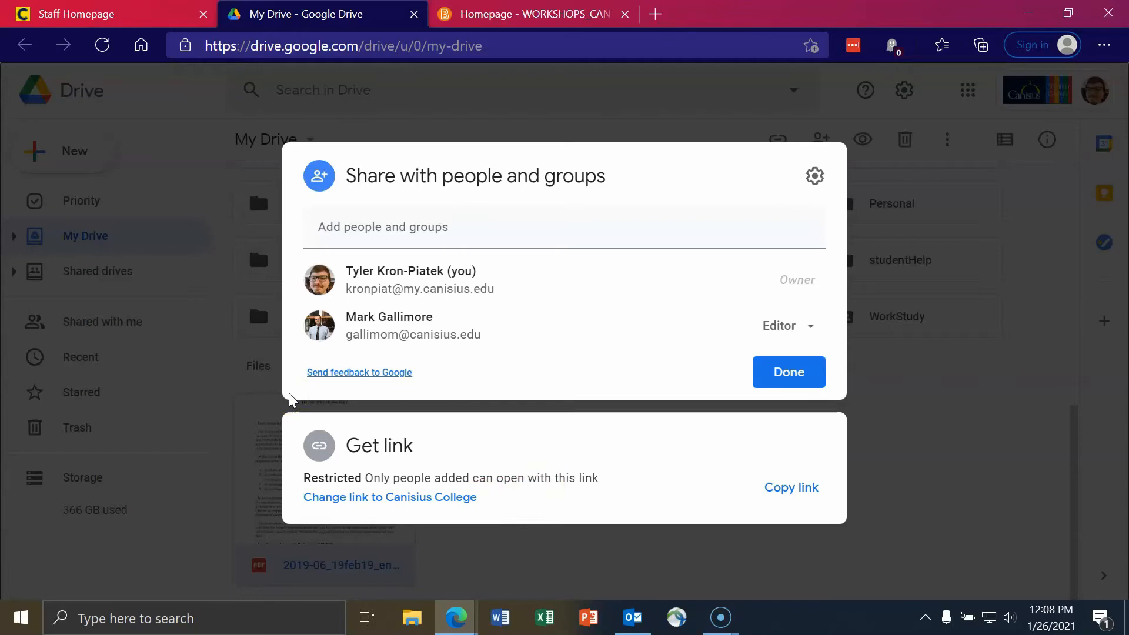
mouse_move(317, 330)
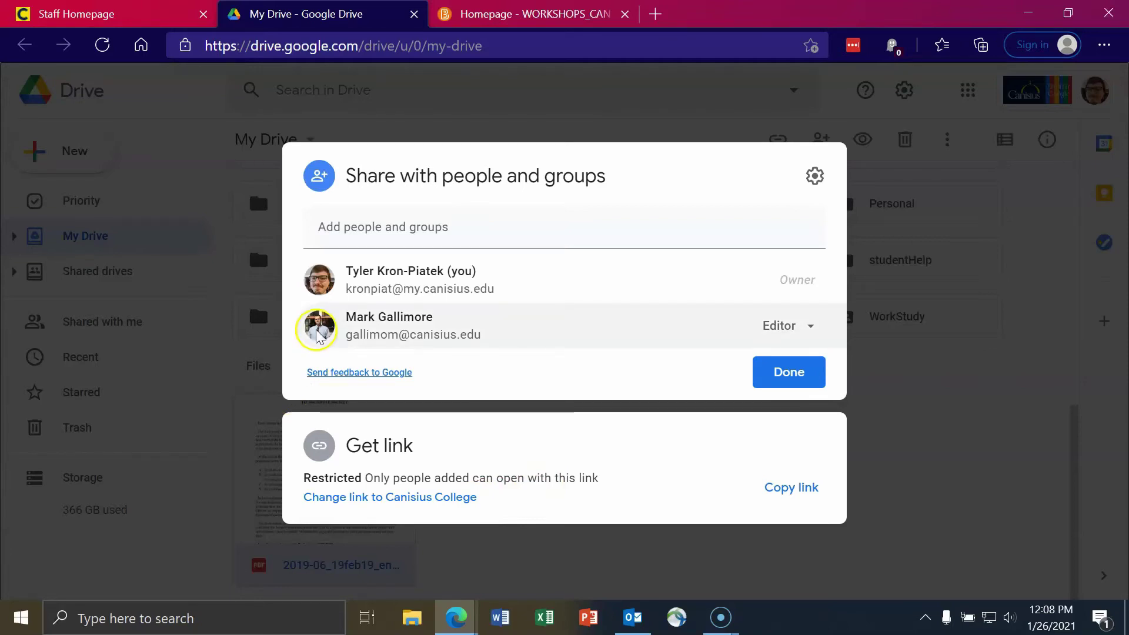
mouse_move(441, 459)
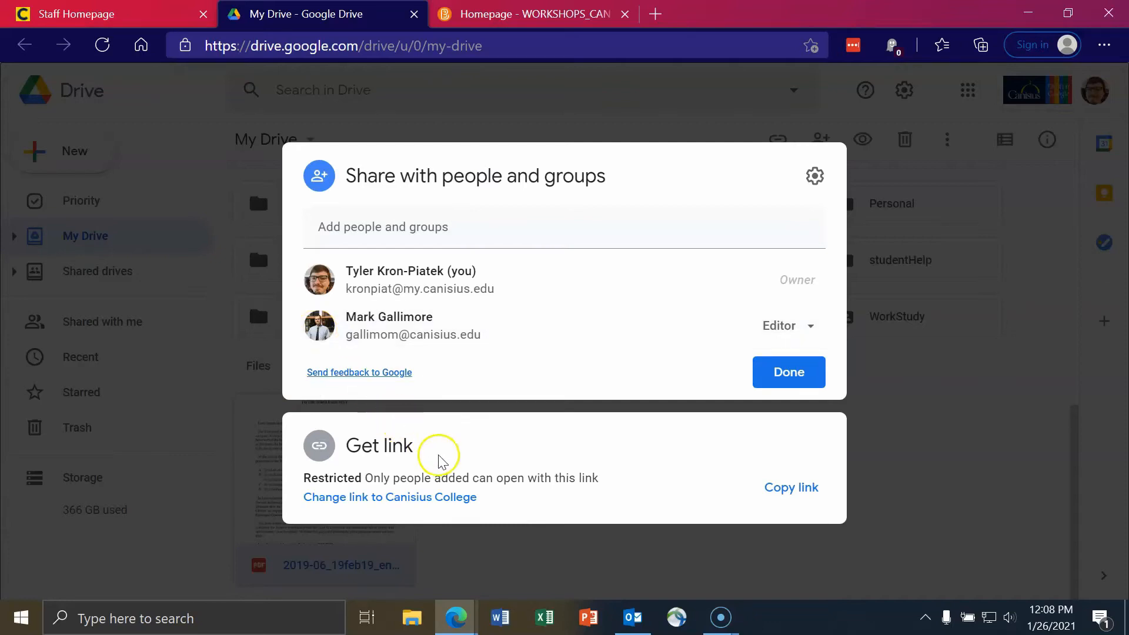
mouse_move(531, 336)
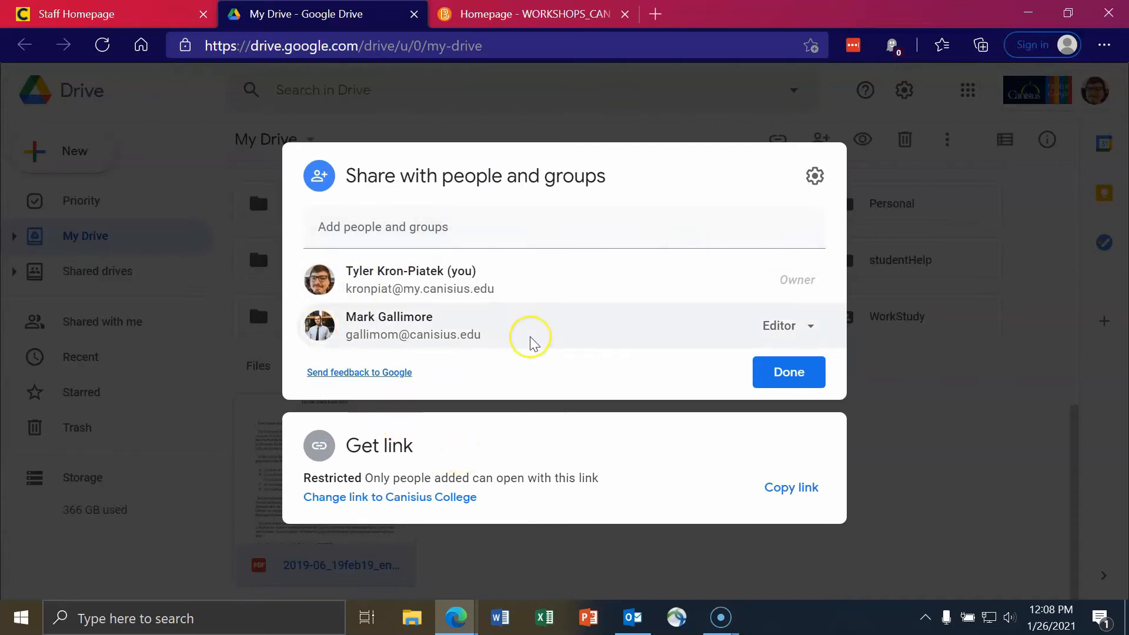
mouse_move(532, 338)
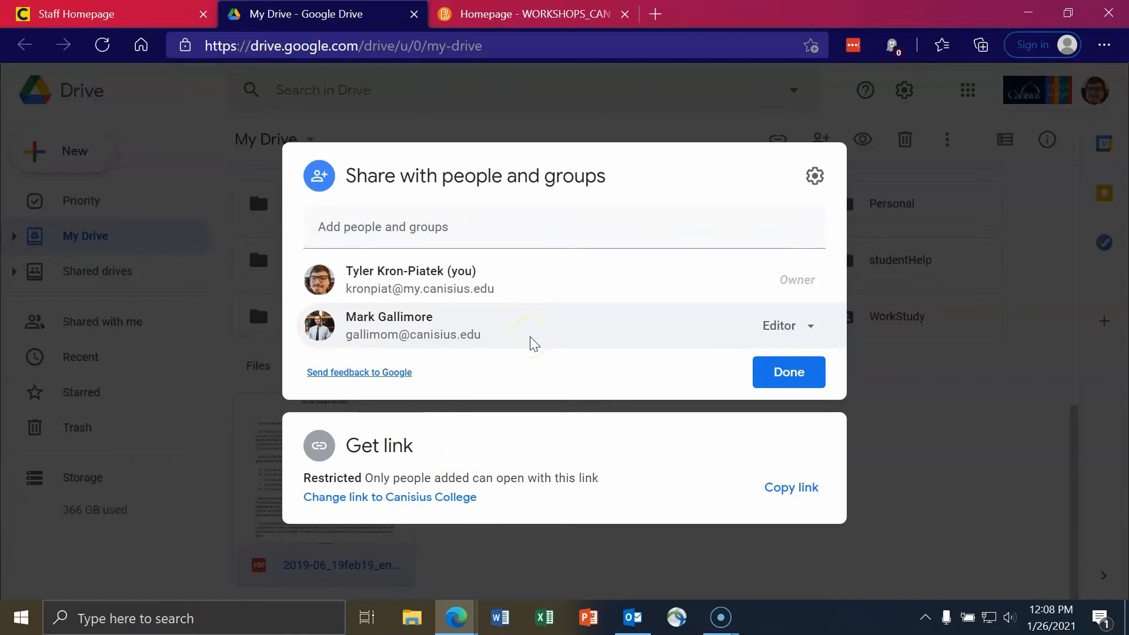
mouse_move(333, 512)
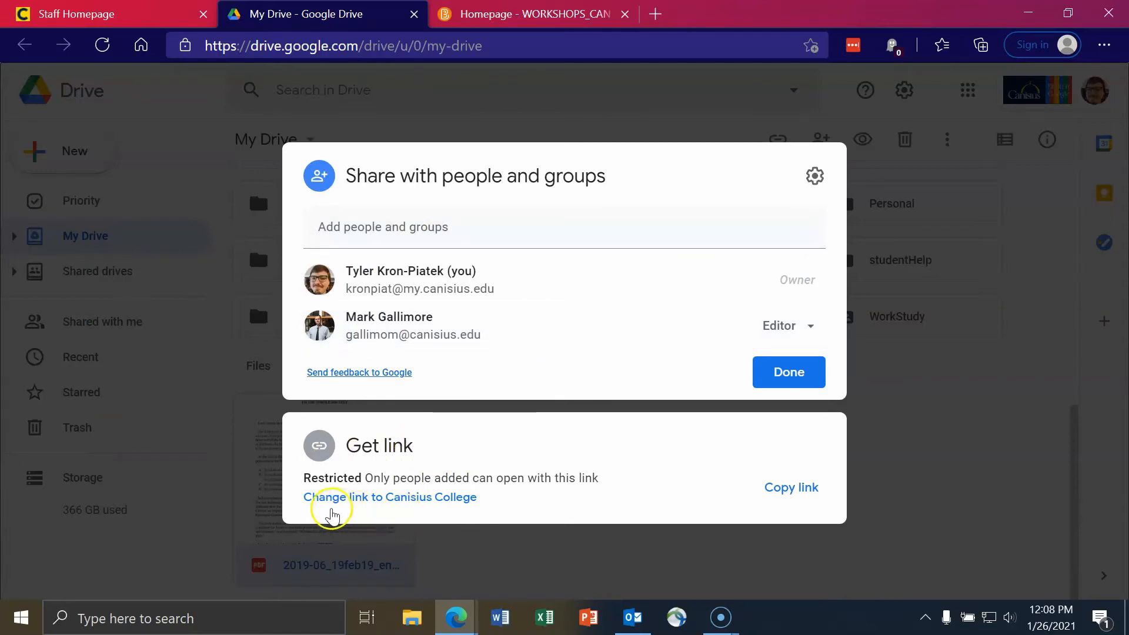
mouse_move(420, 502)
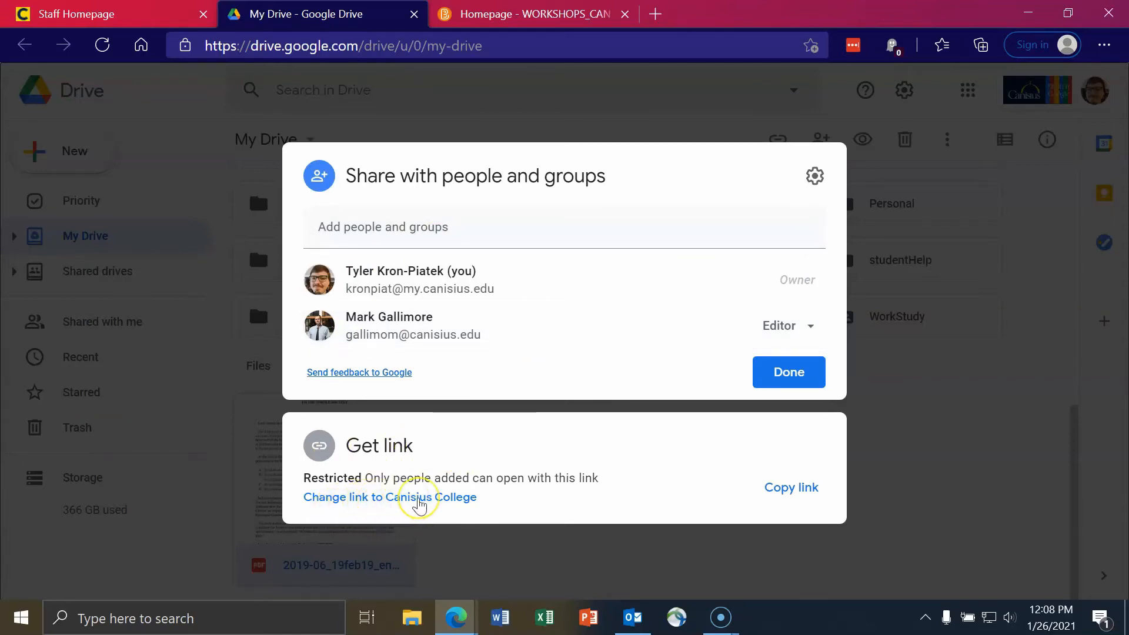
left_click(388, 497)
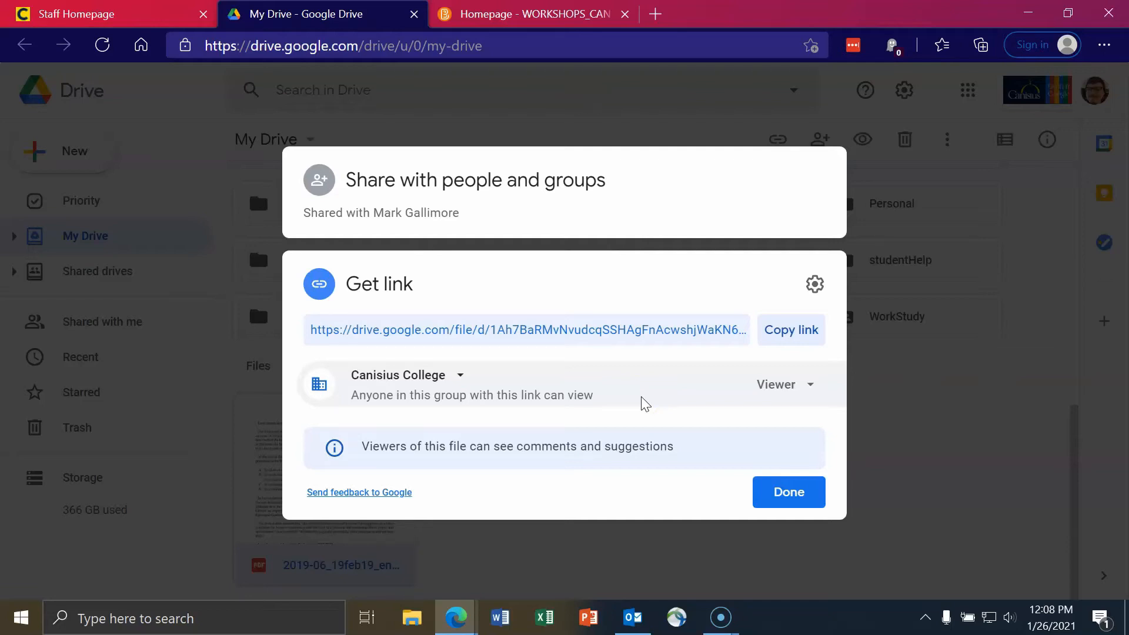
mouse_move(495, 325)
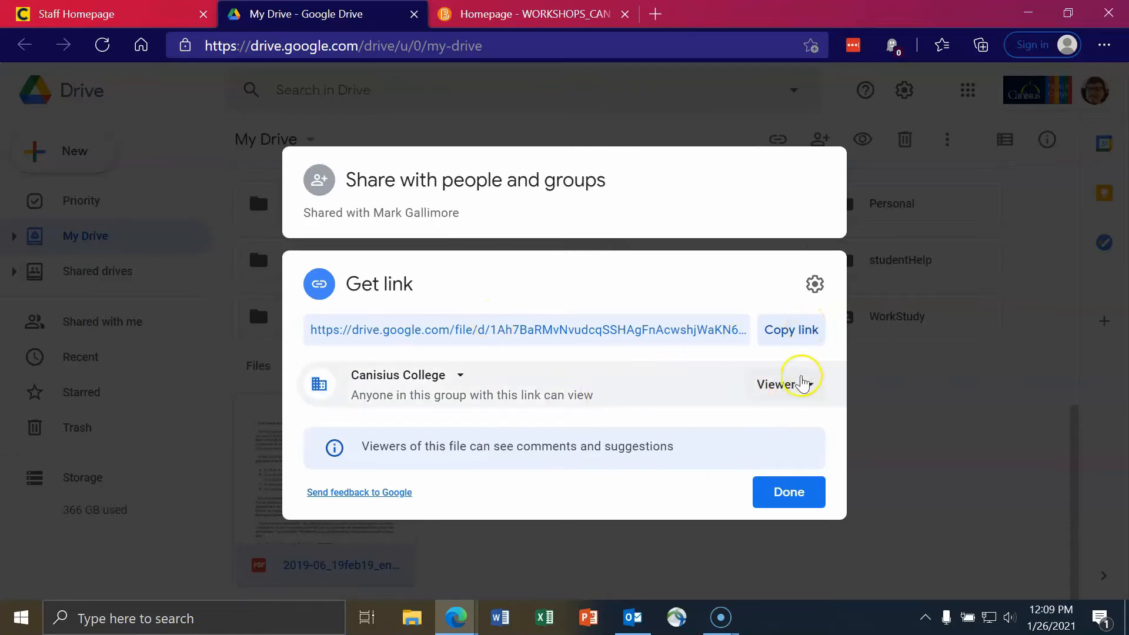
left_click(781, 384)
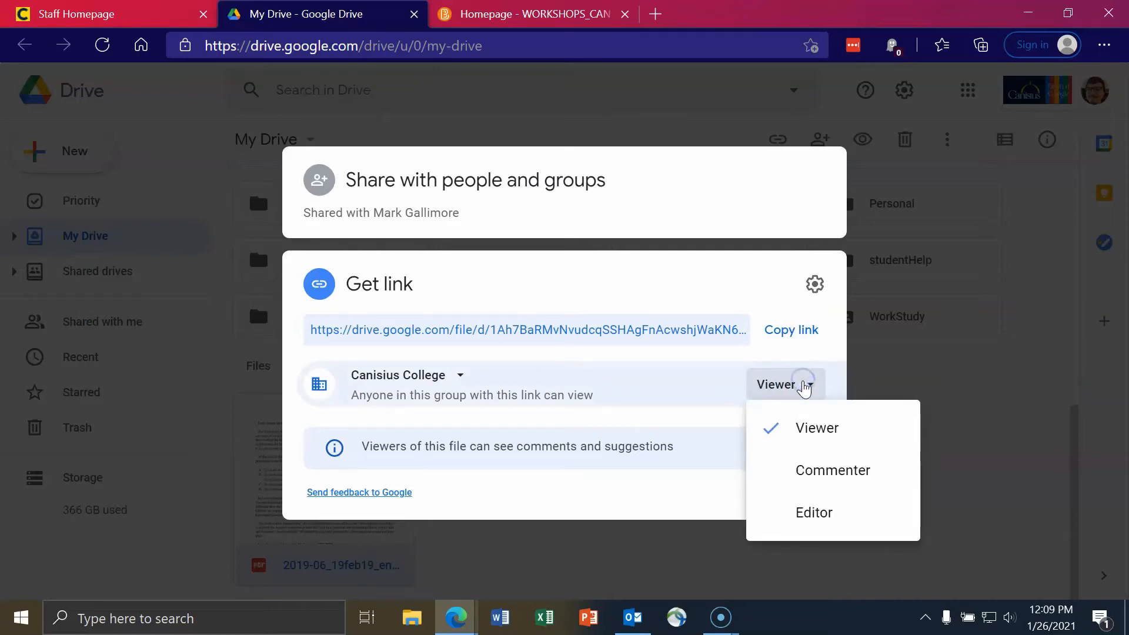
mouse_move(649, 371)
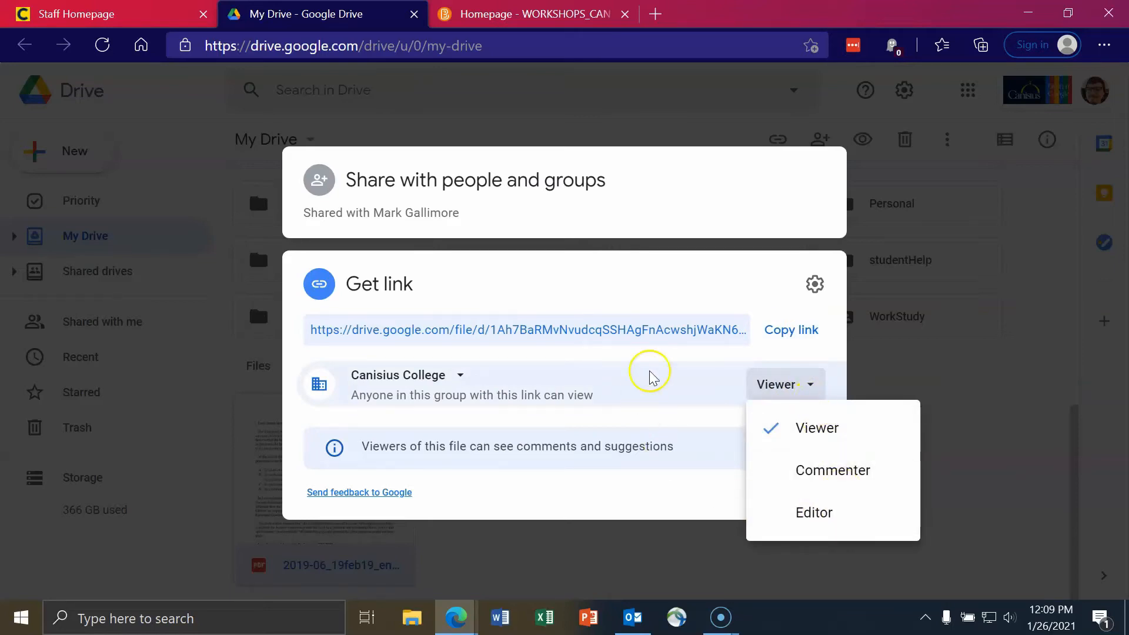
left_click(790, 330)
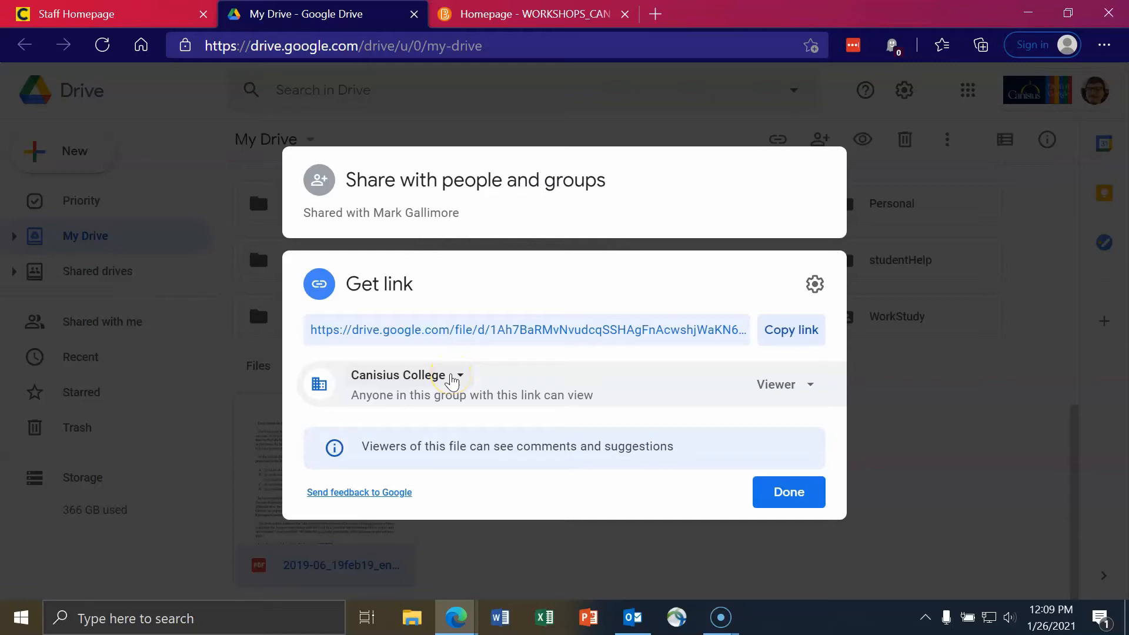
Step: Switch the link access to 'Anyone with the link' as Viewer and close sharing
left_click(455, 377)
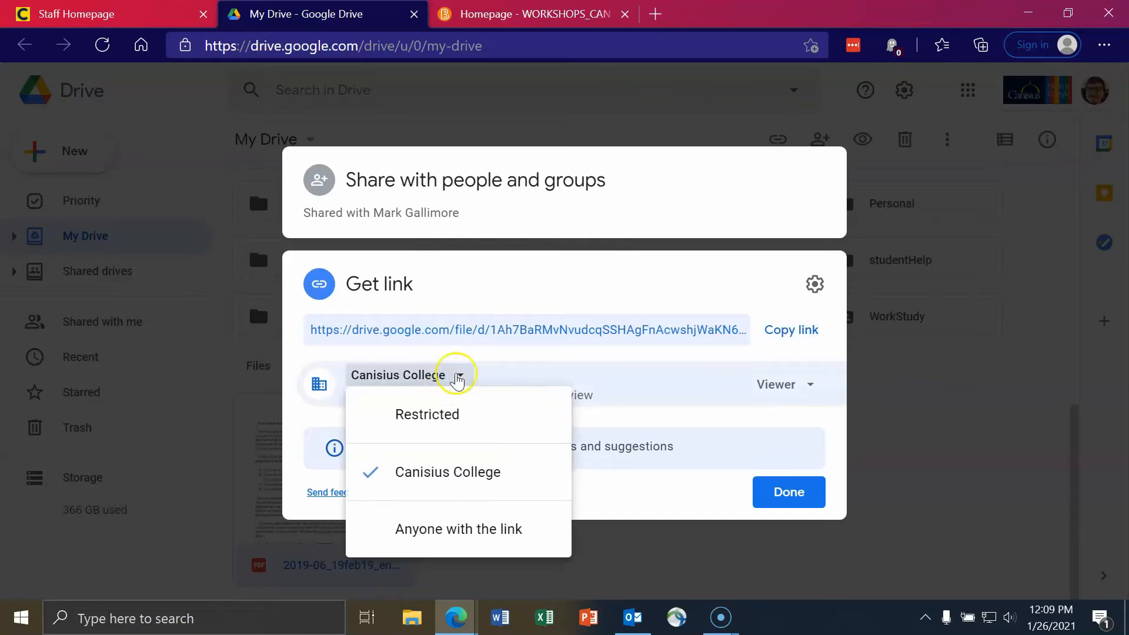
left_click(447, 472)
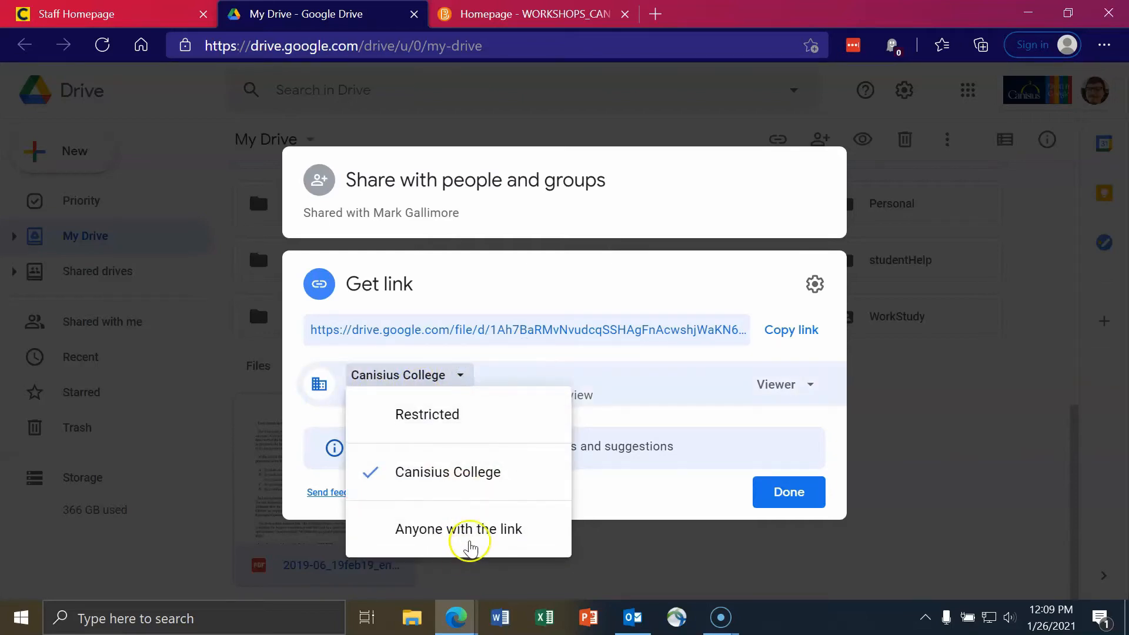
left_click(459, 528)
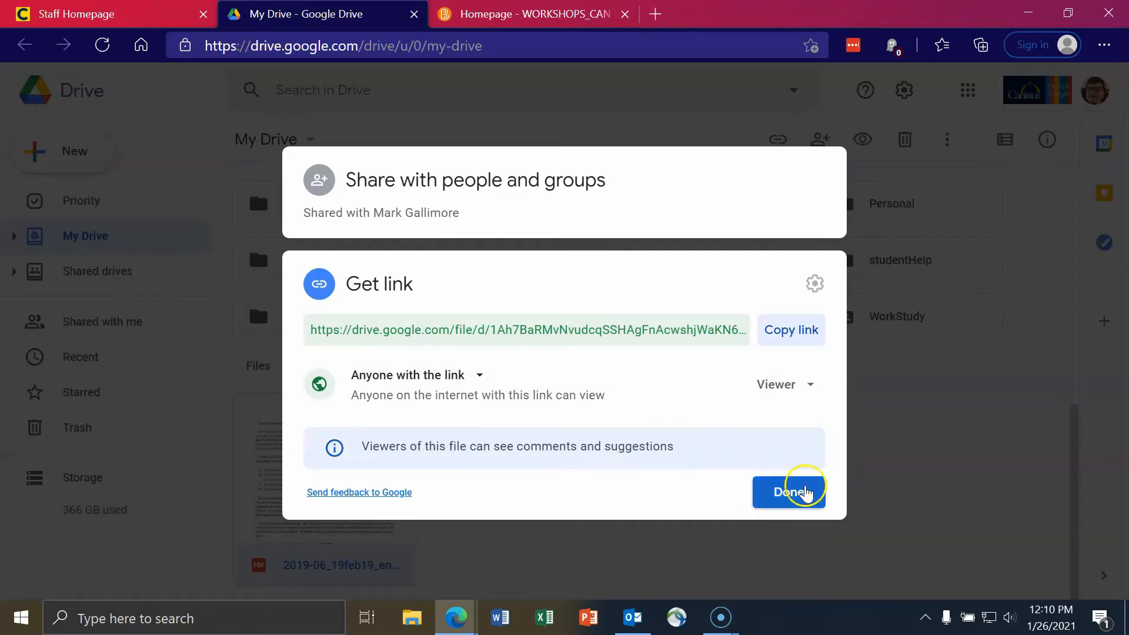
left_click(788, 491)
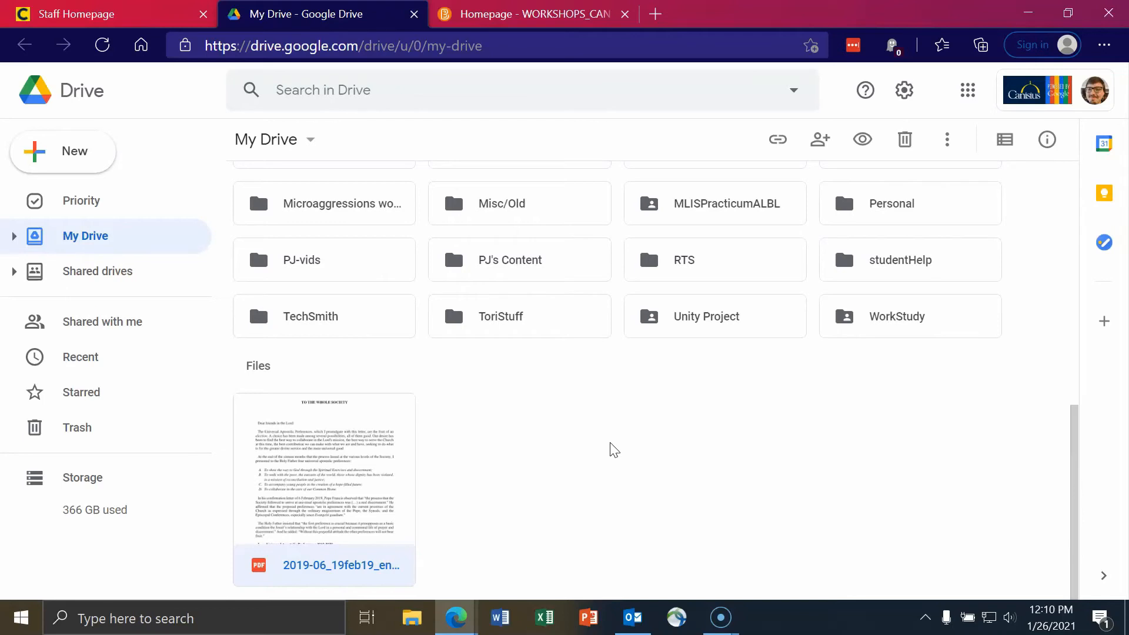
mouse_move(584, 385)
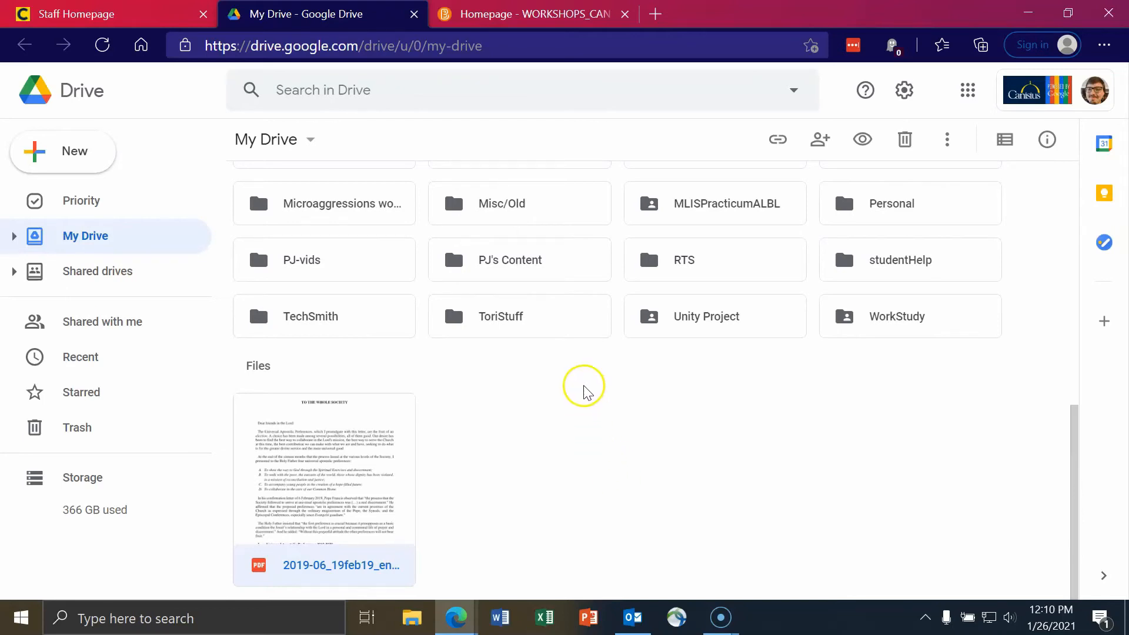
mouse_move(513, 419)
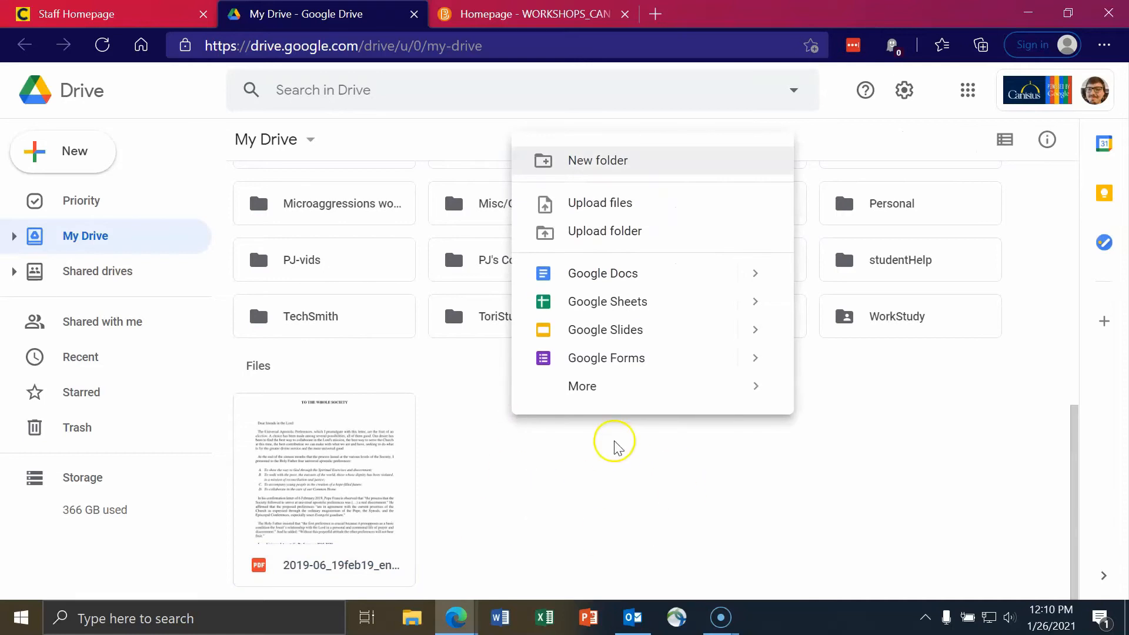
mouse_move(622, 166)
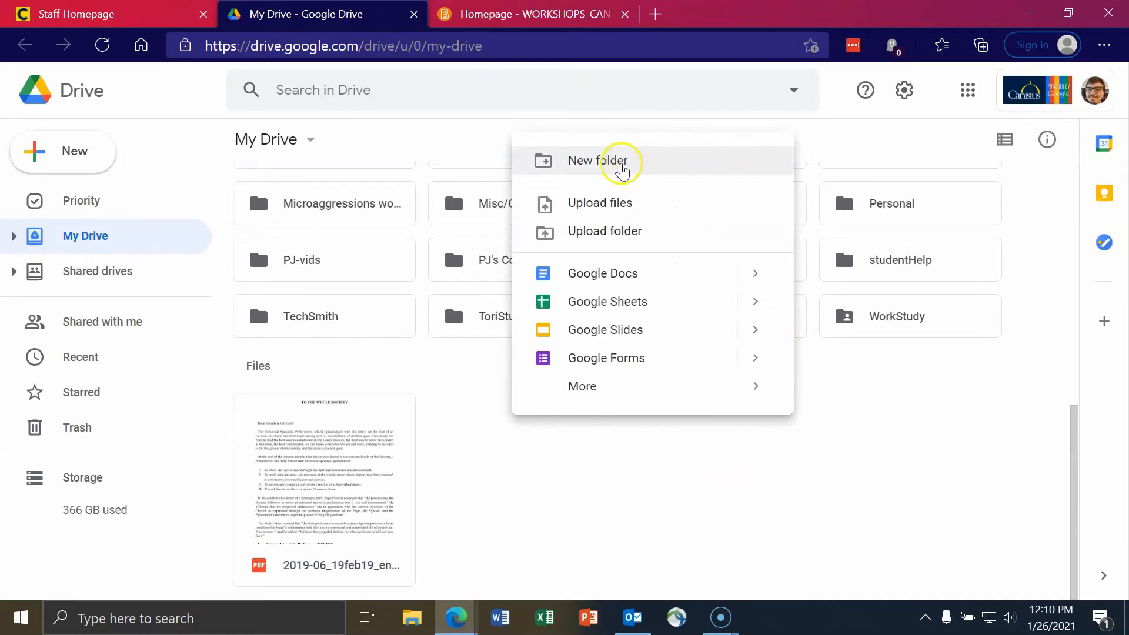
Step: Create a folder named 'AAAA_TEST Folder' in My Drive
left_click(594, 160)
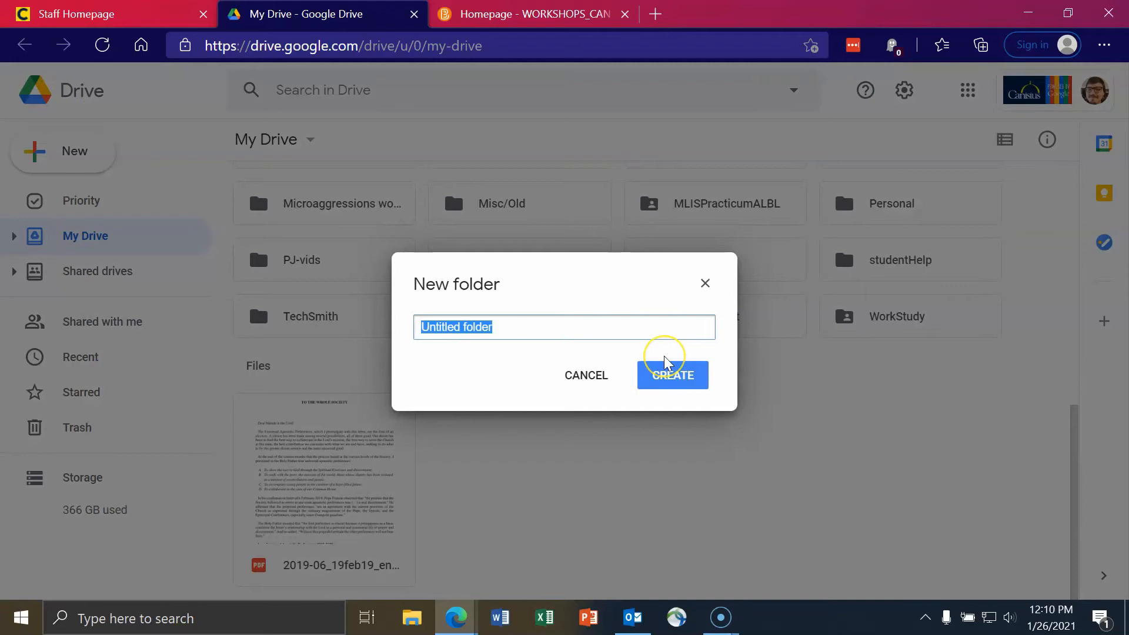
type("AAAA_")
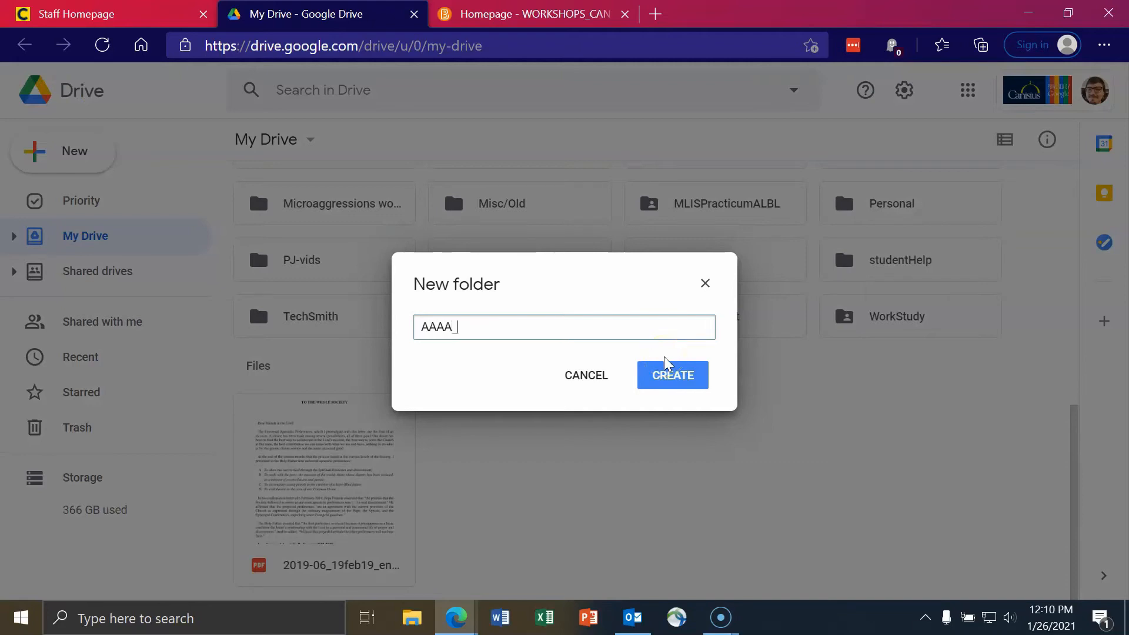
type("TEST")
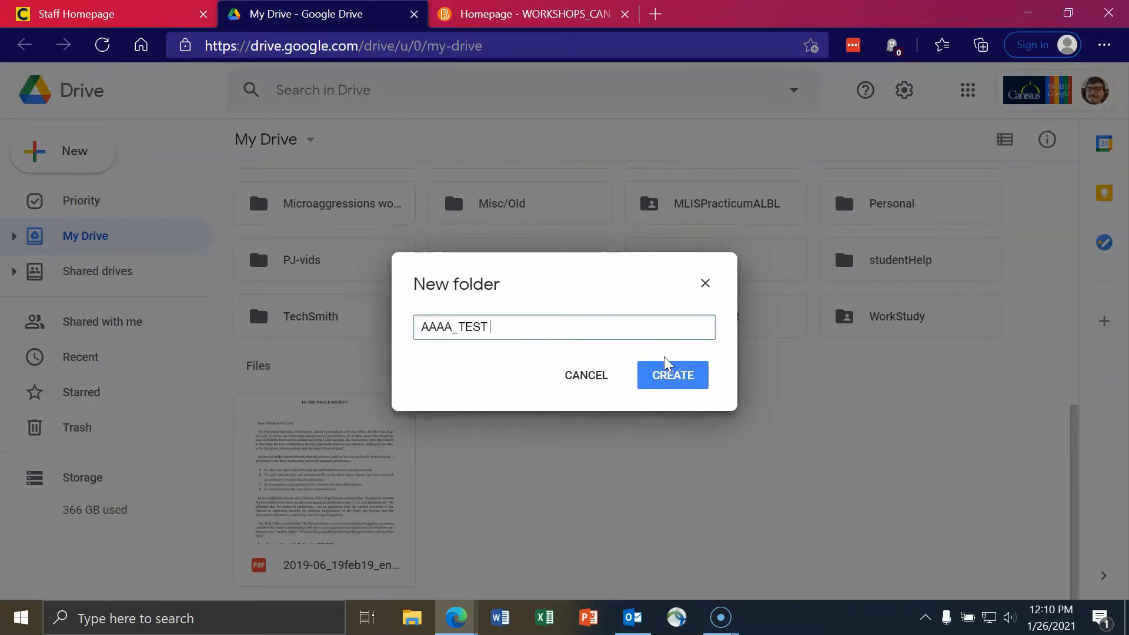
type("Folder")
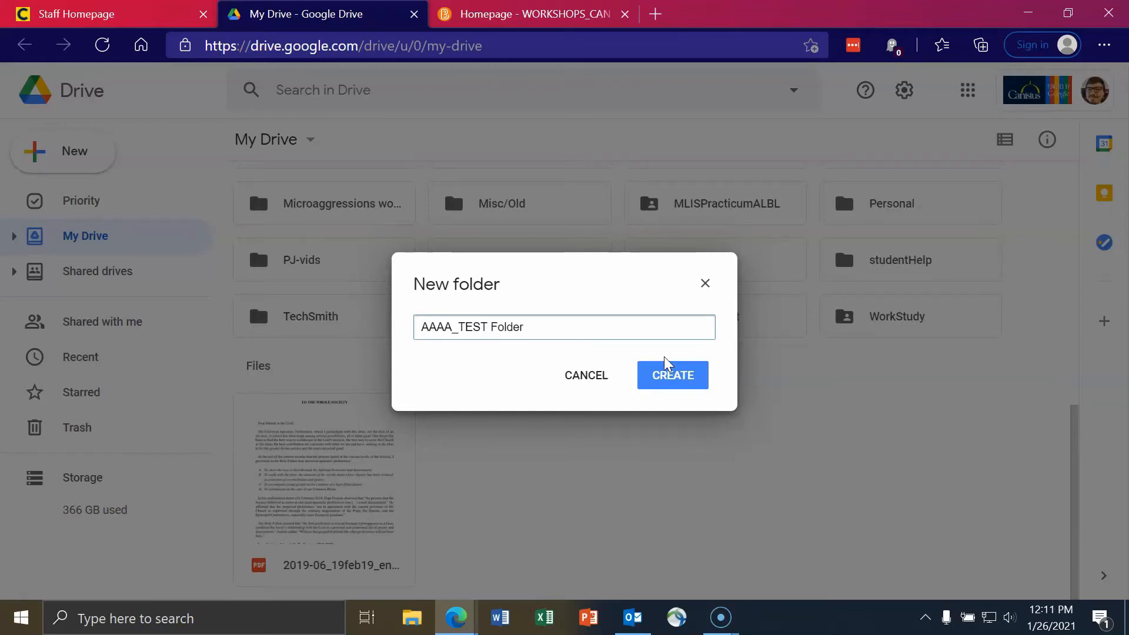
left_click(672, 374)
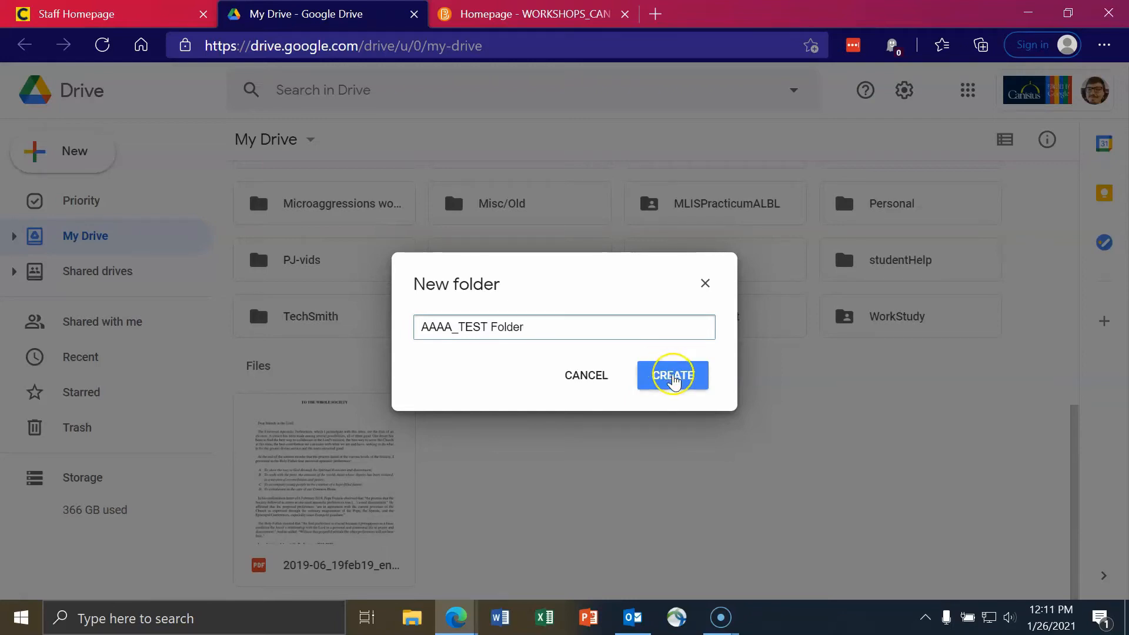
left_click(671, 375)
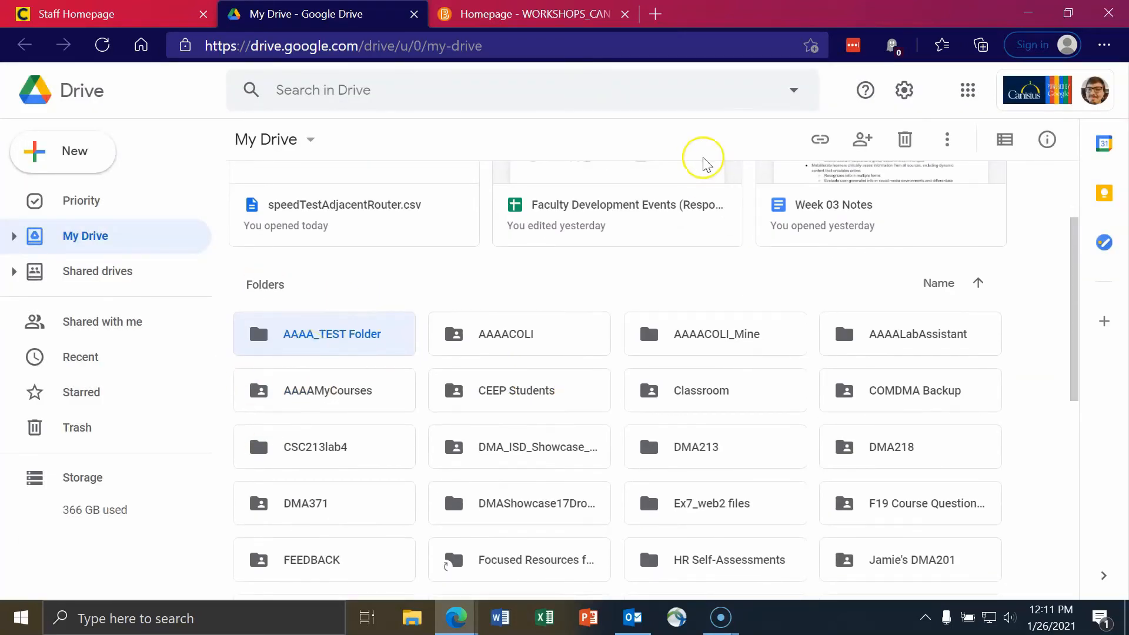
mouse_move(705, 158)
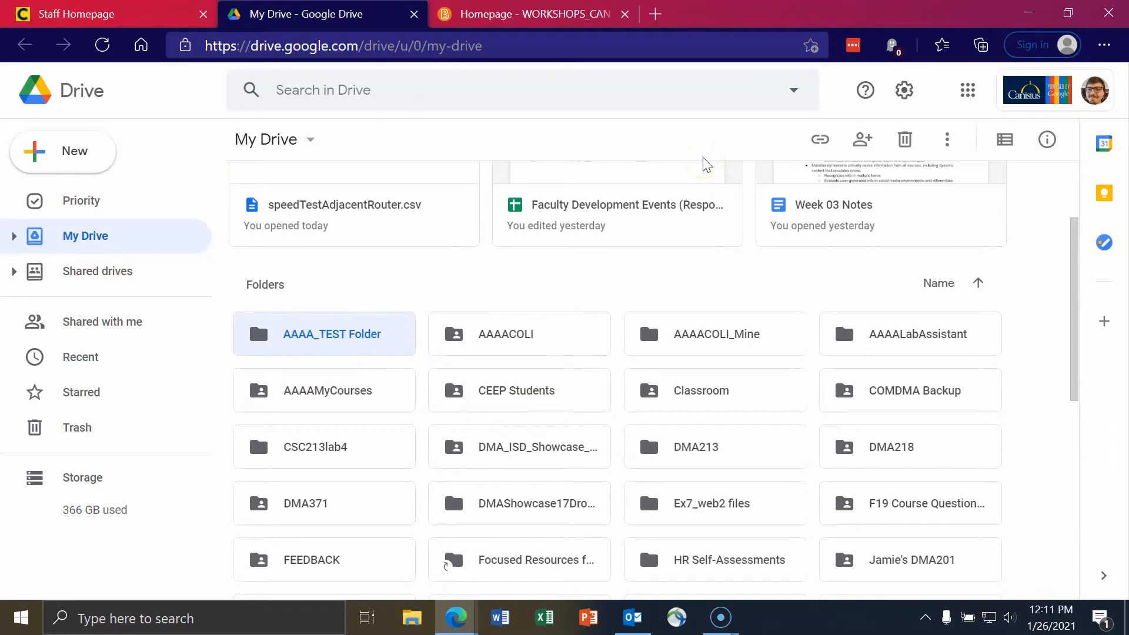
mouse_move(561, 36)
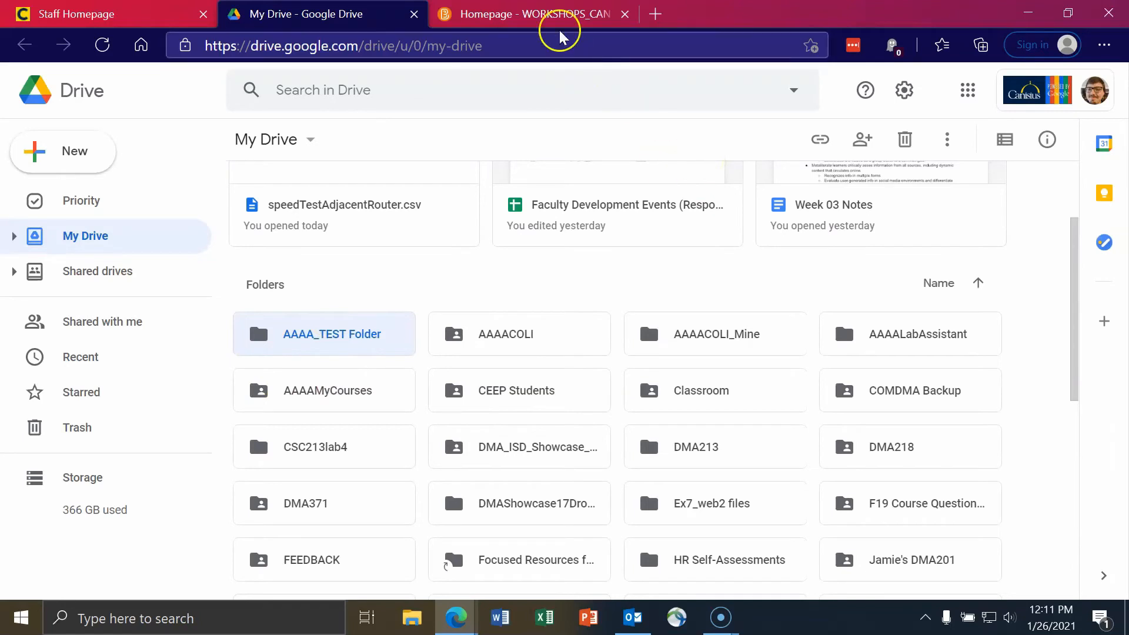
Step: Switch to the D2L tab and open Grades for WORKSHOPS_CAN101E Demonstrator Course
left_click(533, 14)
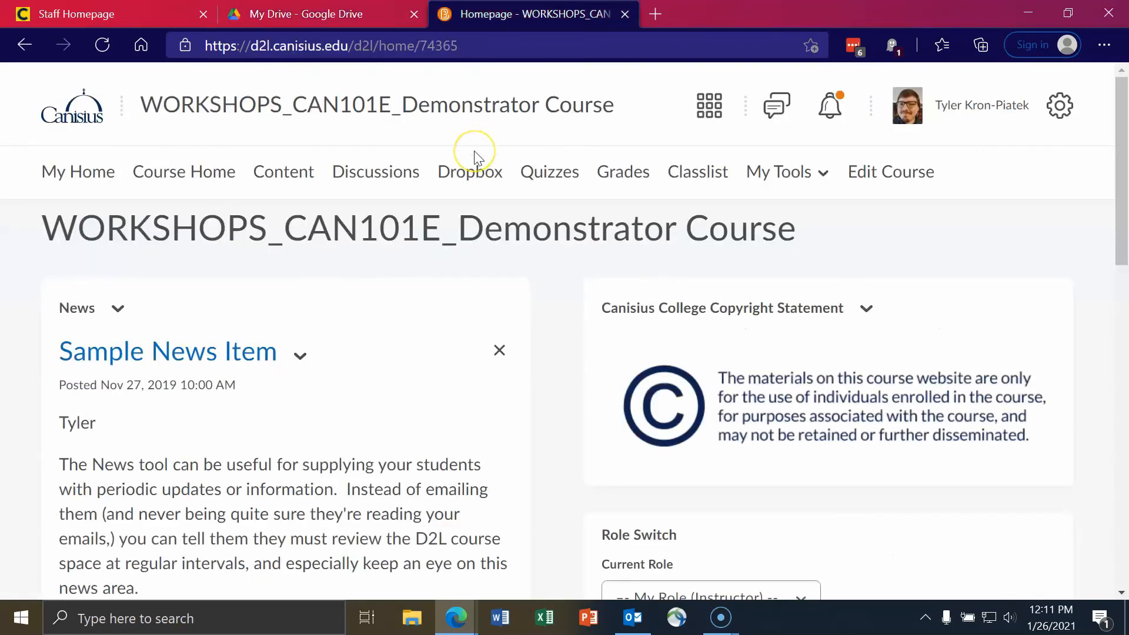
mouse_move(459, 161)
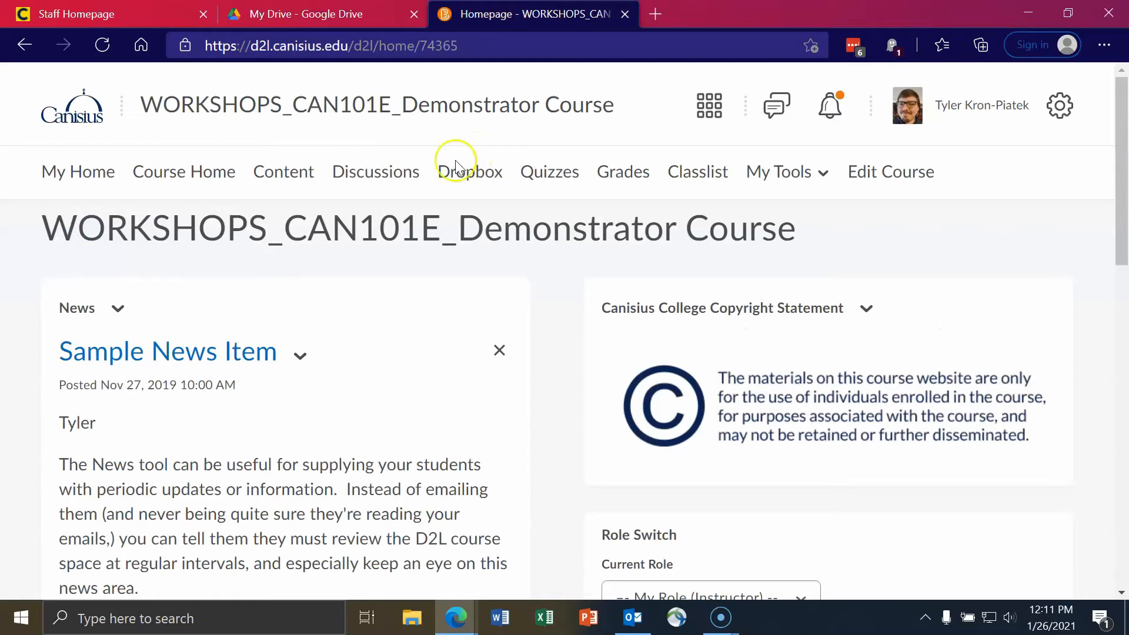
mouse_move(222, 154)
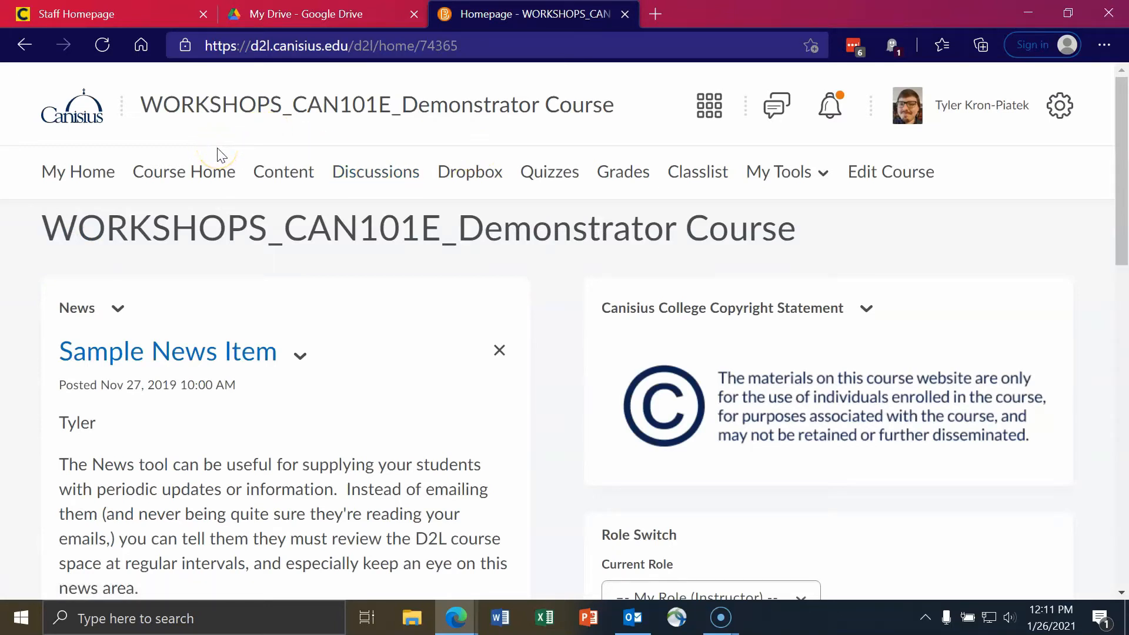
mouse_move(605, 200)
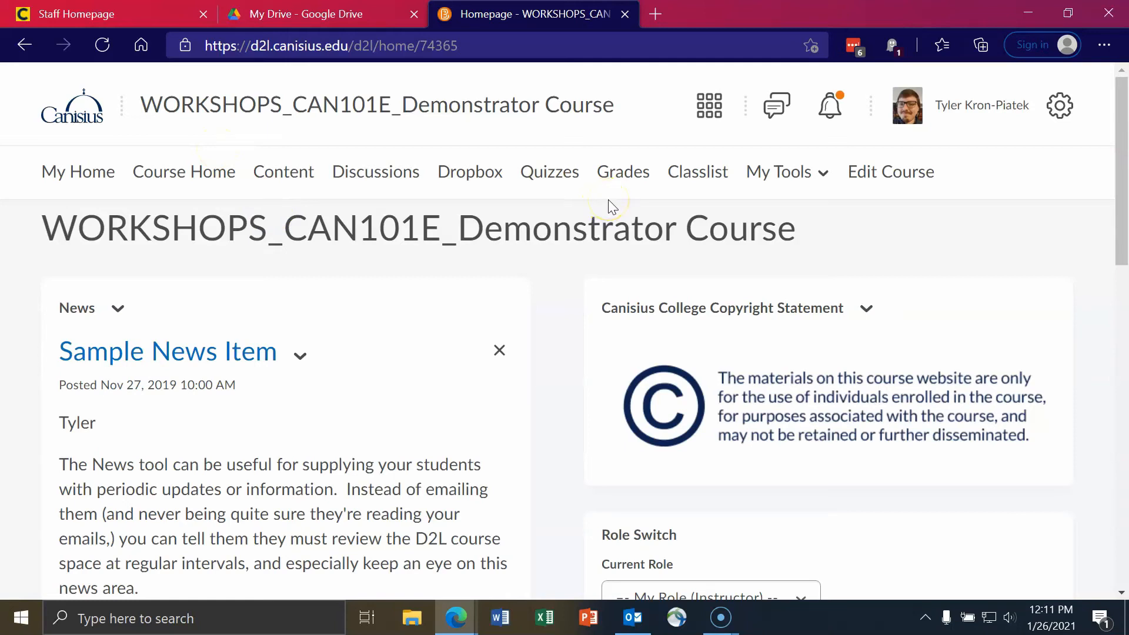
left_click(623, 171)
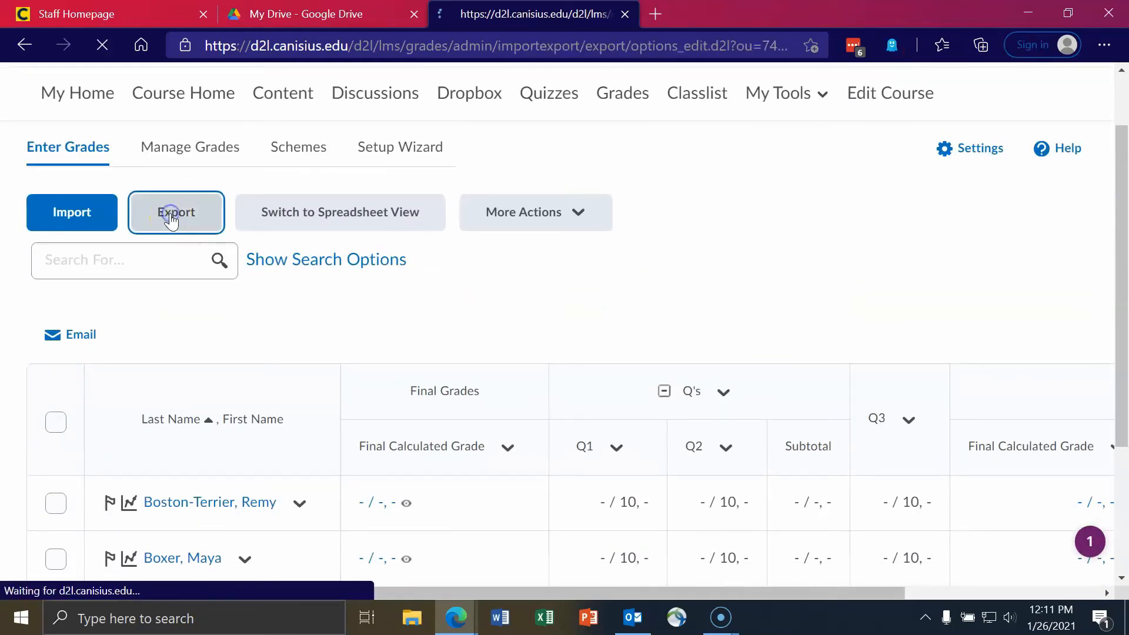
Step: Start a grade export with Email ticked under User Details and all grade items deselected
left_click(176, 212)
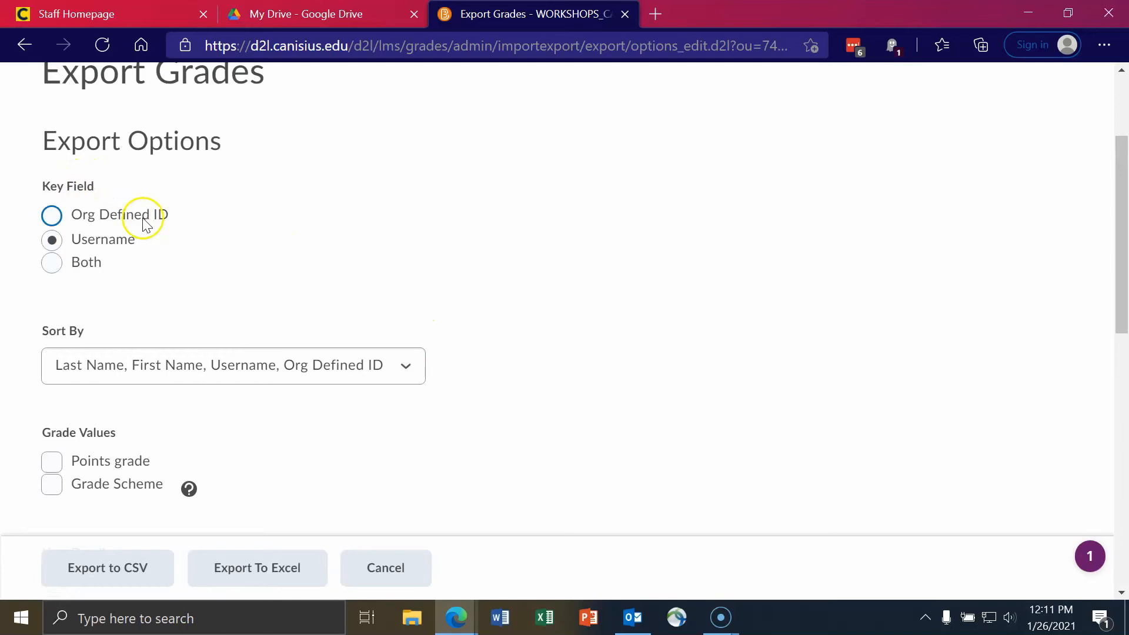
mouse_move(208, 253)
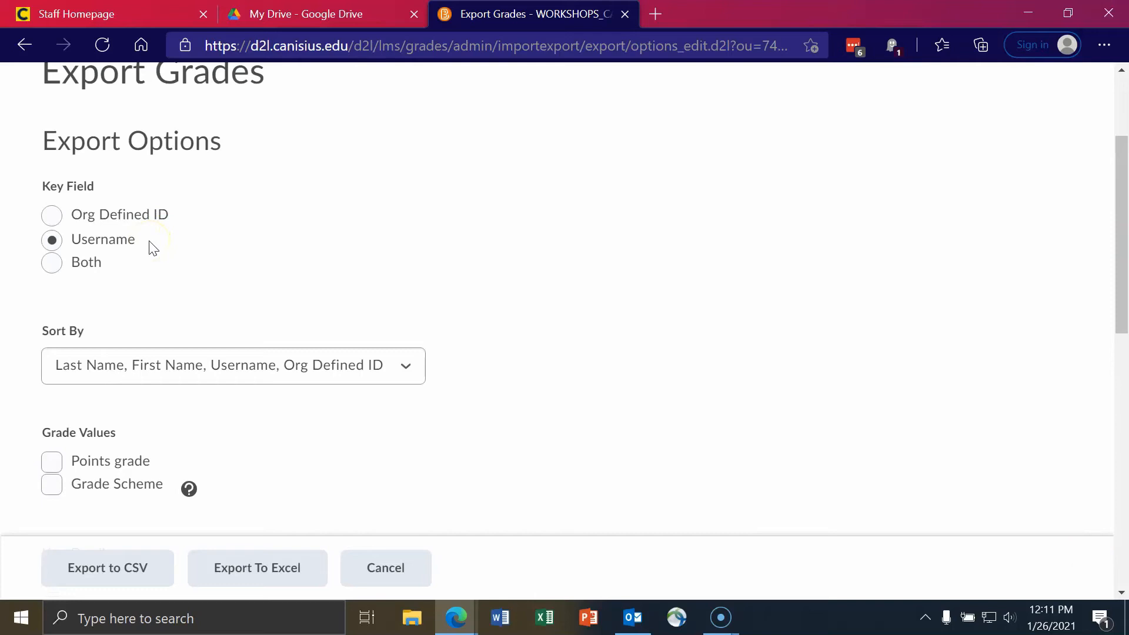
scroll("down", 3)
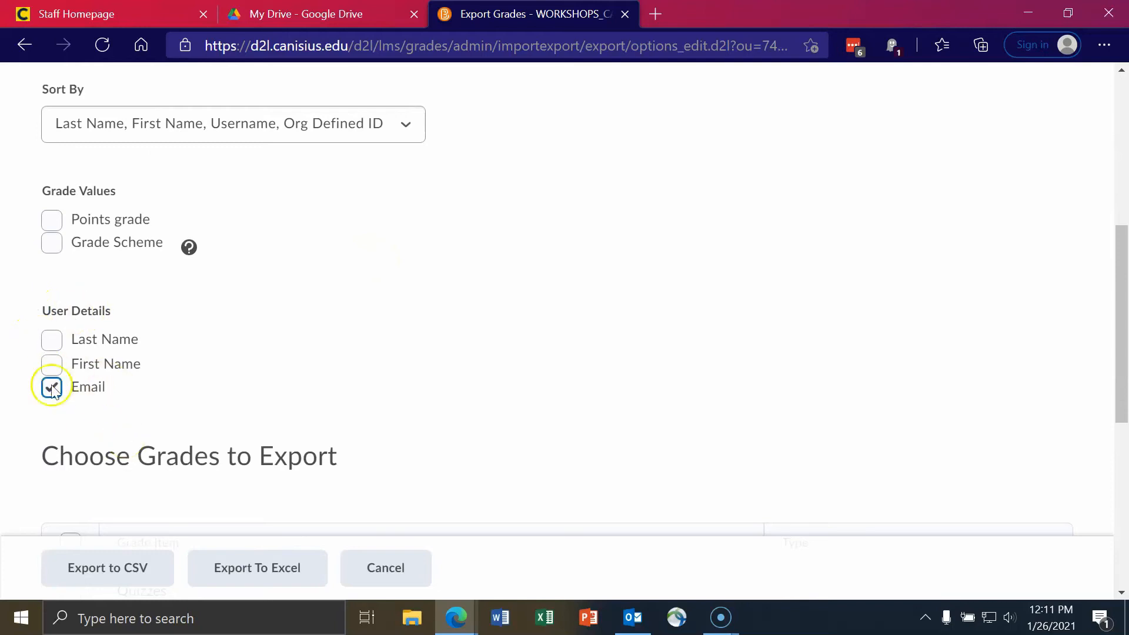
left_click(51, 387)
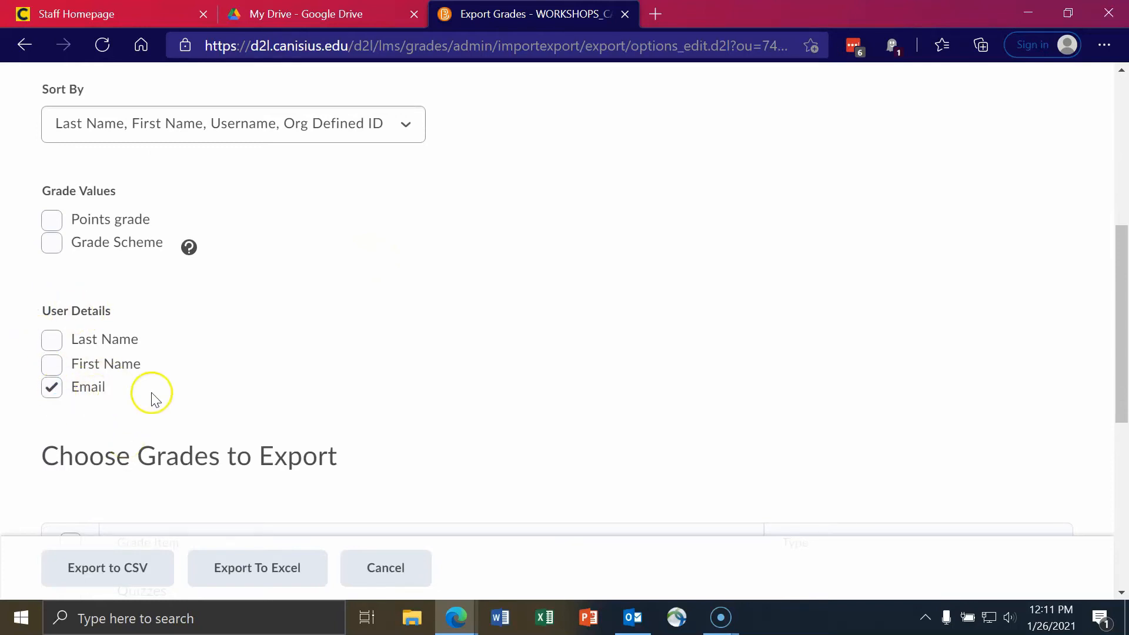
scroll("down", 3)
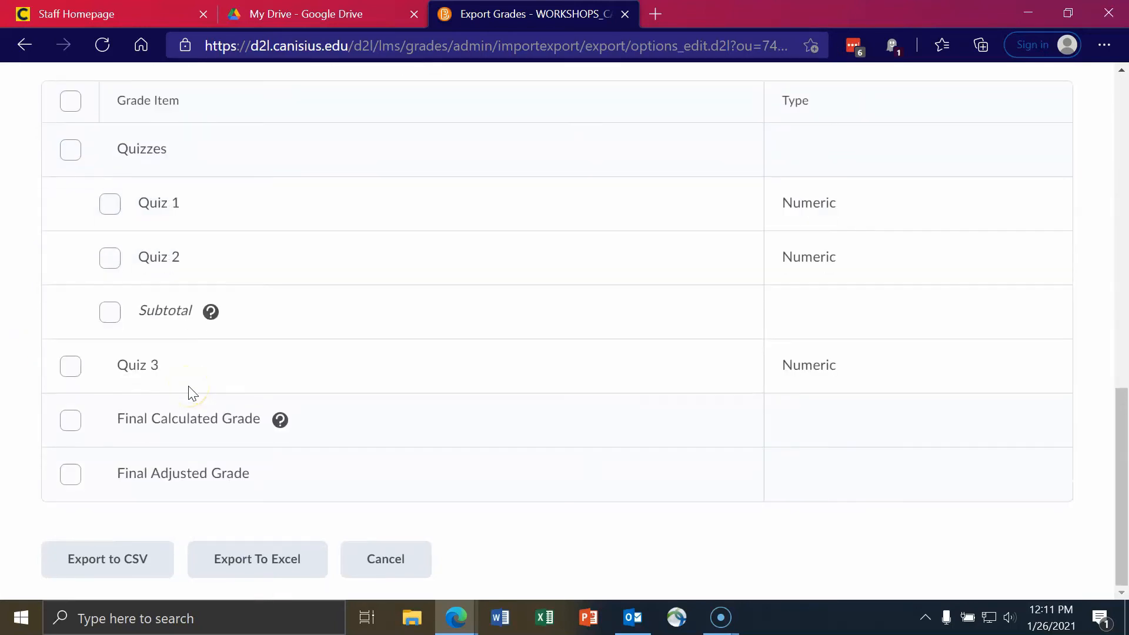
scroll("up", 3)
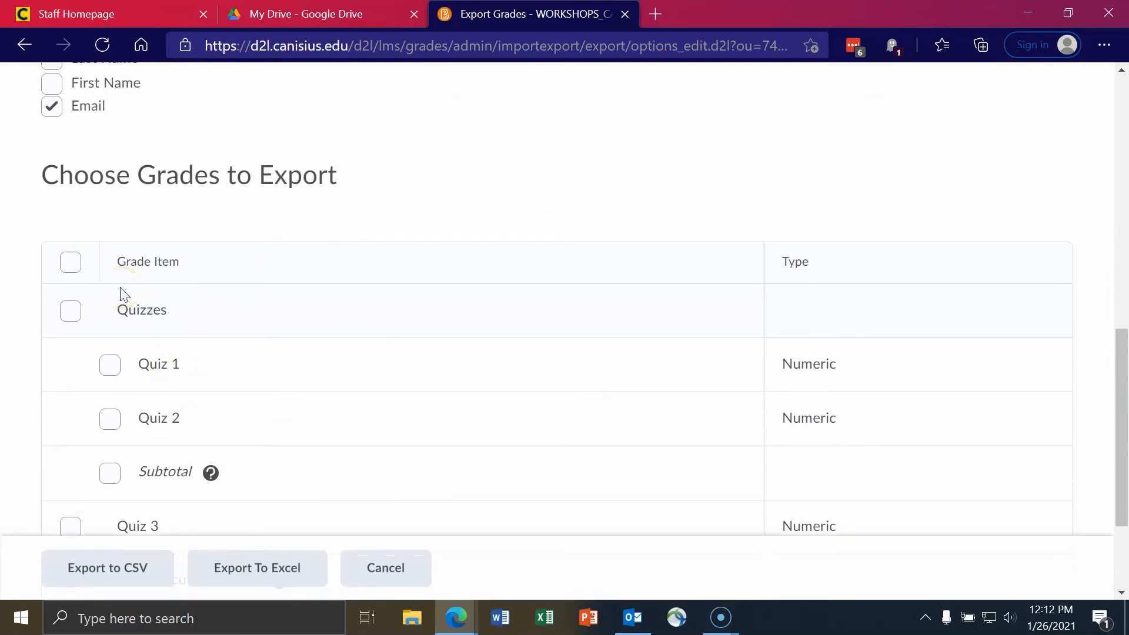
mouse_move(70, 261)
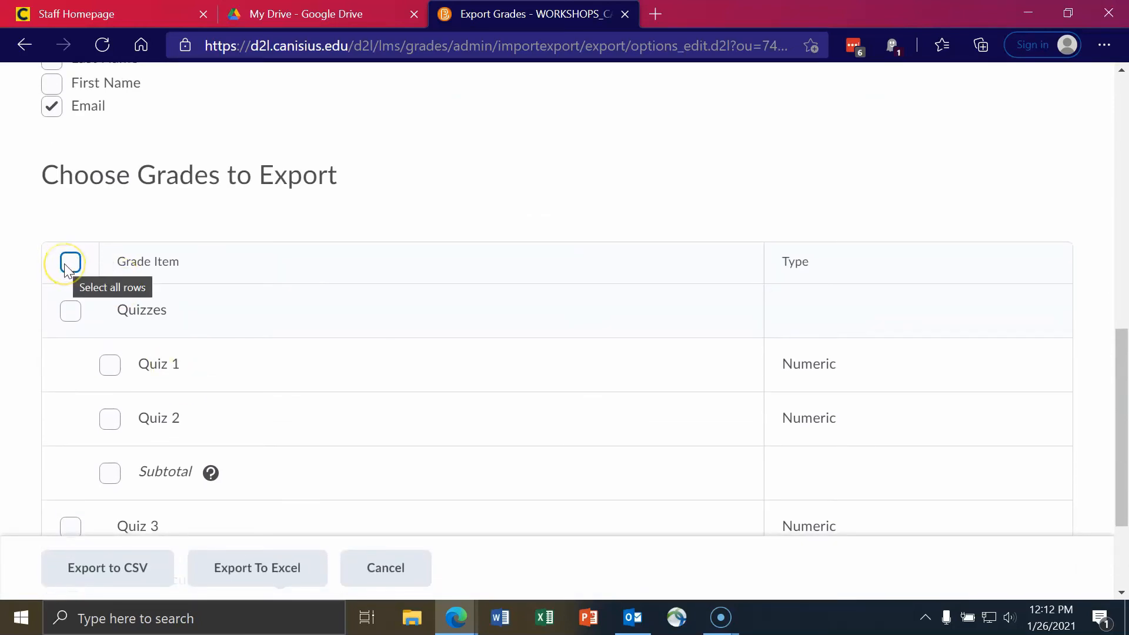
left_click(70, 262)
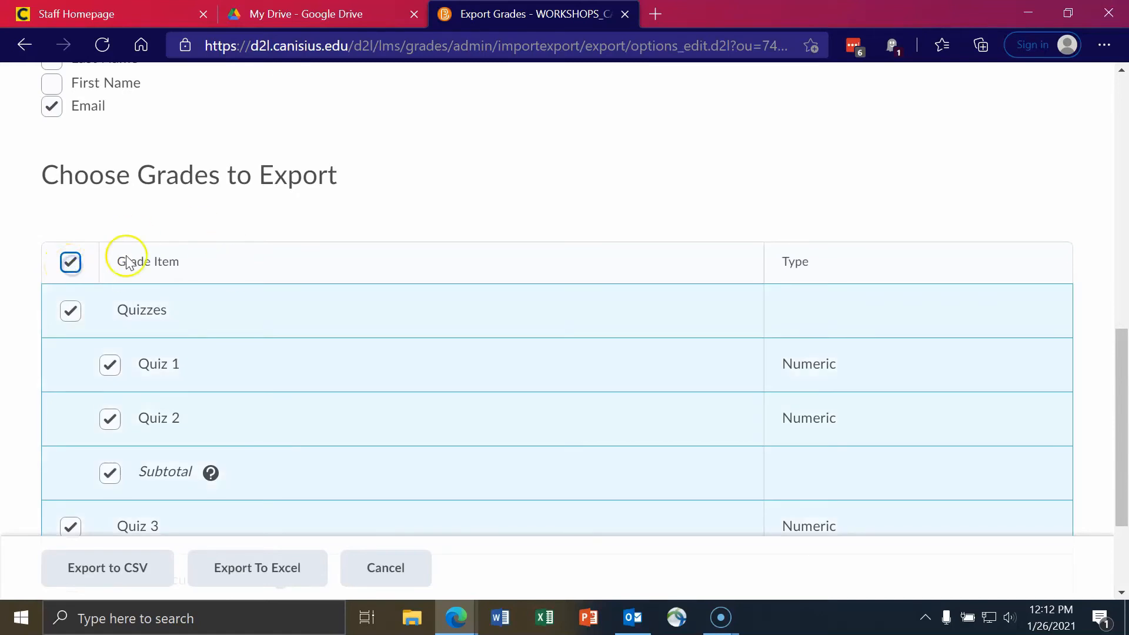
mouse_move(70, 261)
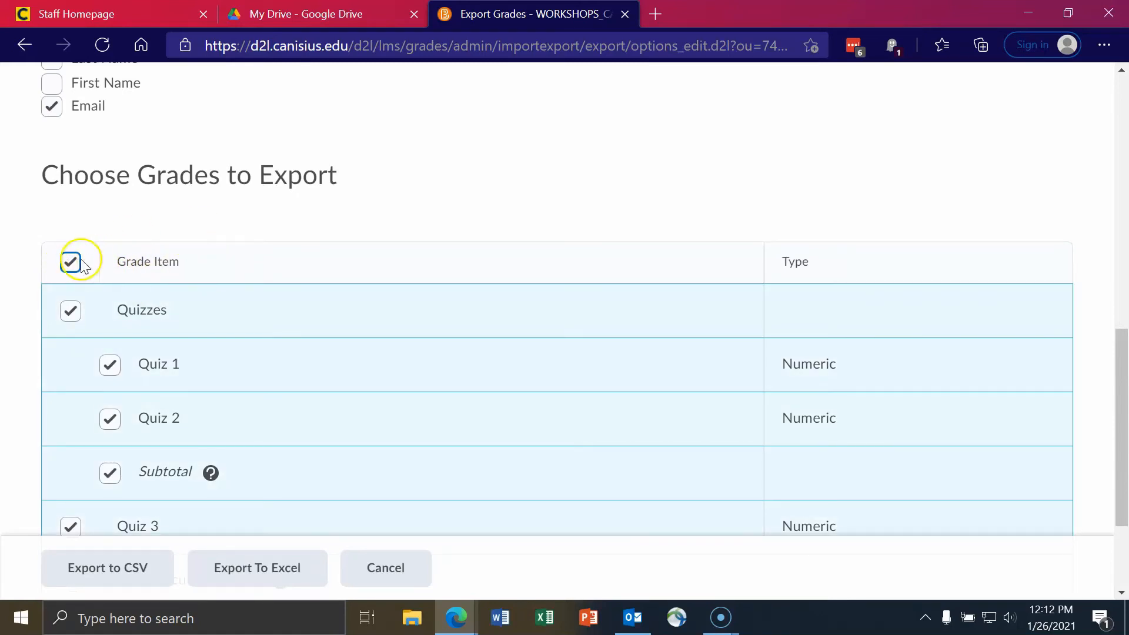
left_click(70, 261)
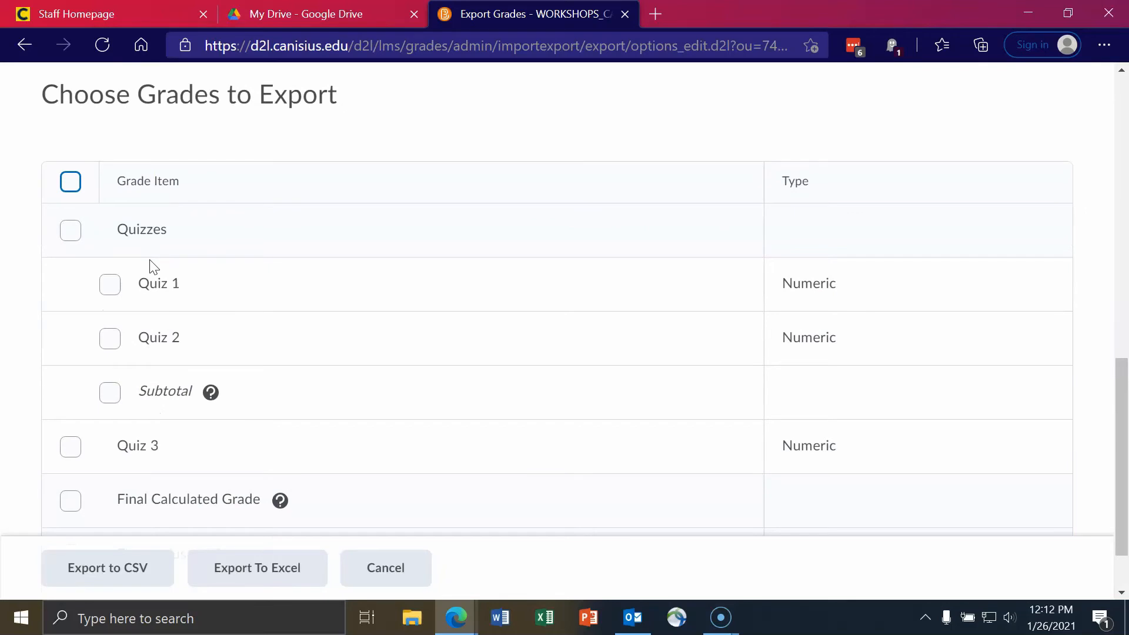
scroll("down", 3)
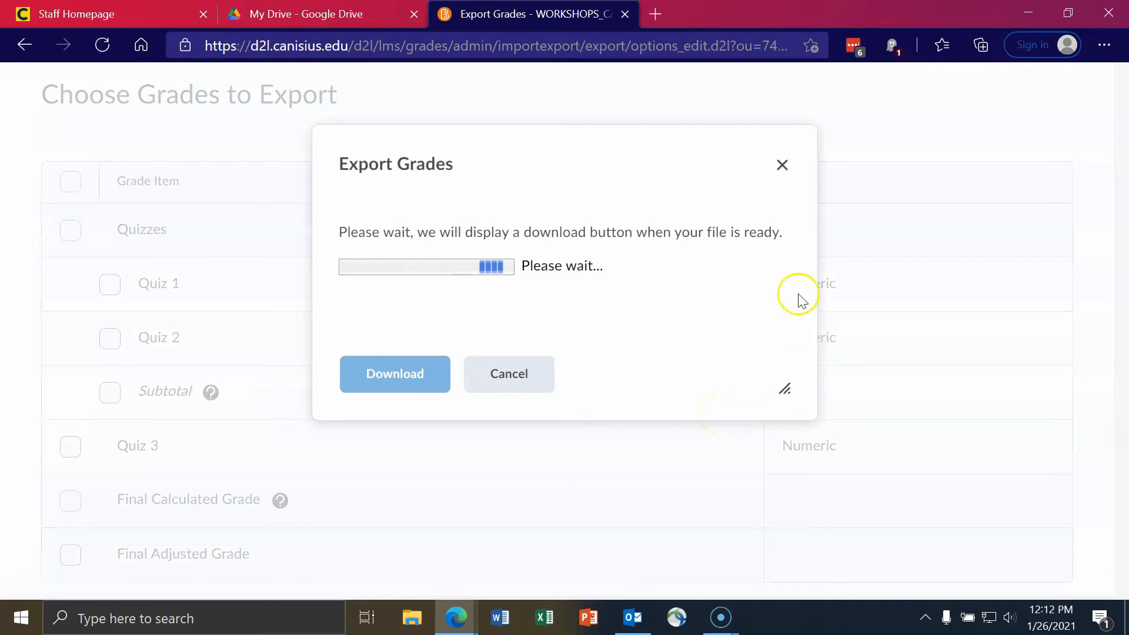
mouse_move(504, 291)
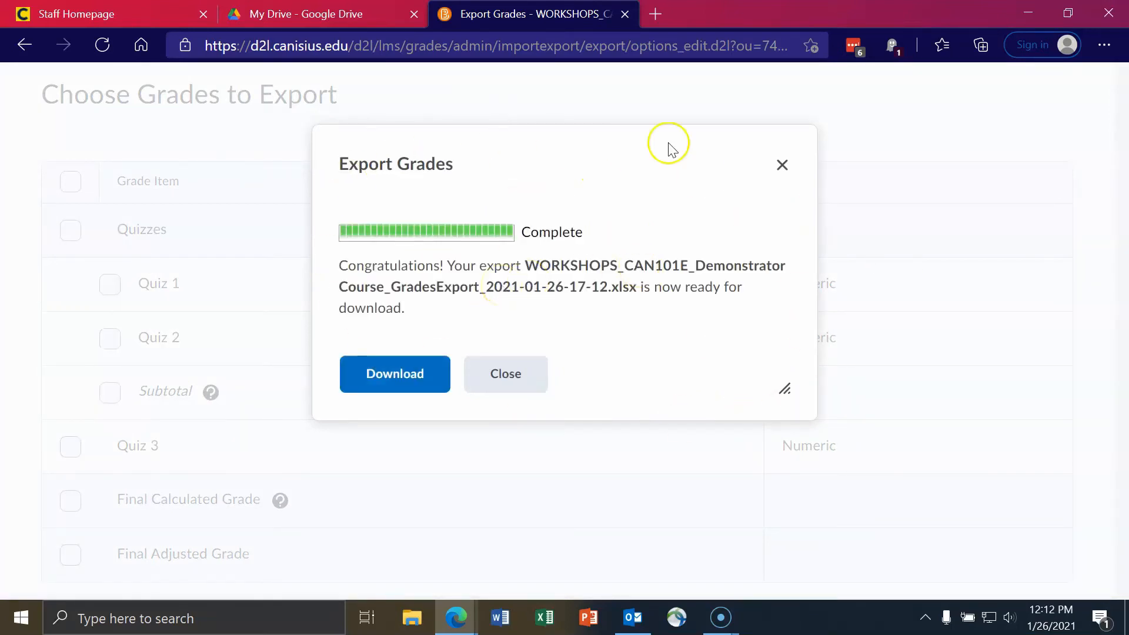
mouse_move(394, 374)
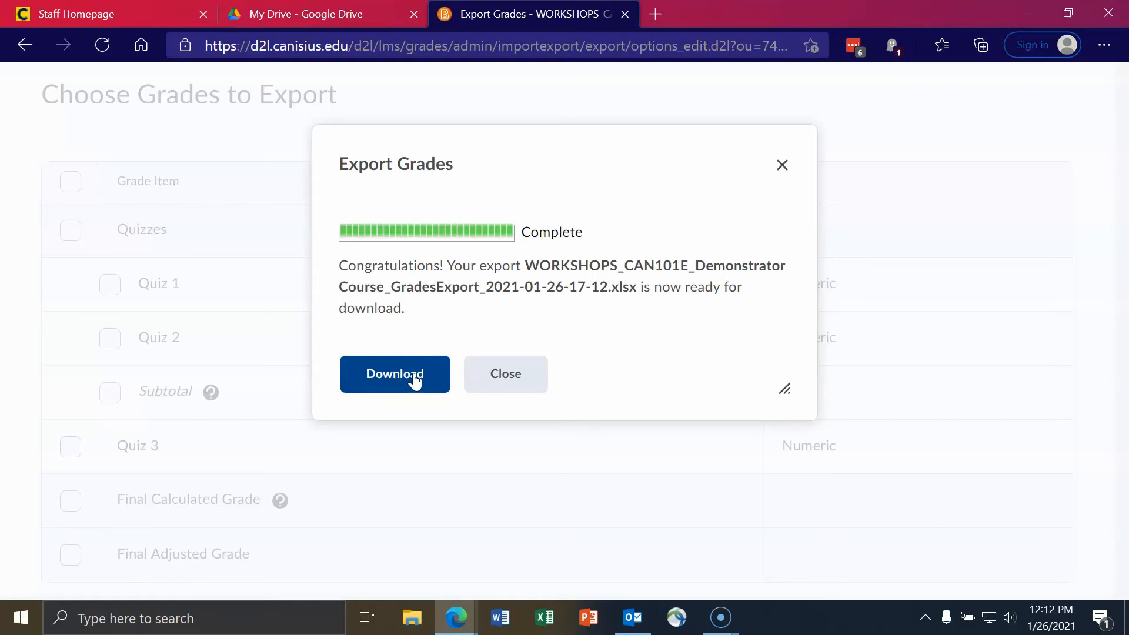
mouse_move(1018, 14)
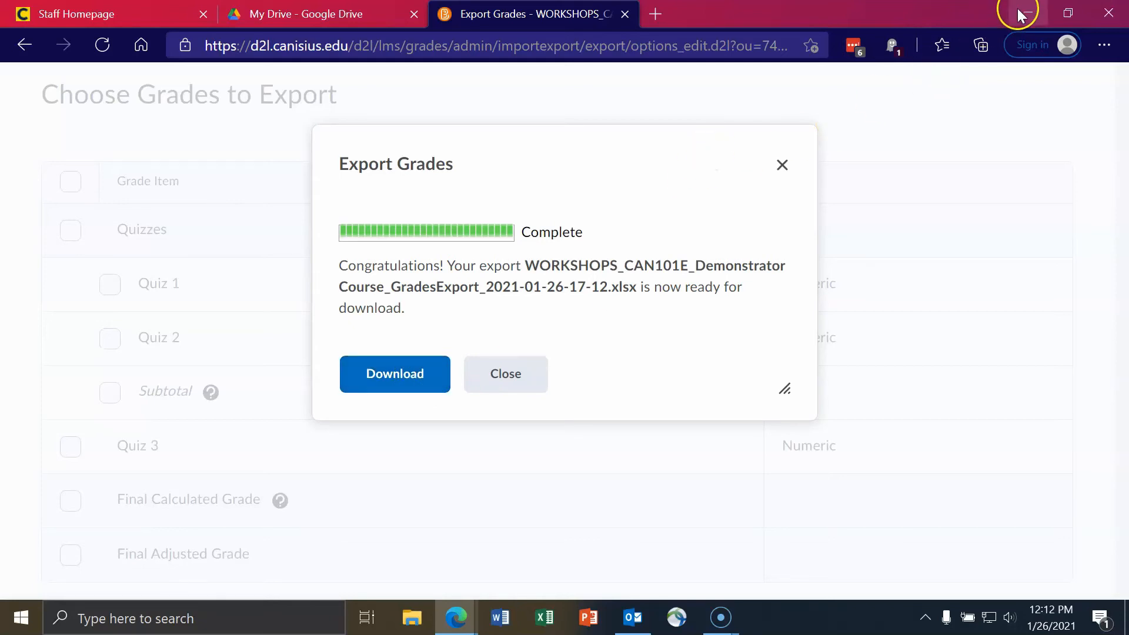
Step: Minimize the browser to reveal the downloaded grades spreadsheet in Excel
left_click(395, 374)
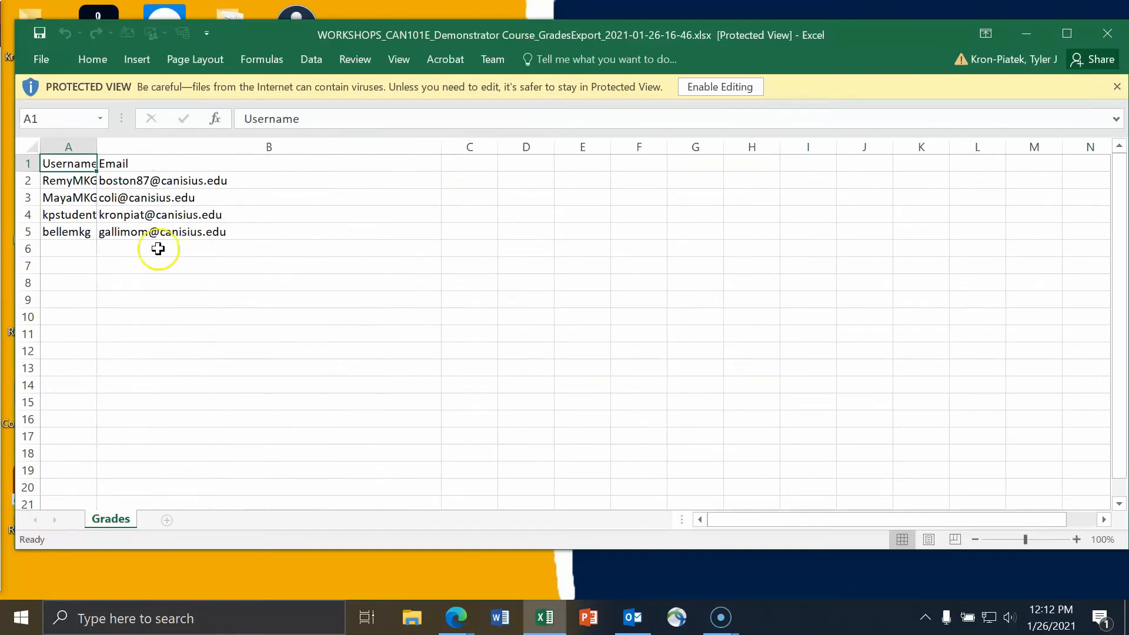
mouse_move(172, 180)
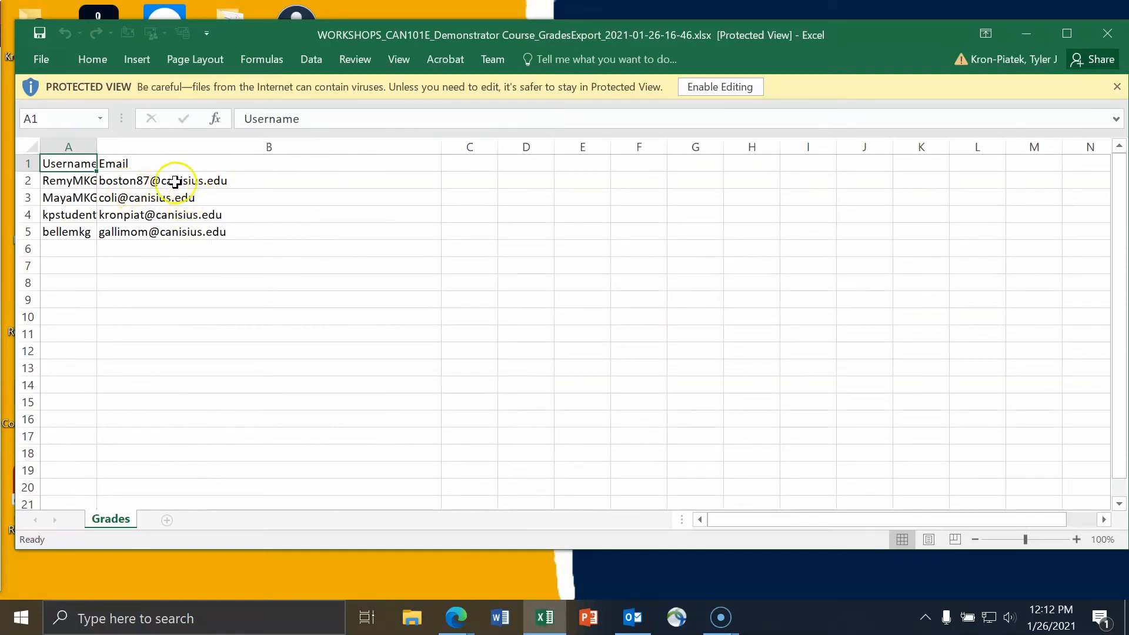
Step: Select cells B2 through B5 containing the four student emails
left_click(173, 180)
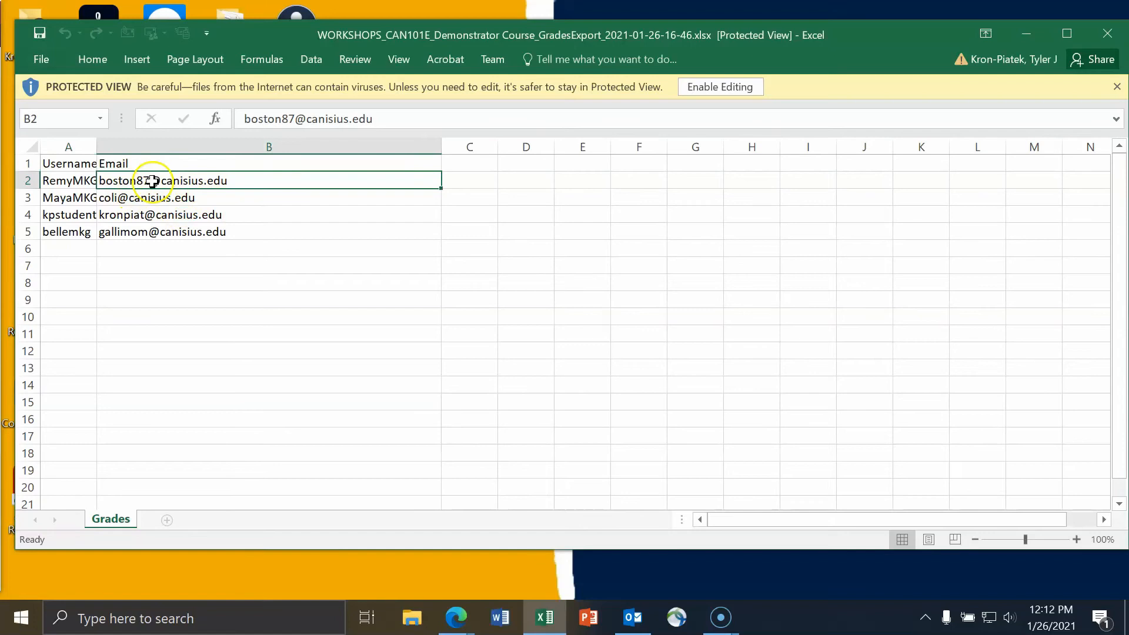
mouse_move(192, 247)
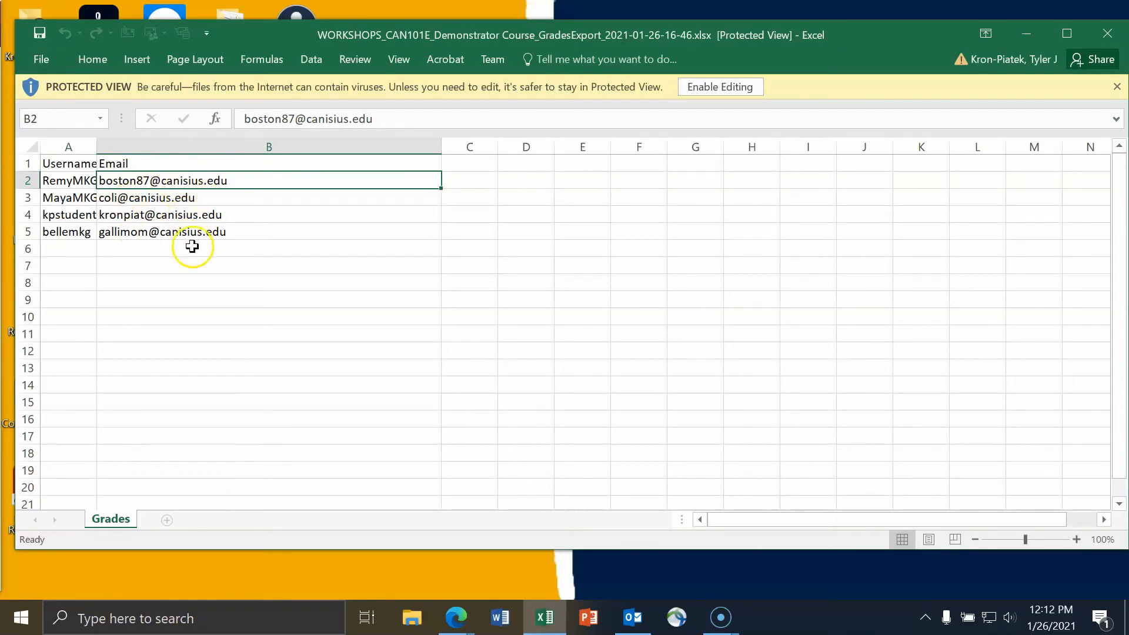
left_click_drag(270, 180, 269, 232)
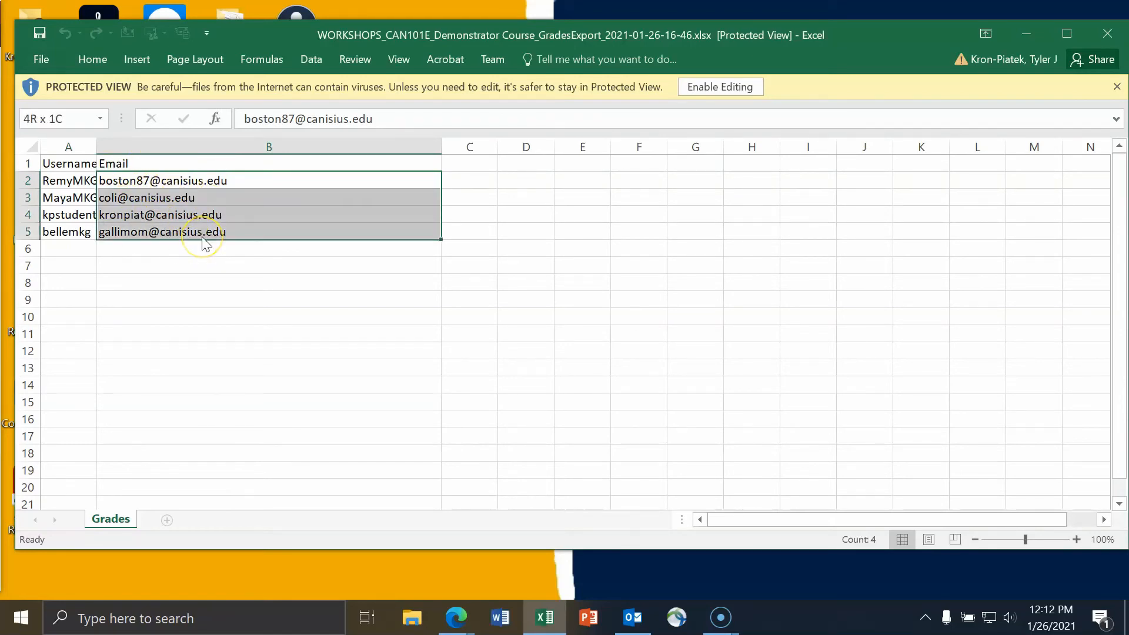
mouse_move(205, 241)
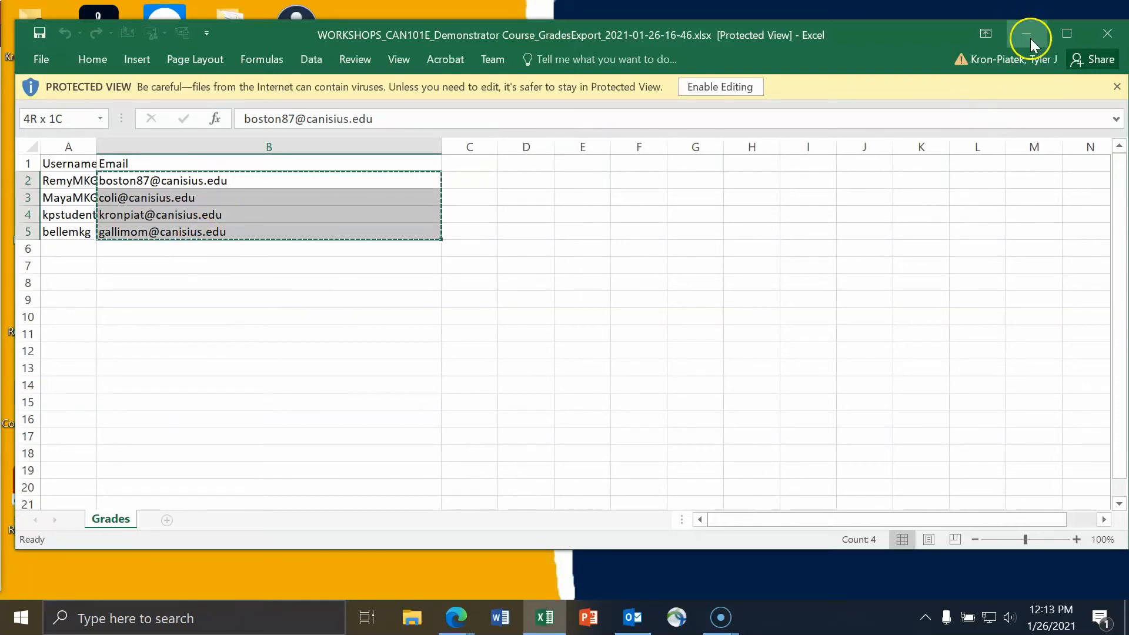
mouse_move(1029, 34)
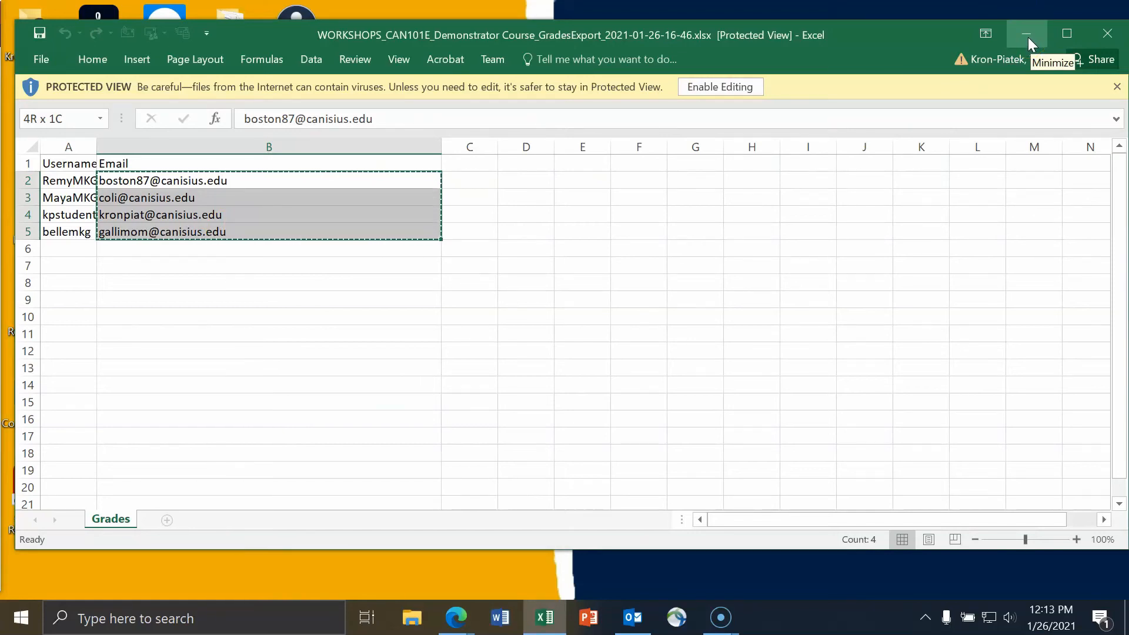
Step: Minimize Excel and bring the browser back to the My Drive tab
left_click(1027, 35)
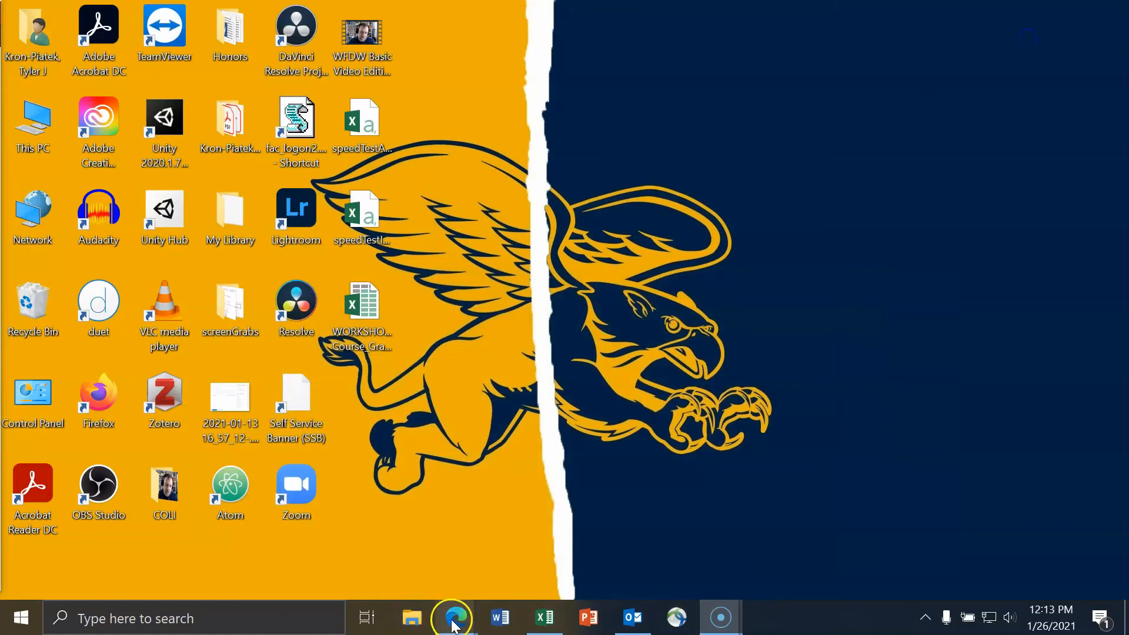
left_click(453, 618)
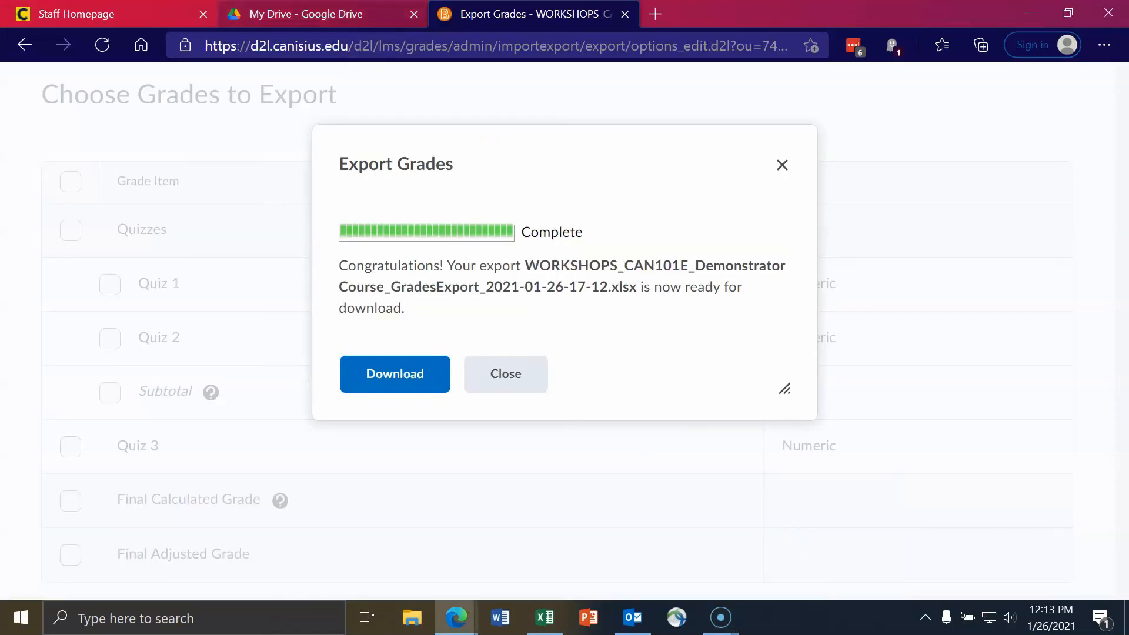
left_click(302, 14)
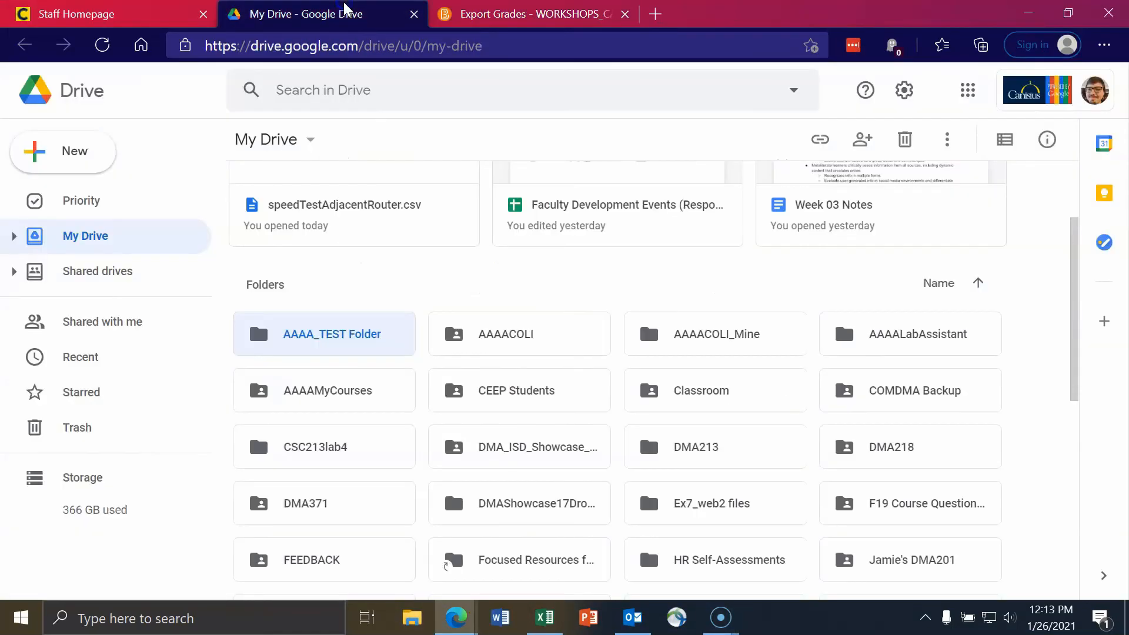
Step: Open the Share dialog for AAAA_TEST Folder from its right-click menu
right_click(324, 334)
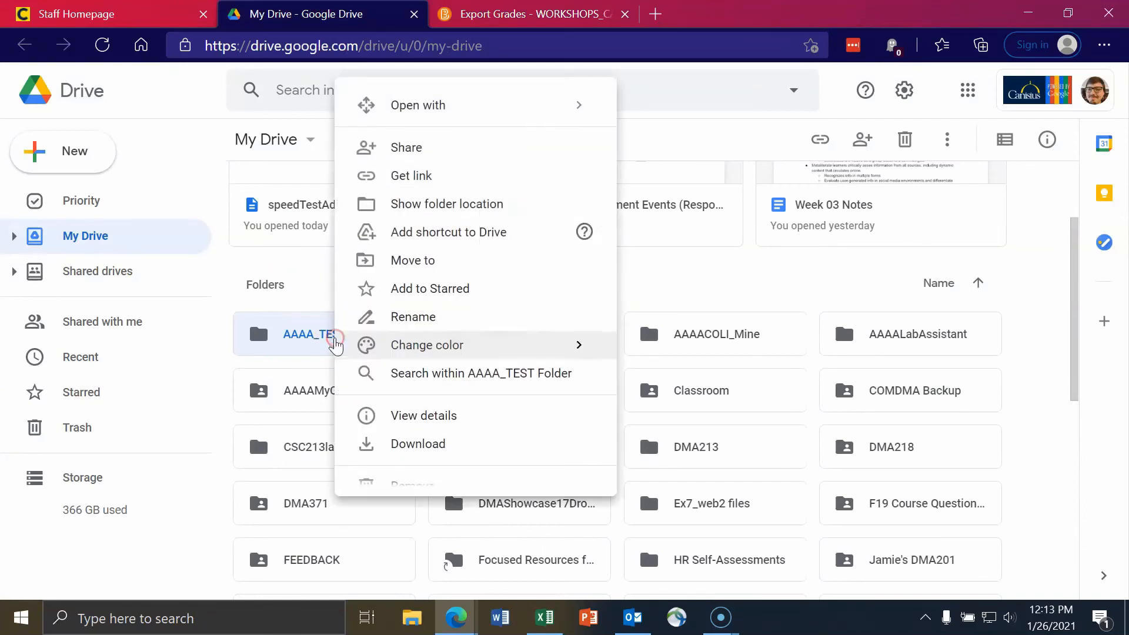
mouse_move(412, 148)
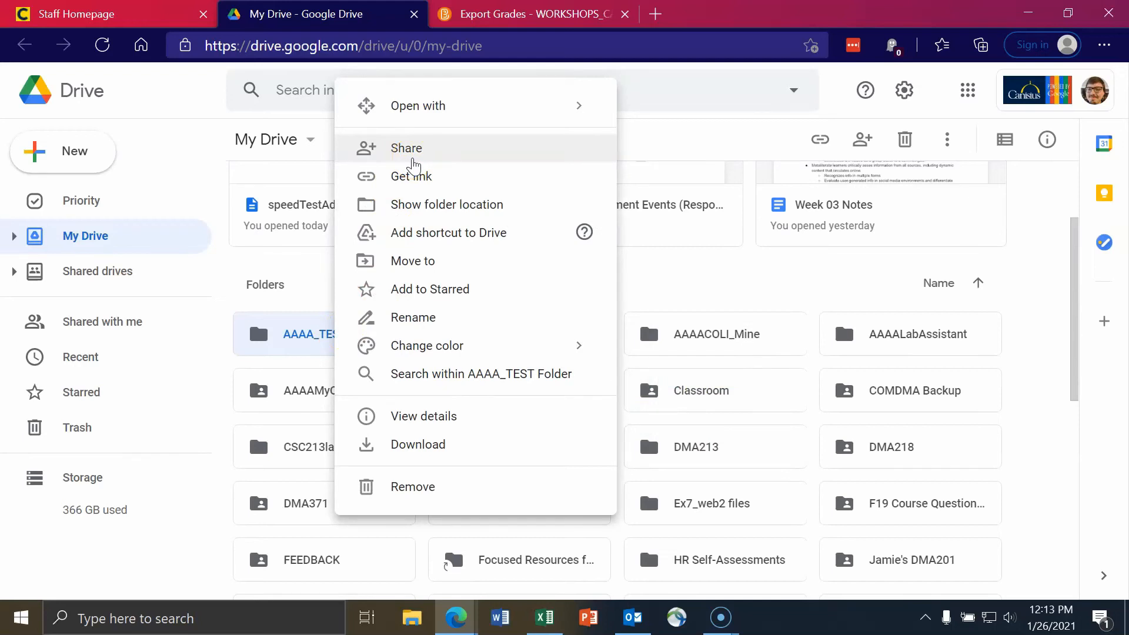
left_click(405, 148)
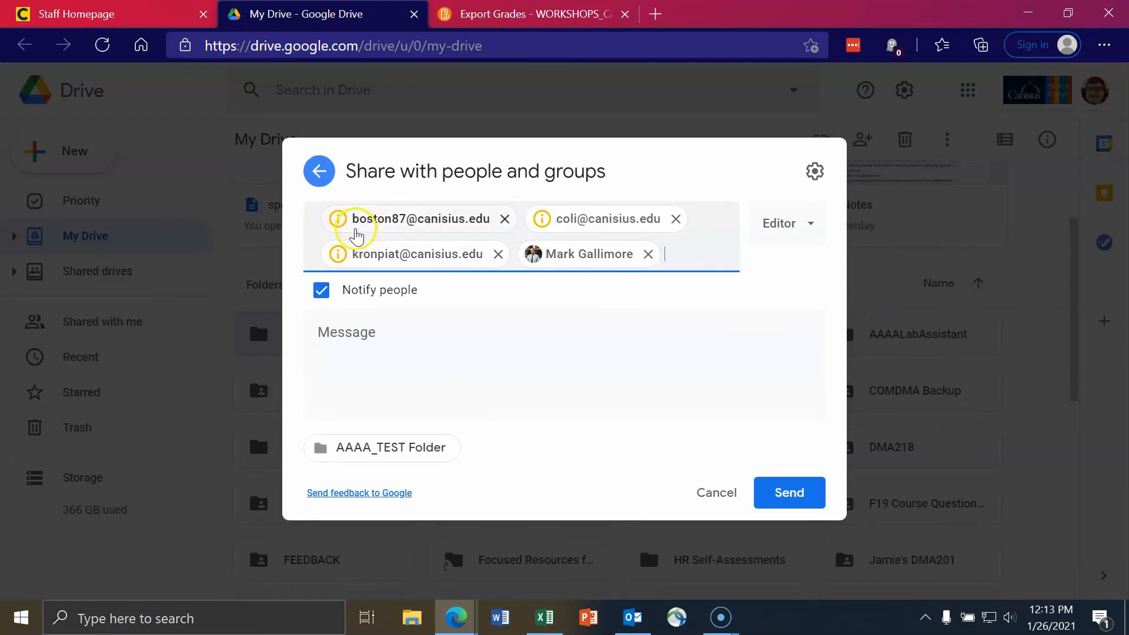
mouse_move(568, 222)
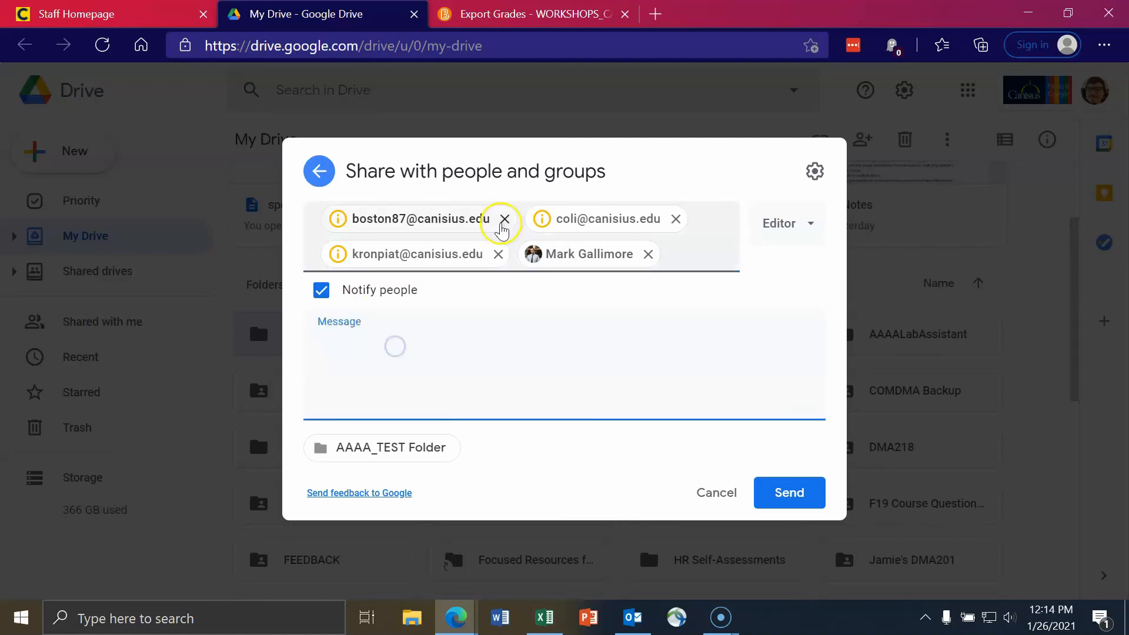
Step: Share as Viewer with the note 'Please ignore; doing a thing for a video.'
left_click(787, 224)
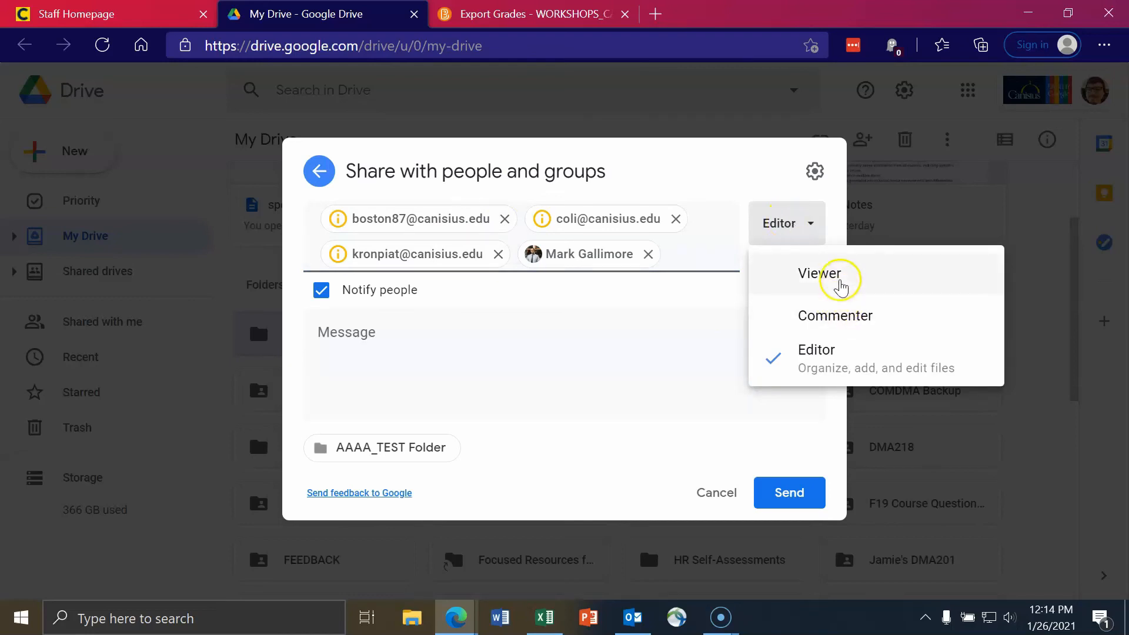
mouse_move(819, 281)
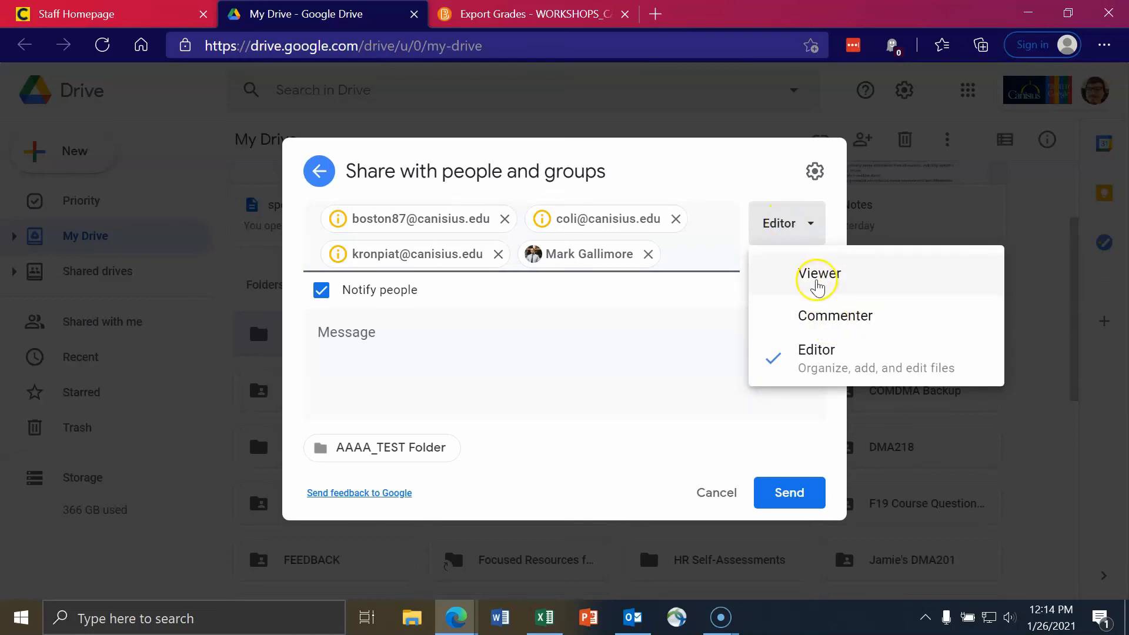
mouse_move(818, 281)
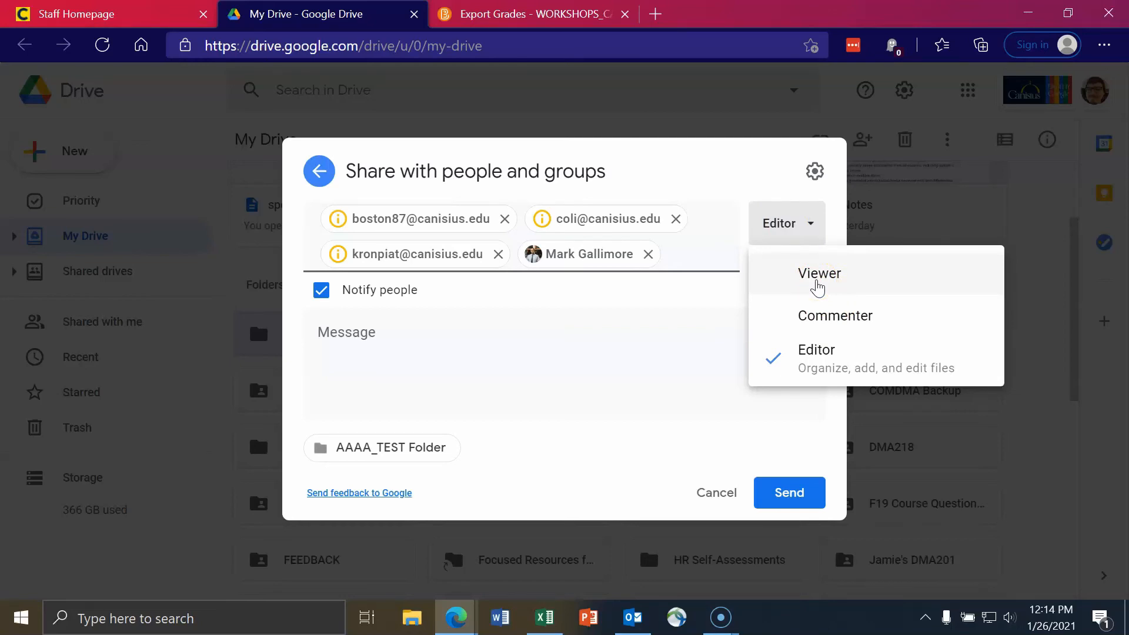
left_click(819, 273)
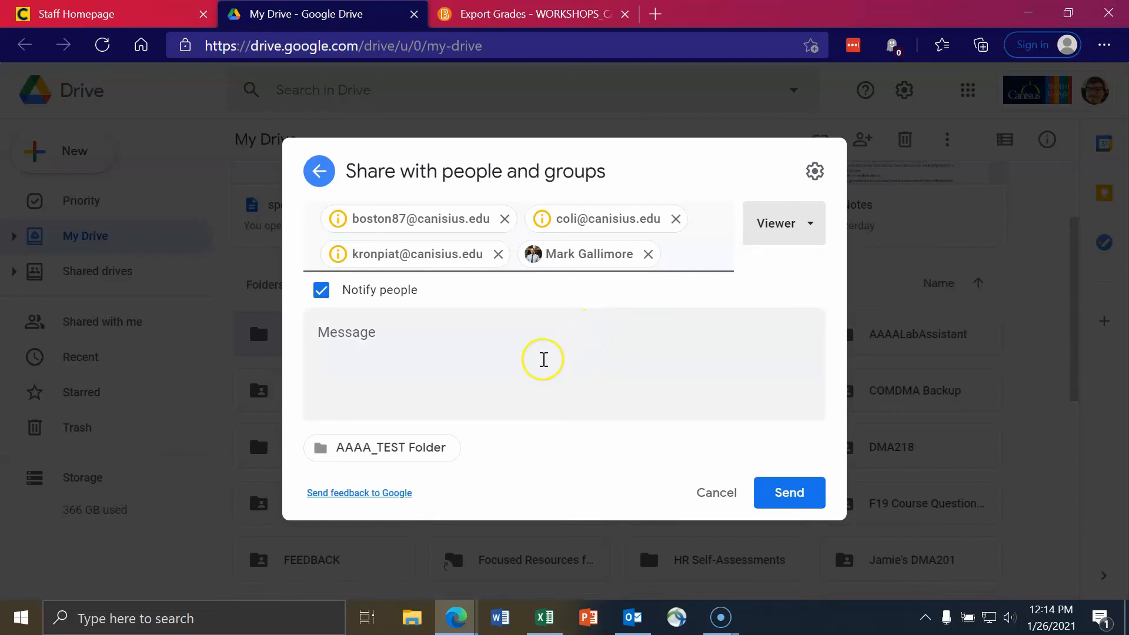
type("Please ig")
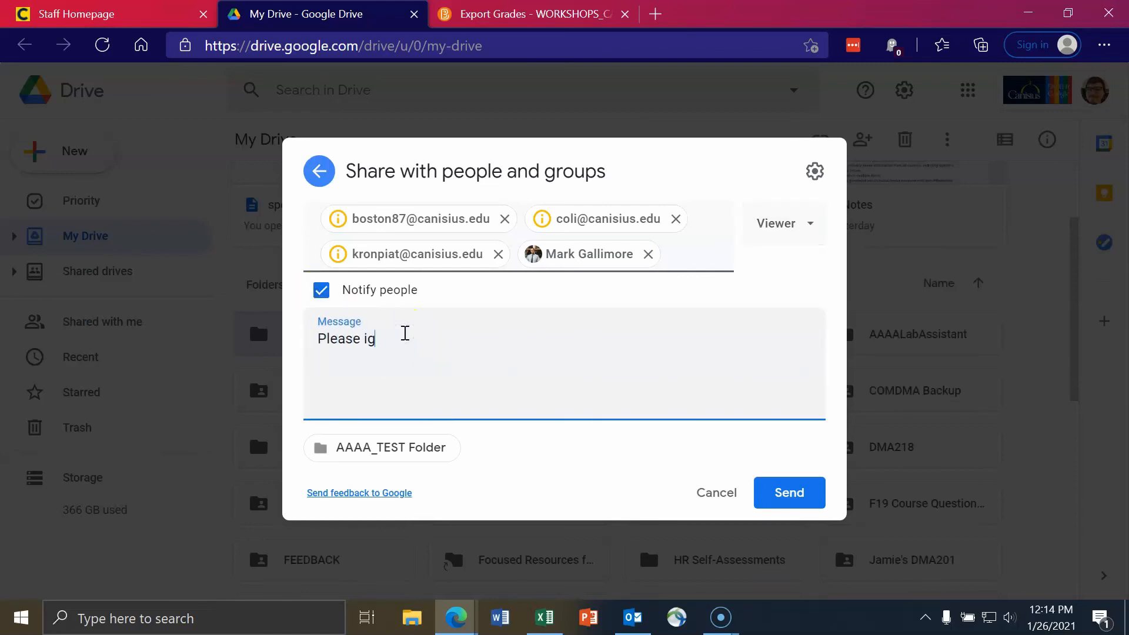
type("nore; doing a thing for a")
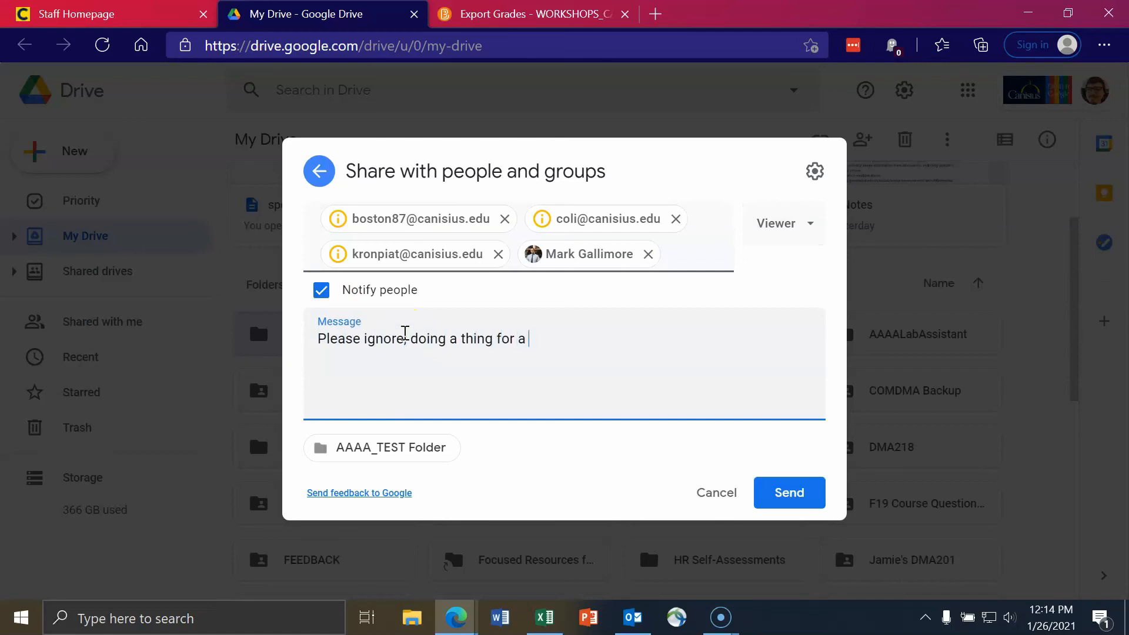
type("video.")
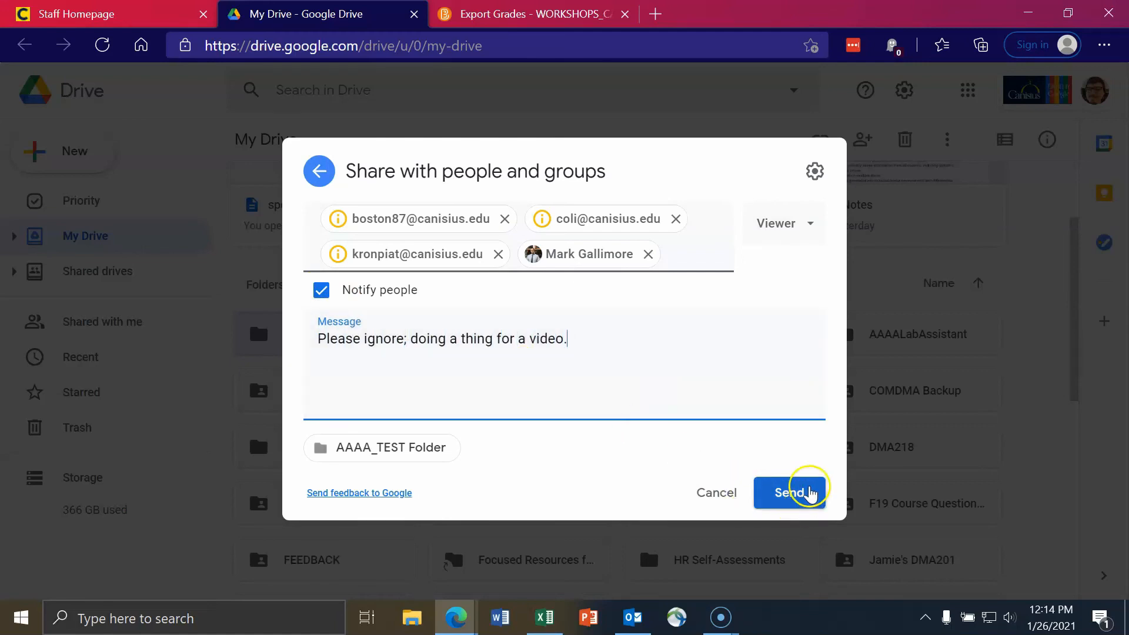
left_click(789, 493)
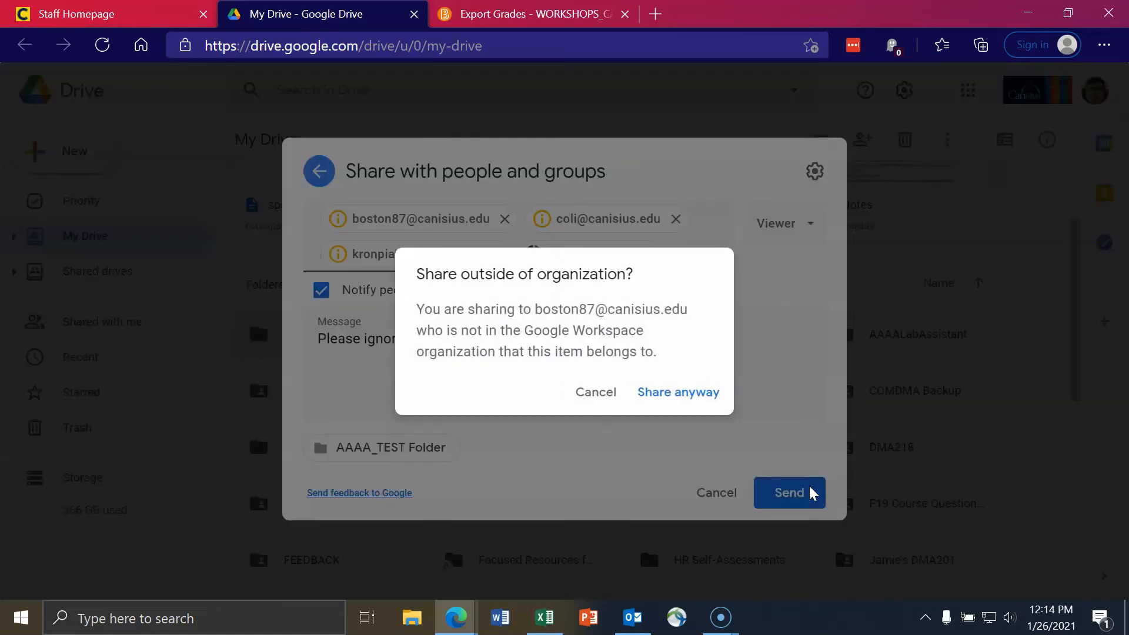
mouse_move(466, 272)
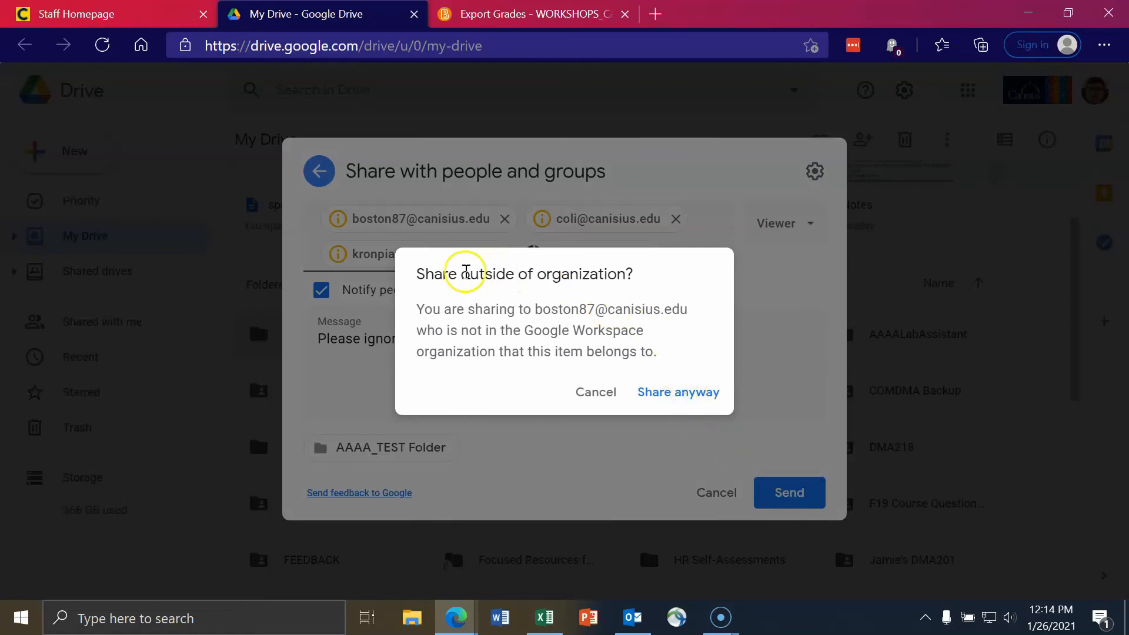
mouse_move(608, 323)
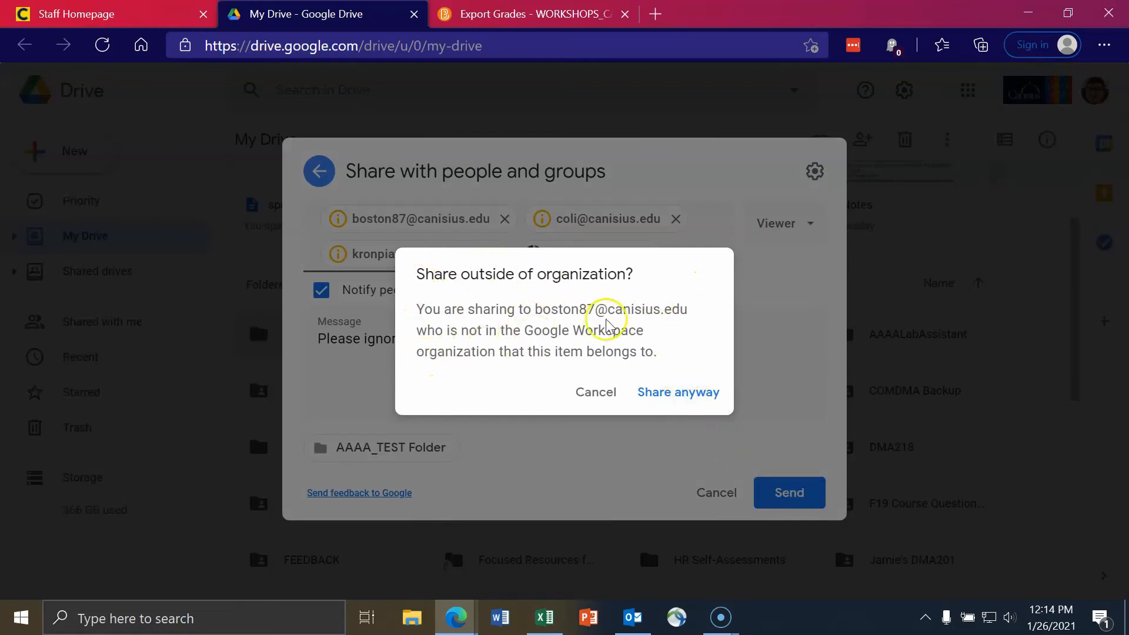
mouse_move(678, 392)
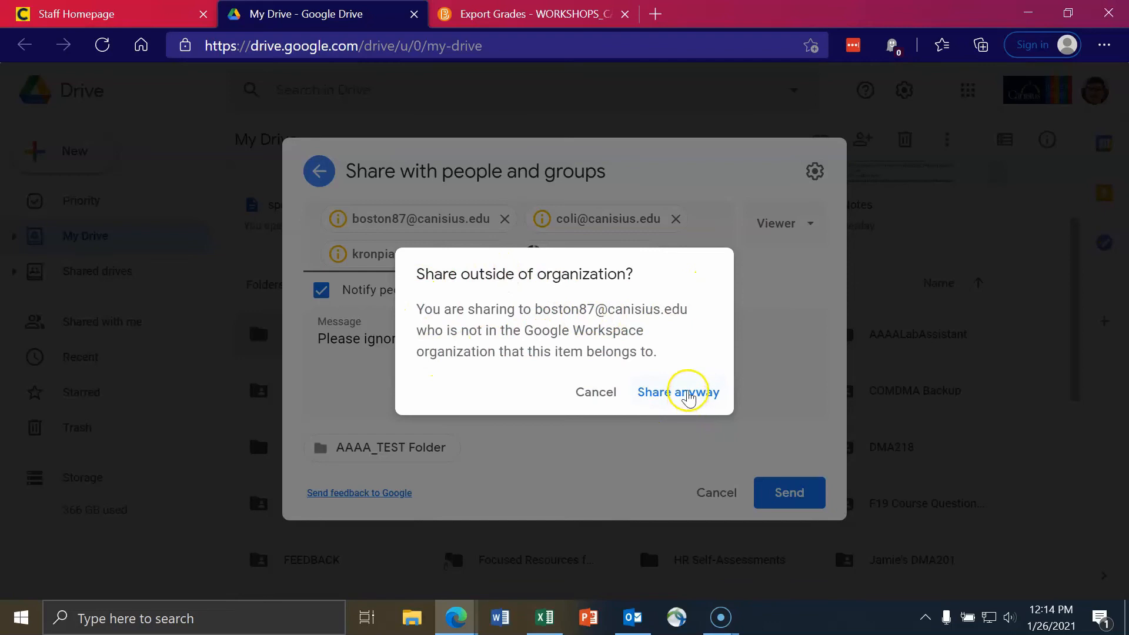
left_click(677, 391)
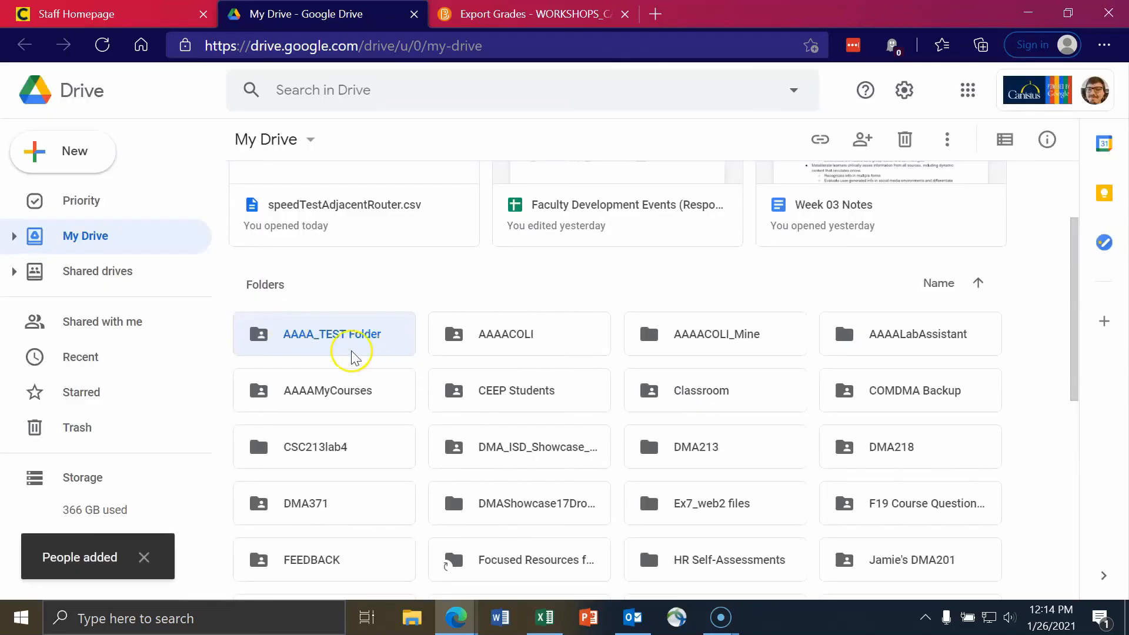
mouse_move(247, 349)
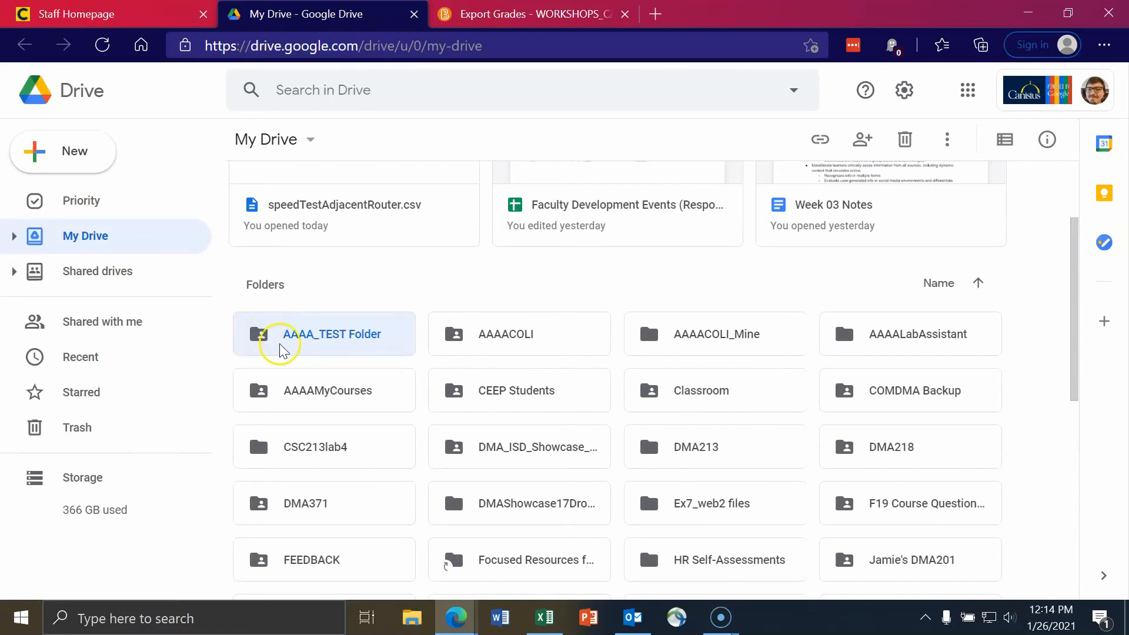
mouse_move(663, 347)
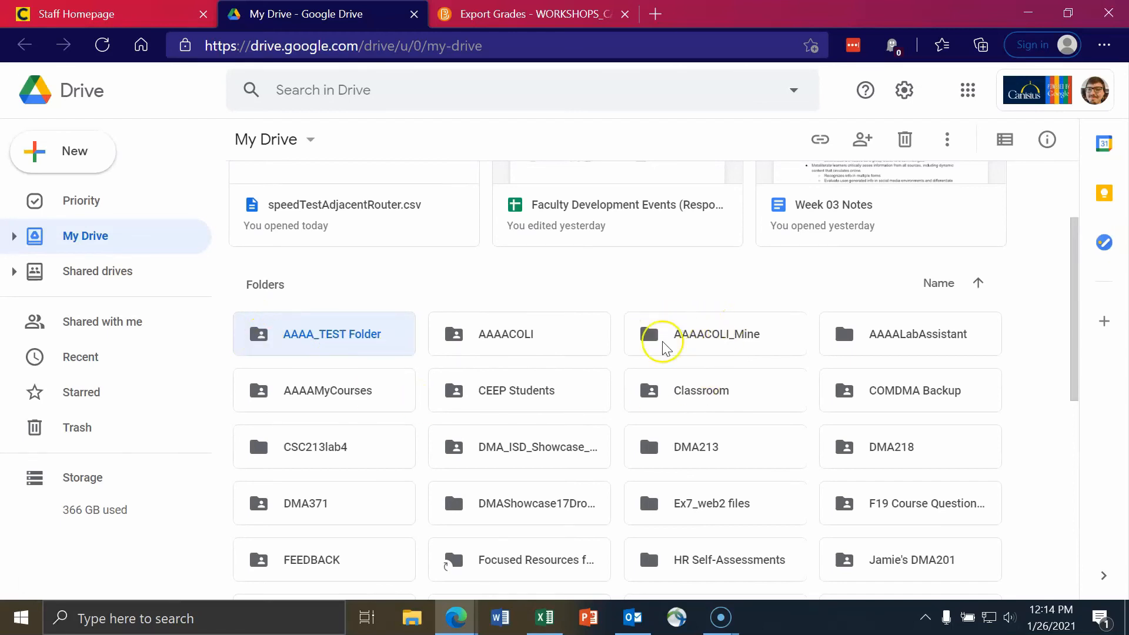
mouse_move(378, 316)
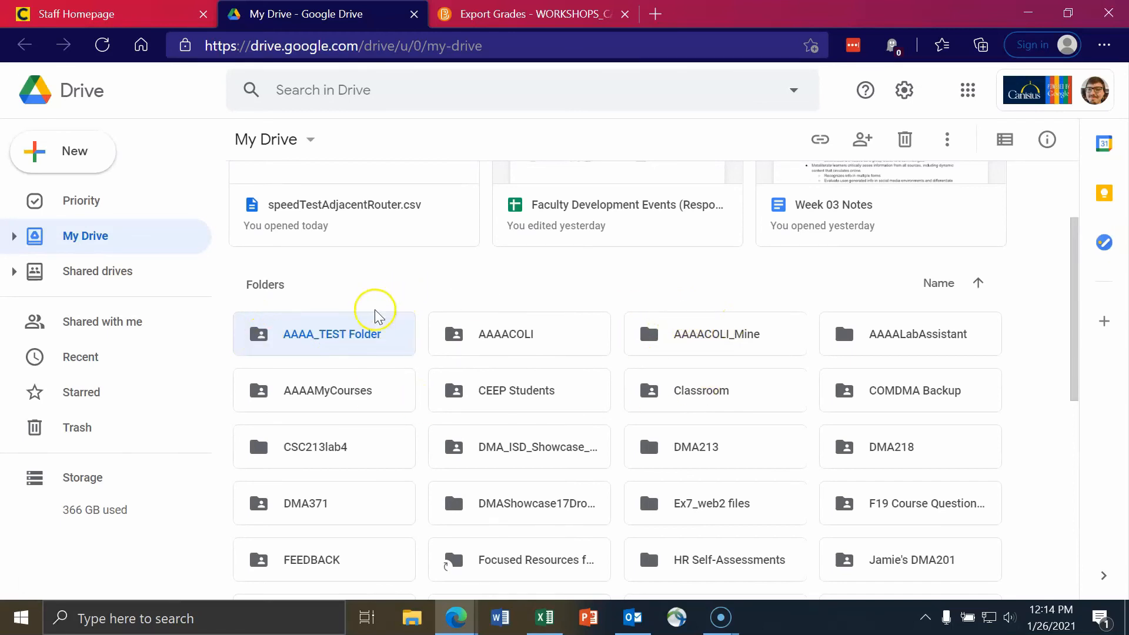
Step: Open the shared, currently empty AAAA_TEST Folder from My Drive
double_click(331, 334)
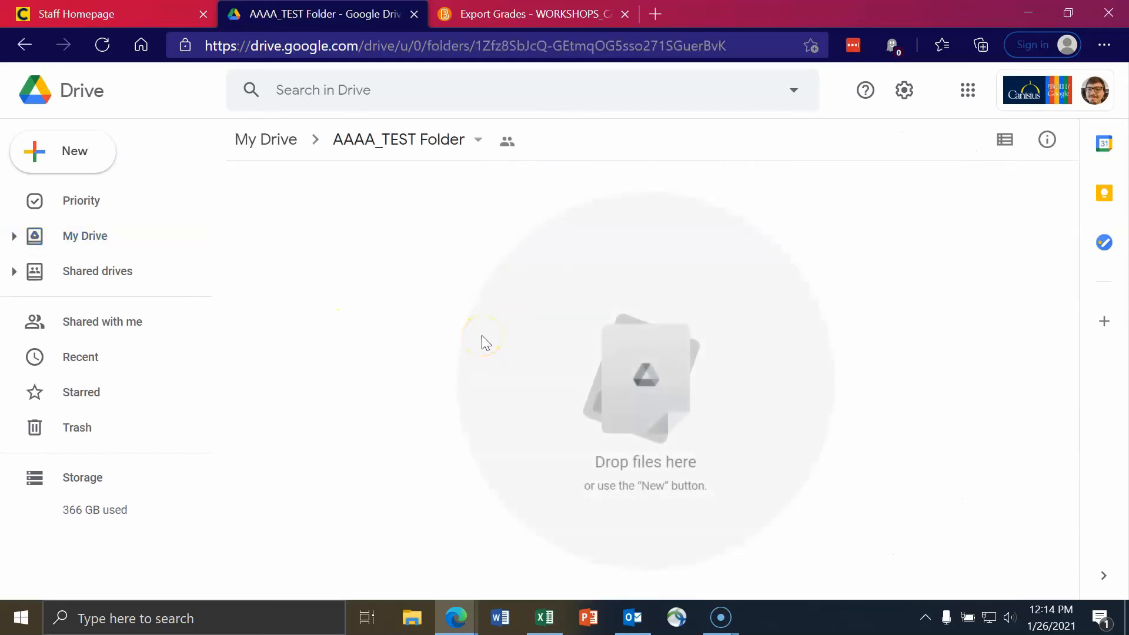
mouse_move(512, 424)
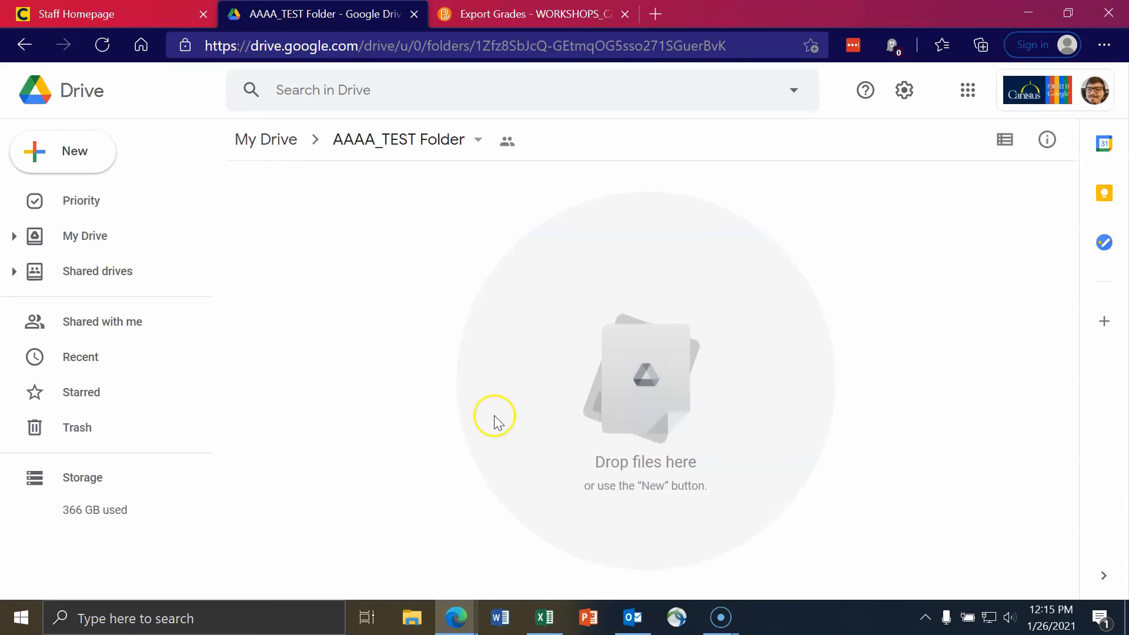
mouse_move(496, 422)
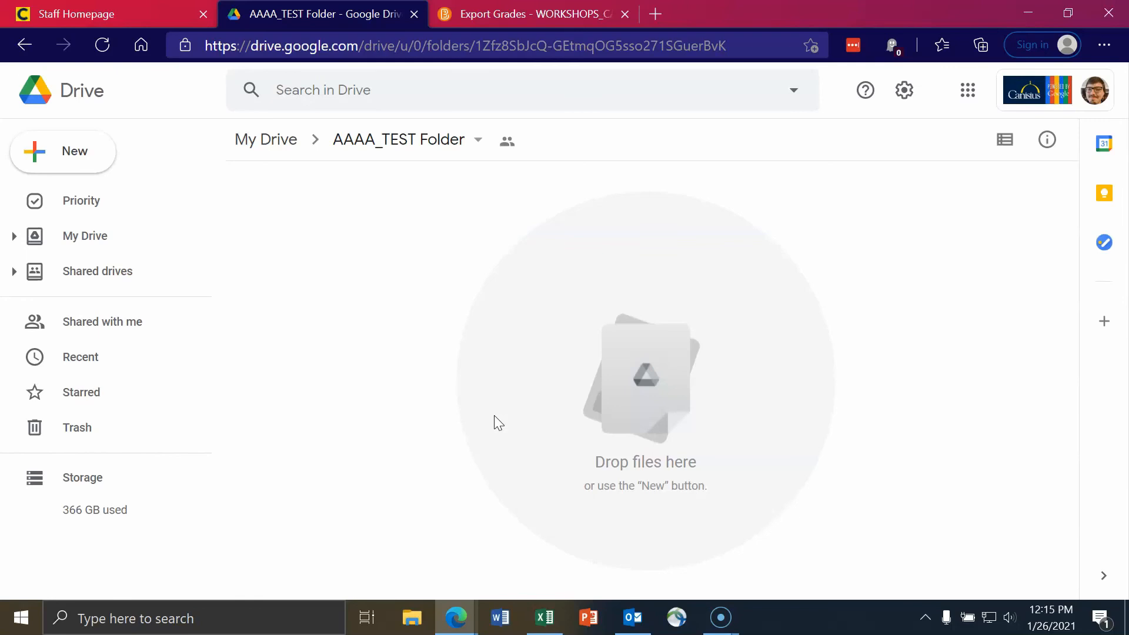
mouse_move(482, 259)
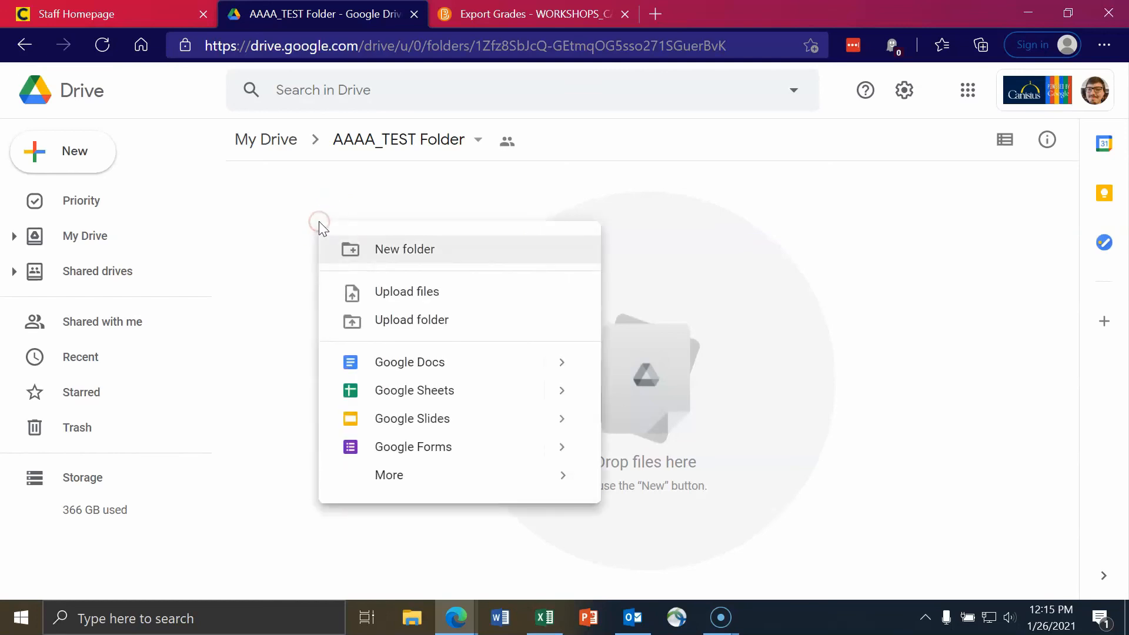
Step: Create a blank Google Doc in the folder, keeping the folder's sharing
left_click(404, 248)
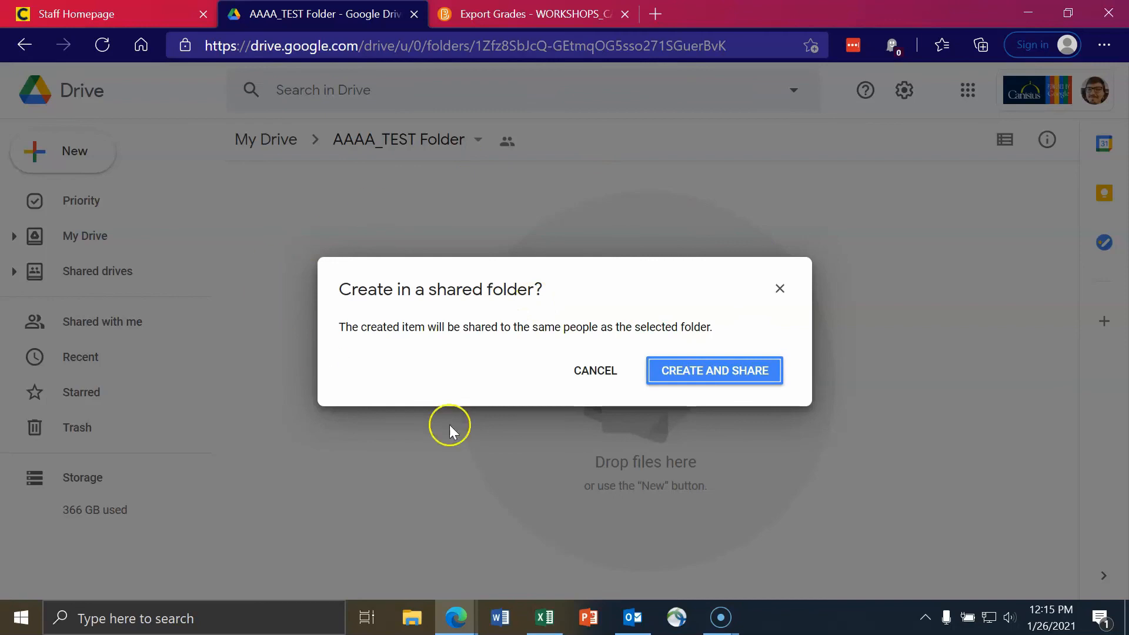
mouse_move(465, 371)
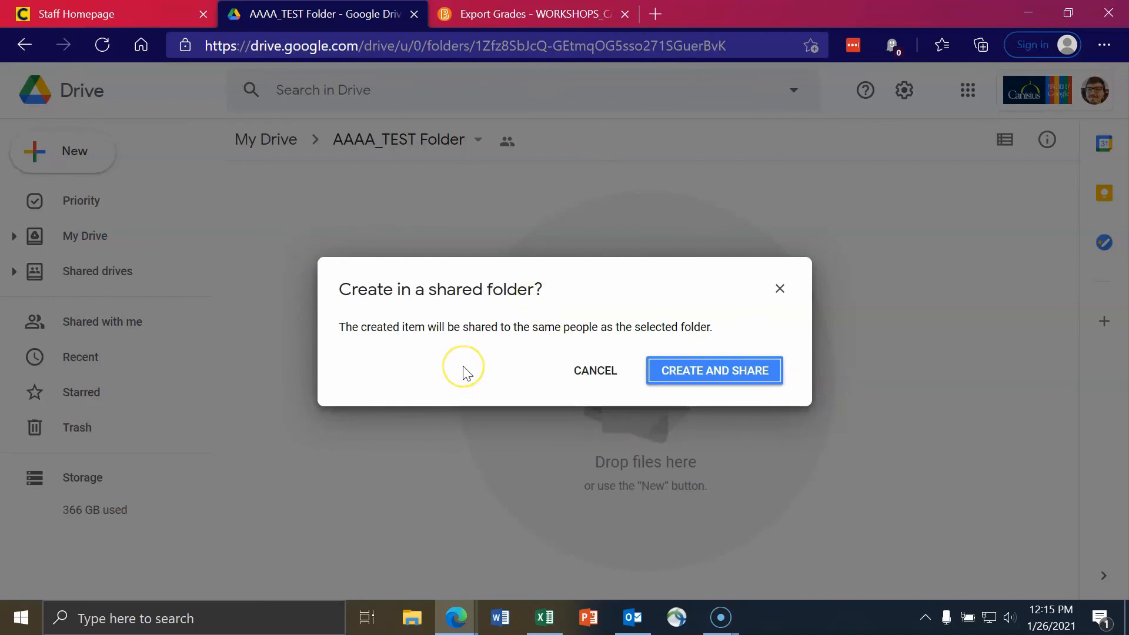
mouse_move(464, 367)
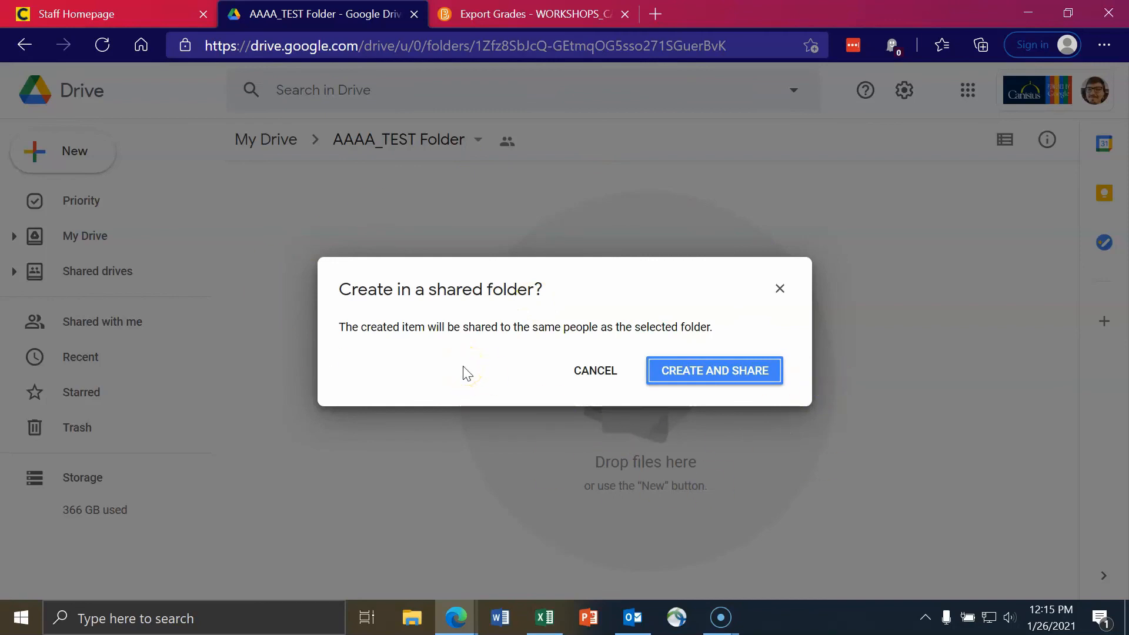
mouse_move(487, 392)
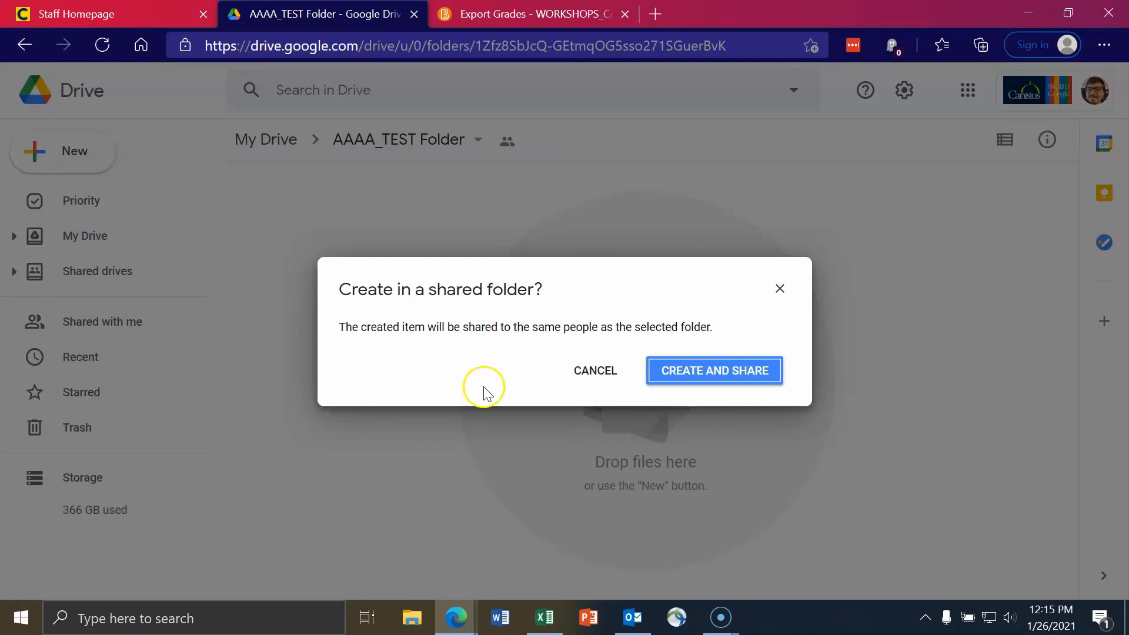
mouse_move(741, 378)
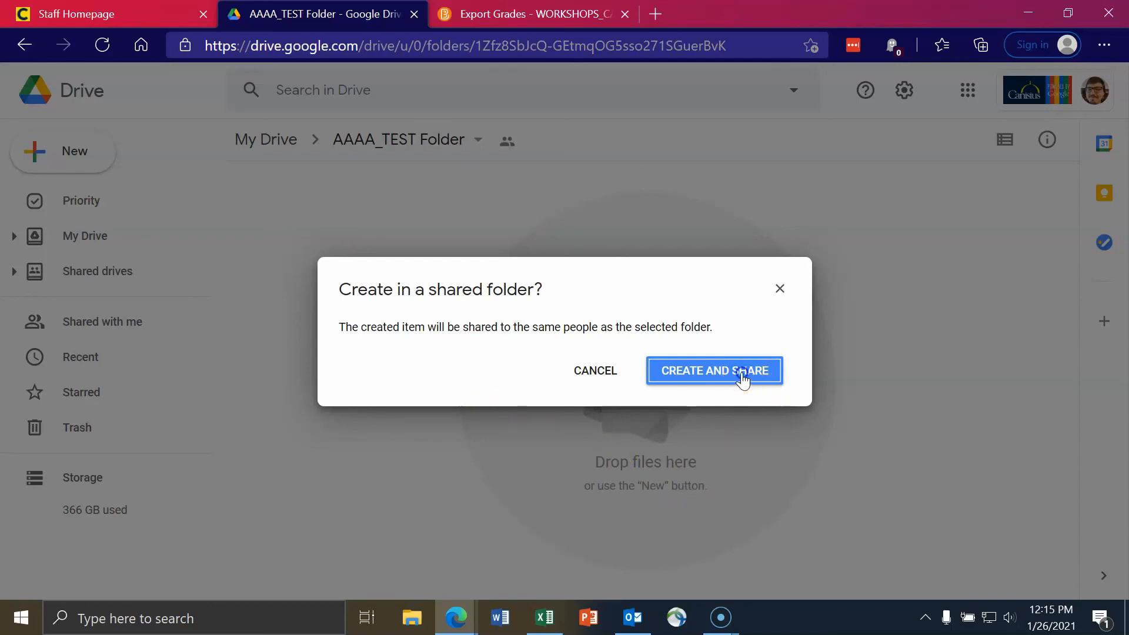
left_click(713, 370)
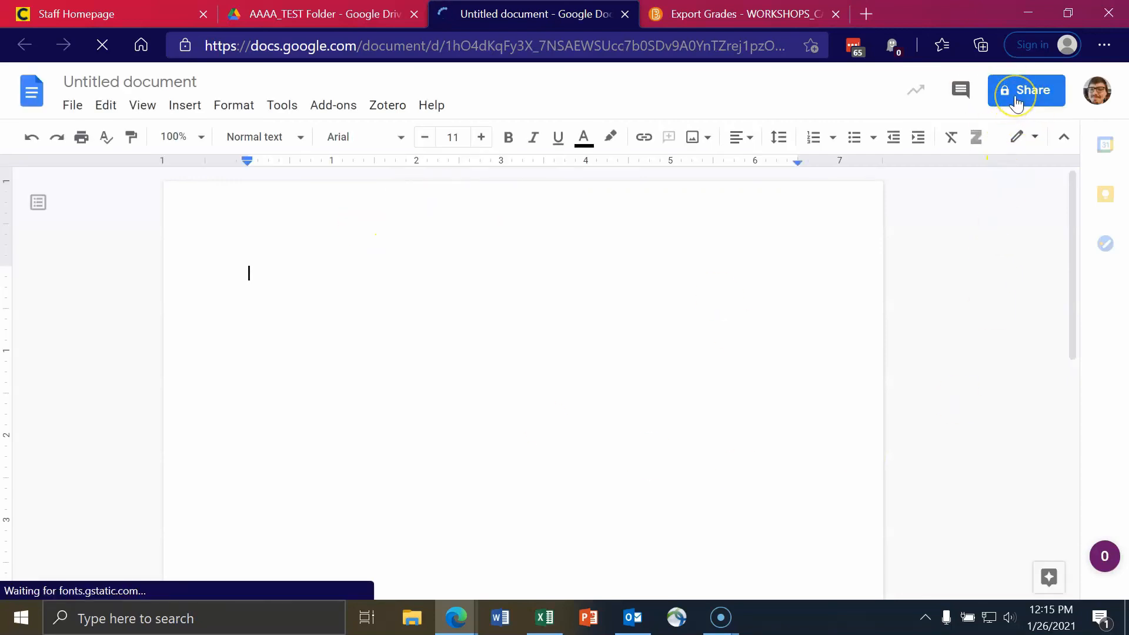
mouse_move(1028, 89)
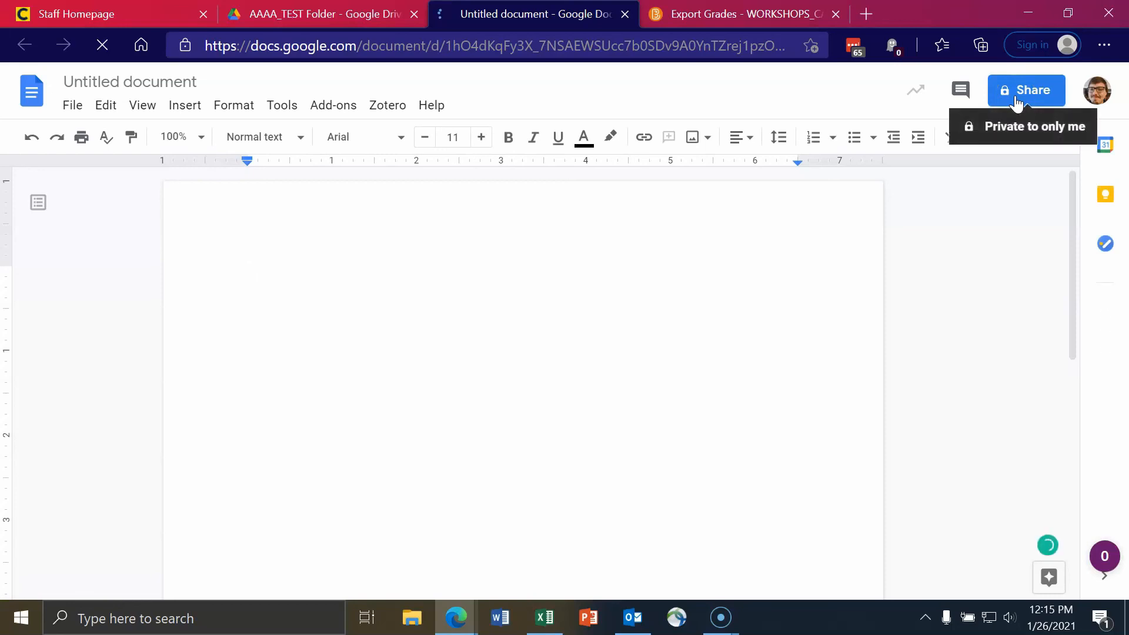
Step: Name the document TEST before sharing, then close the share settings after checking viewers
left_click(1026, 89)
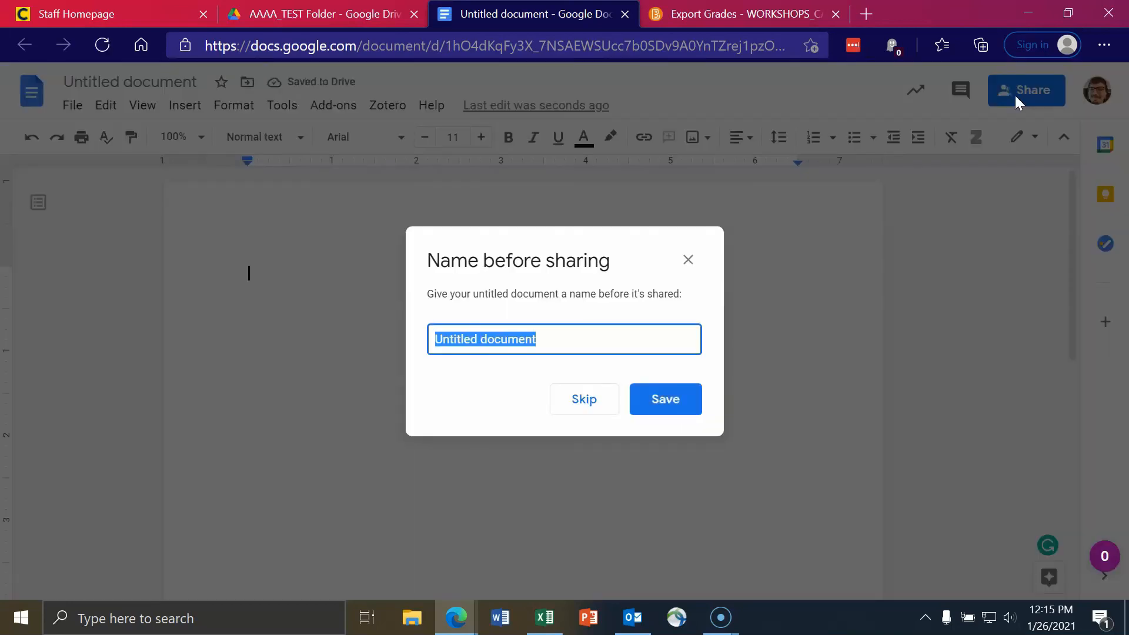
type("TEST")
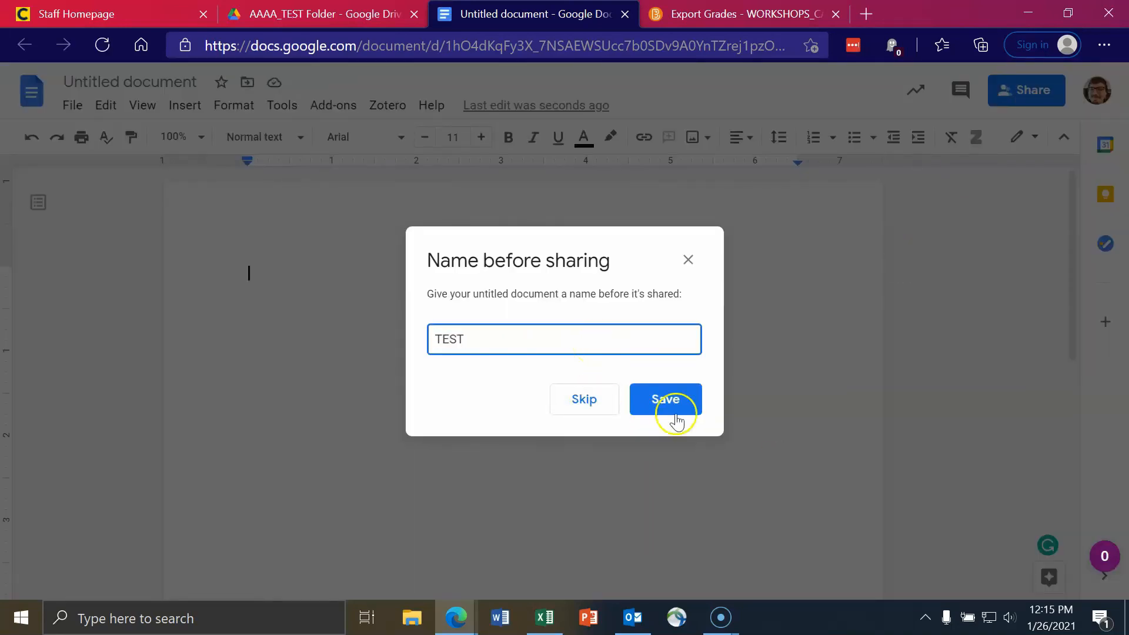
left_click(665, 398)
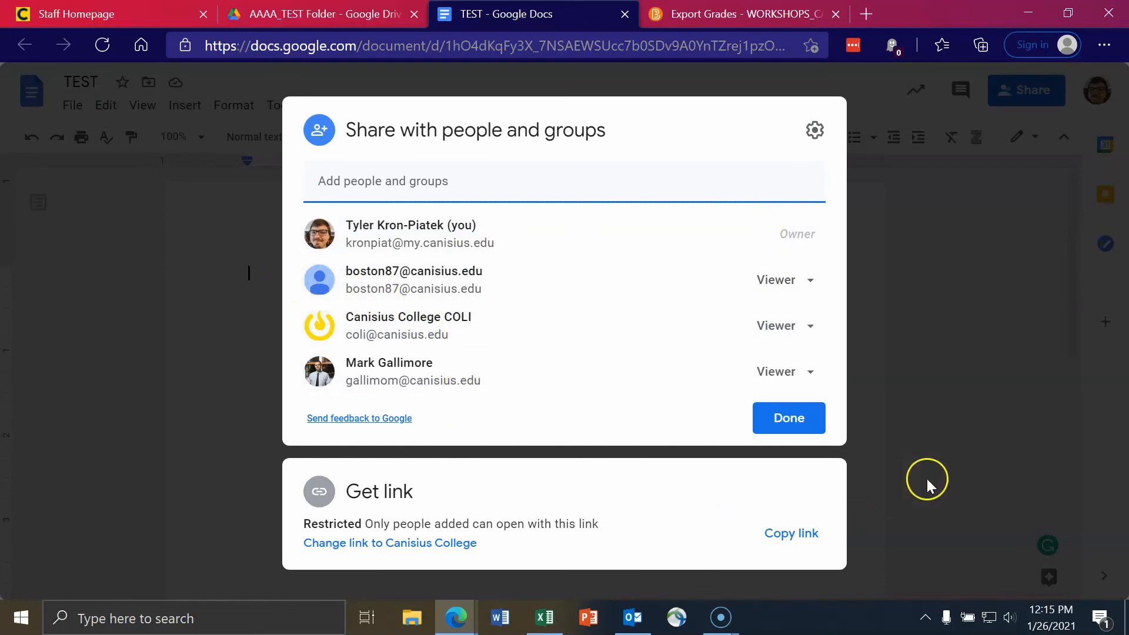
left_click(320, 14)
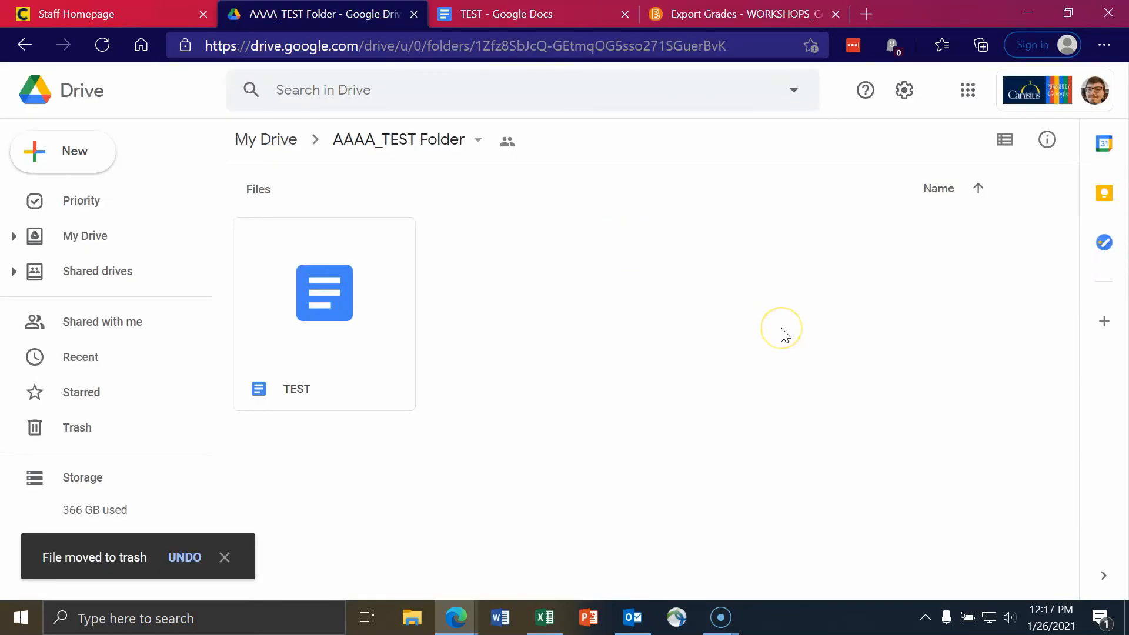
mouse_move(784, 335)
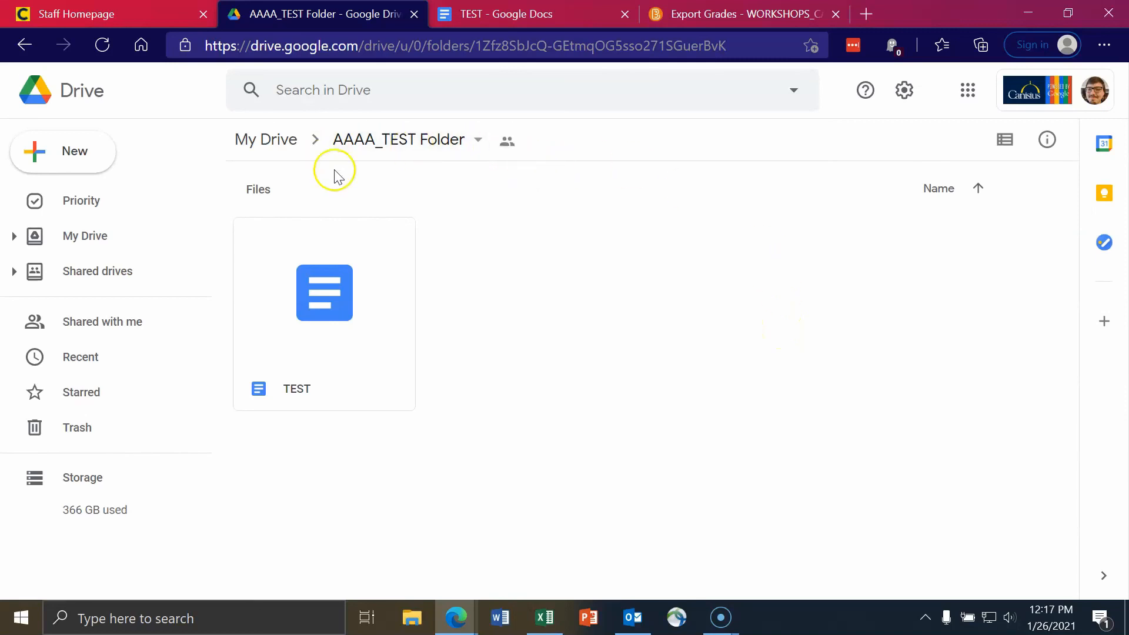
mouse_move(493, 276)
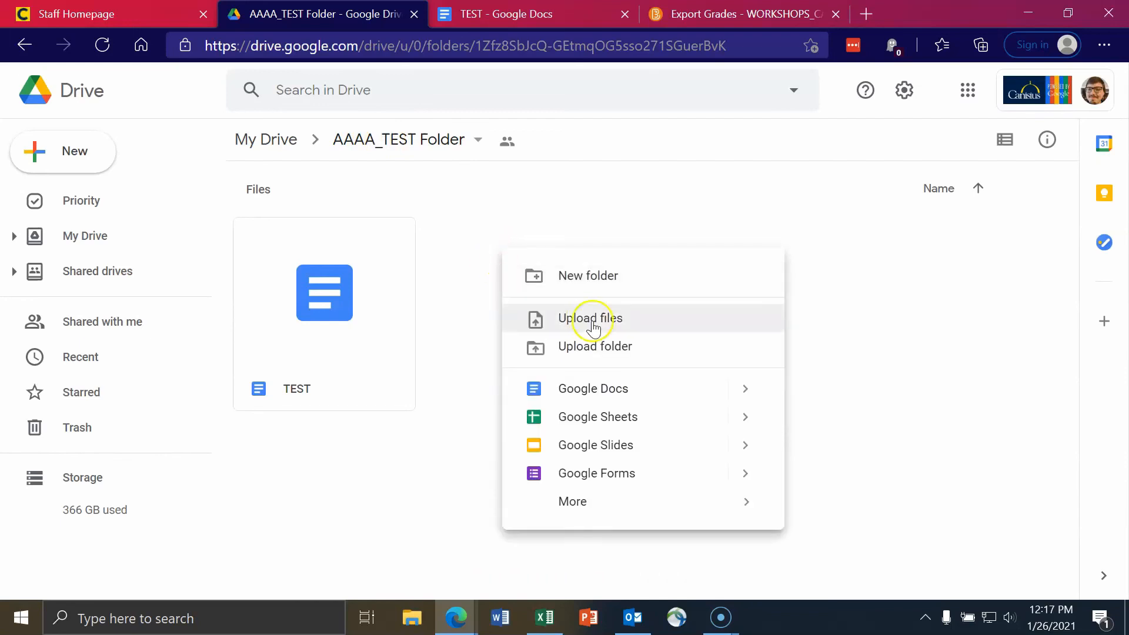
Step: Upload 2019-06_19feb19_eng (1).pdf and bring up the uploaded PDF's options
left_click(591, 318)
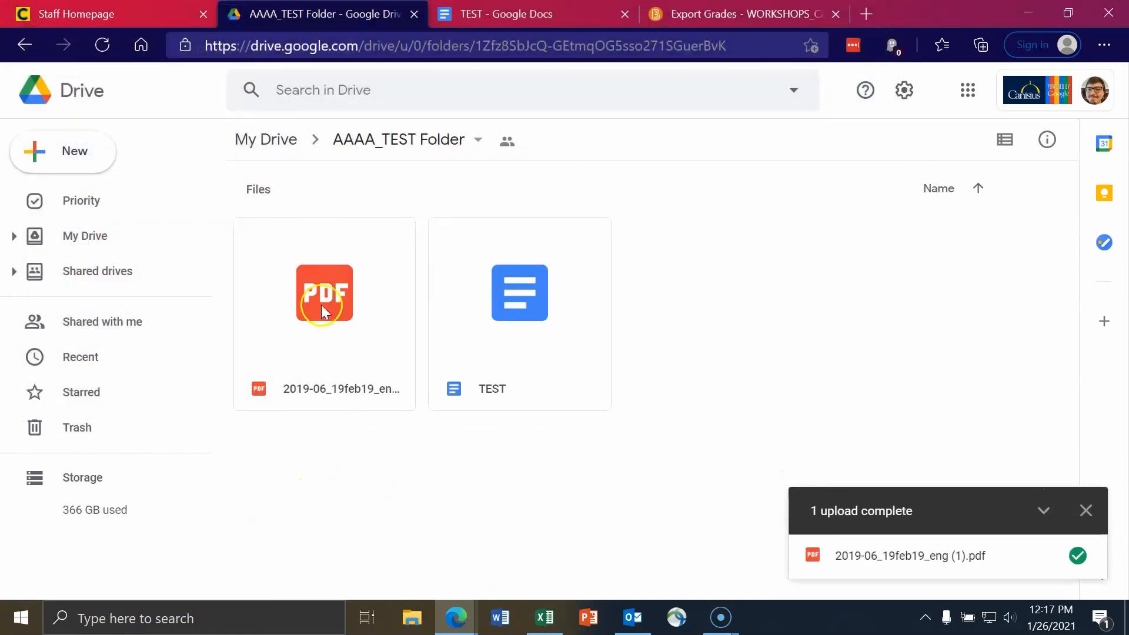
right_click(324, 293)
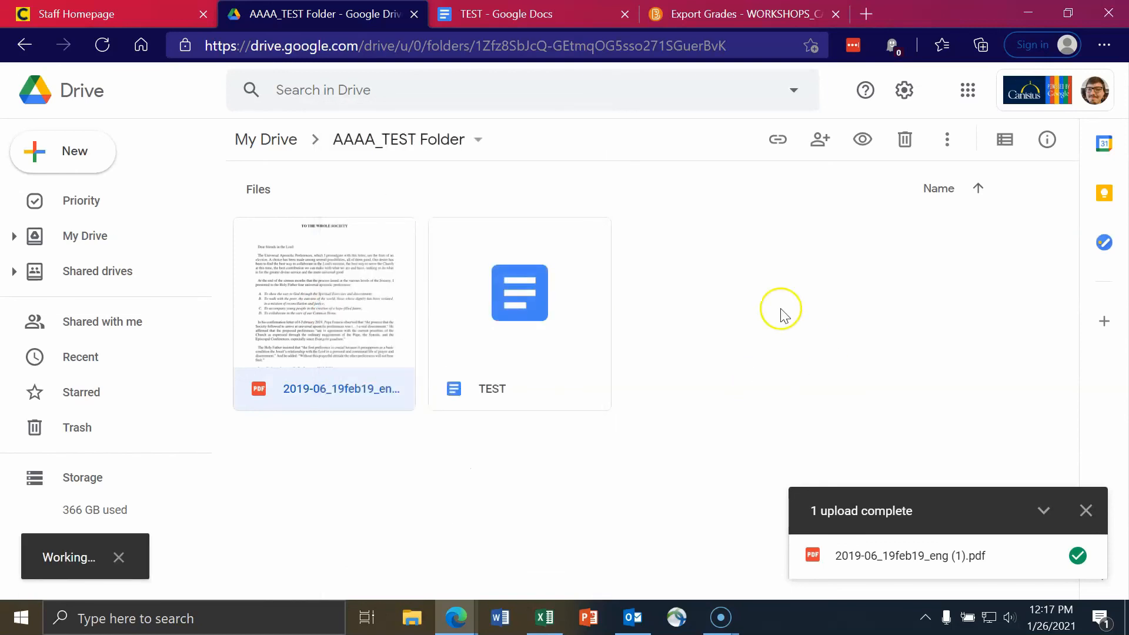
left_click(819, 139)
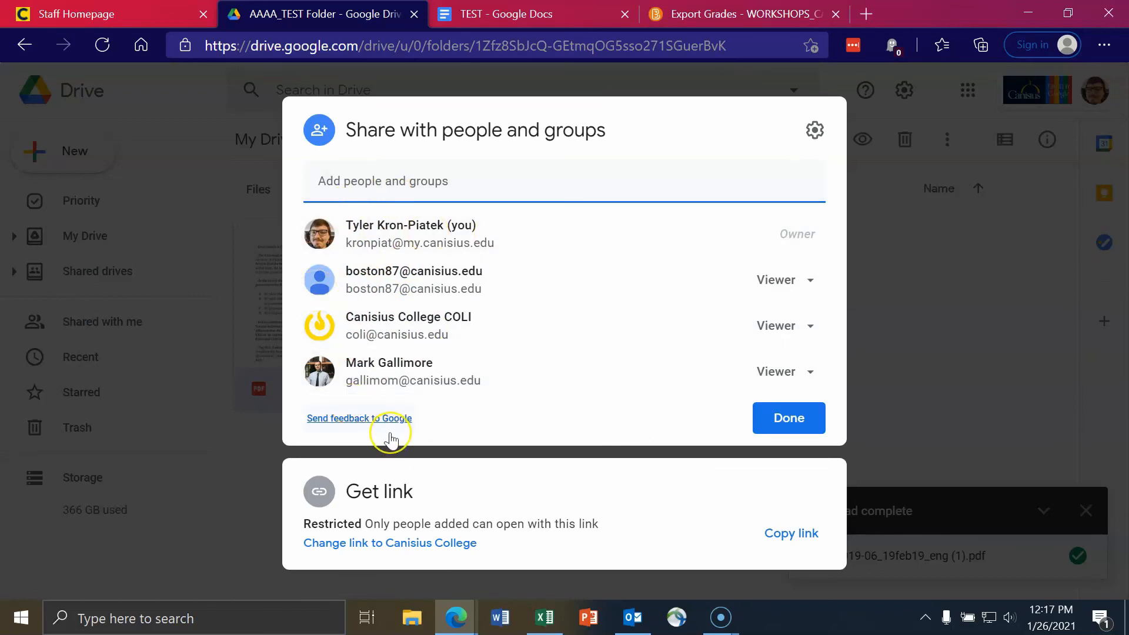
mouse_move(429, 416)
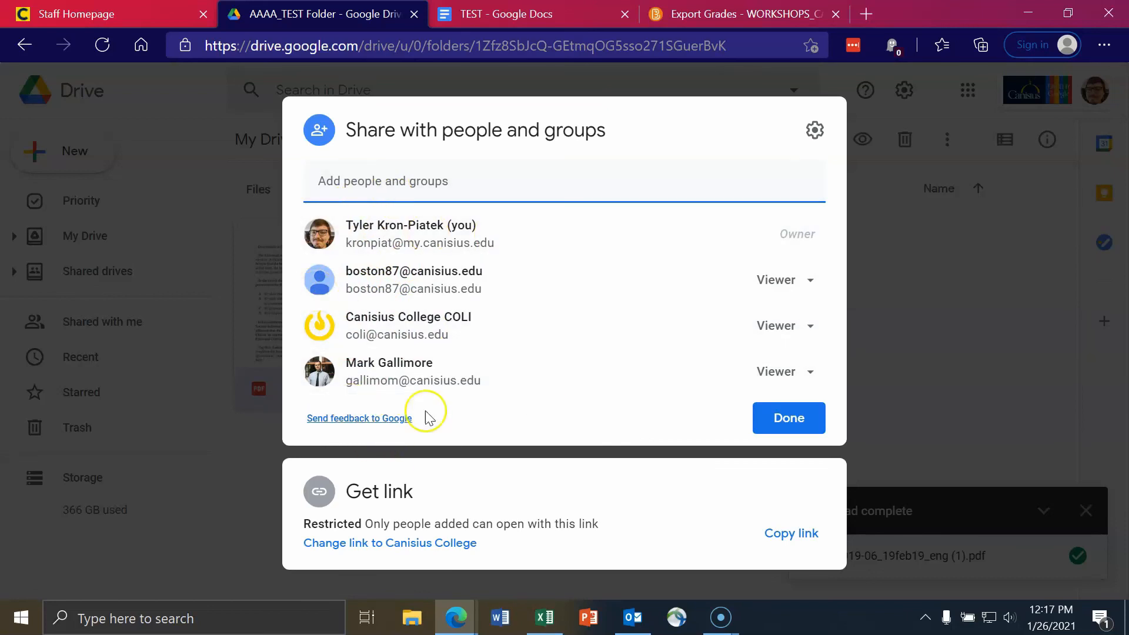
left_click(788, 417)
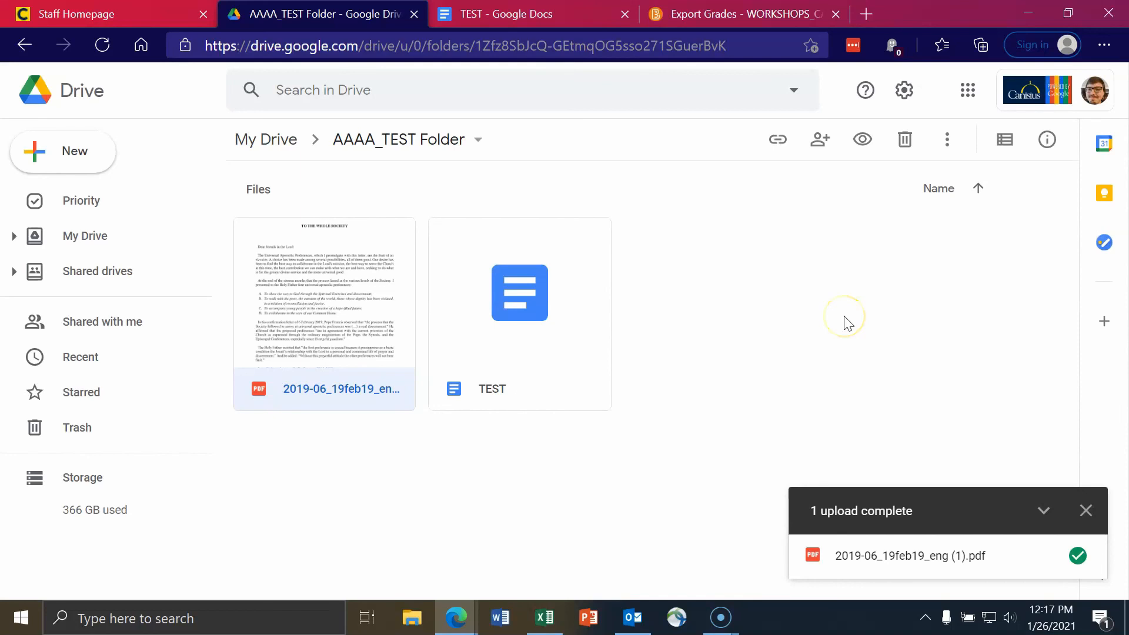
mouse_move(846, 320)
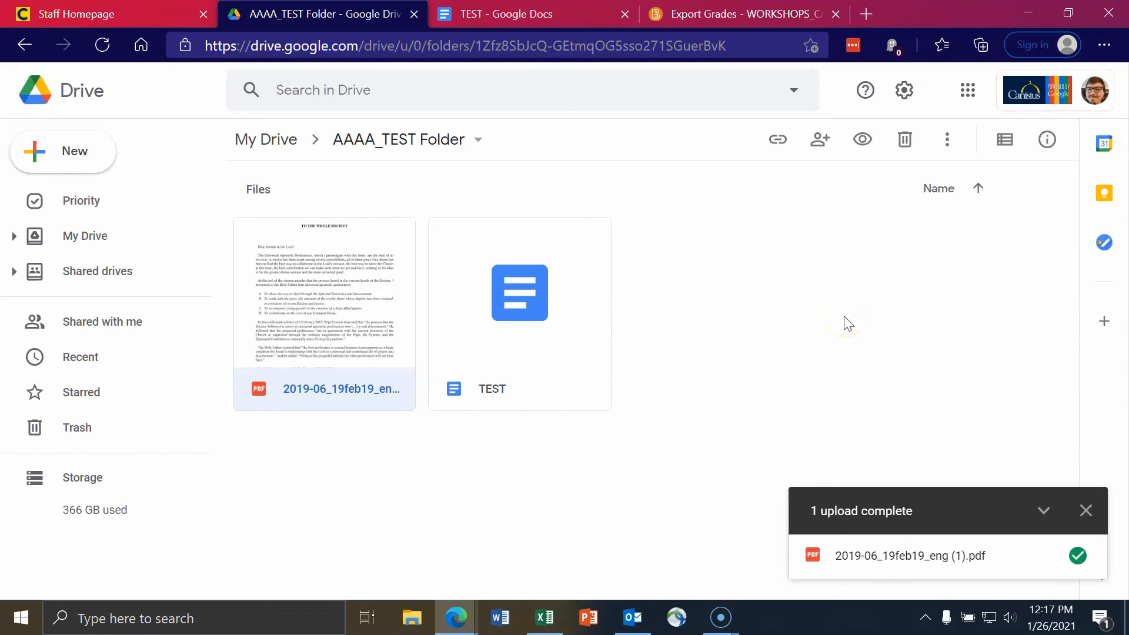